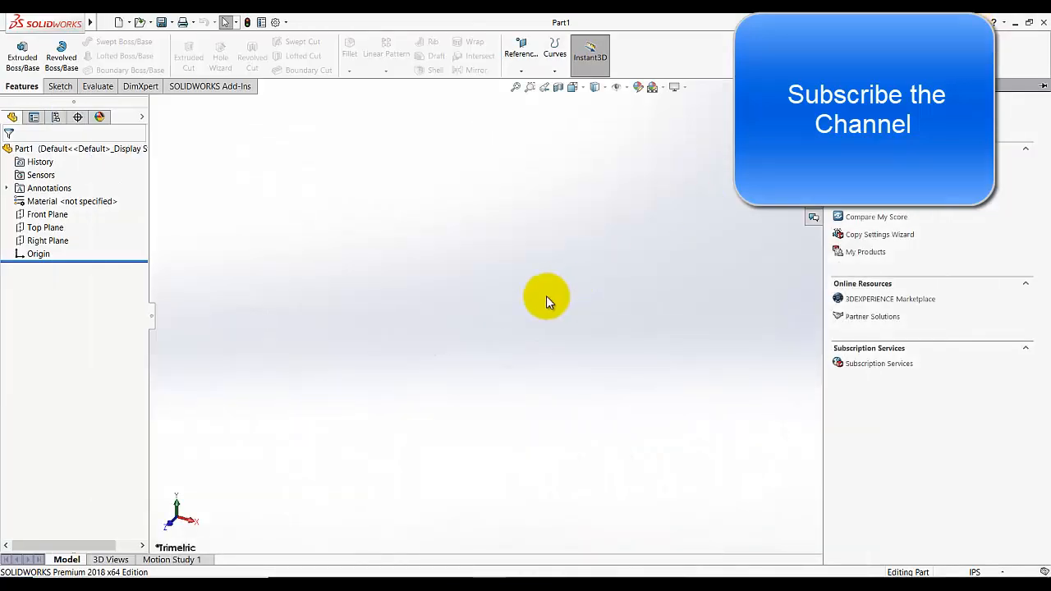
Begin a new sketch on the Front Plane from the Sketch tools
left_click(59, 85)
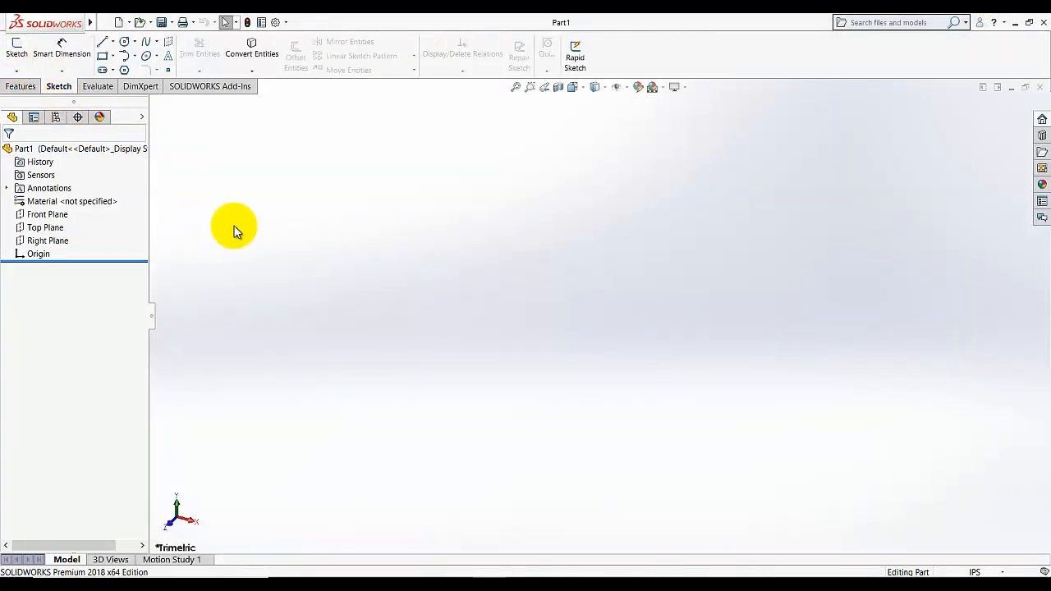
mouse_move(17, 53)
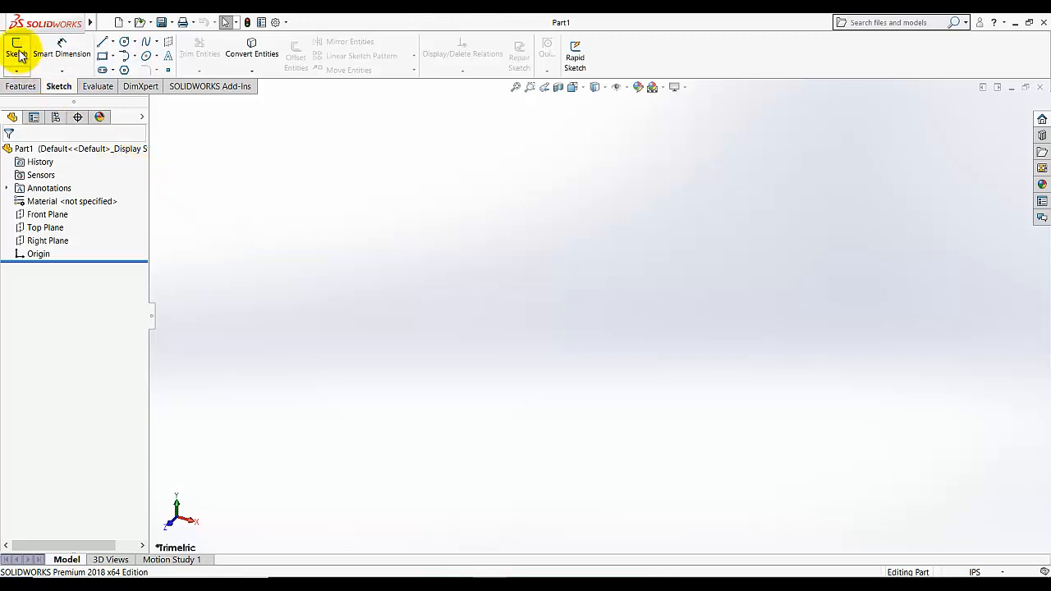
left_click(17, 49)
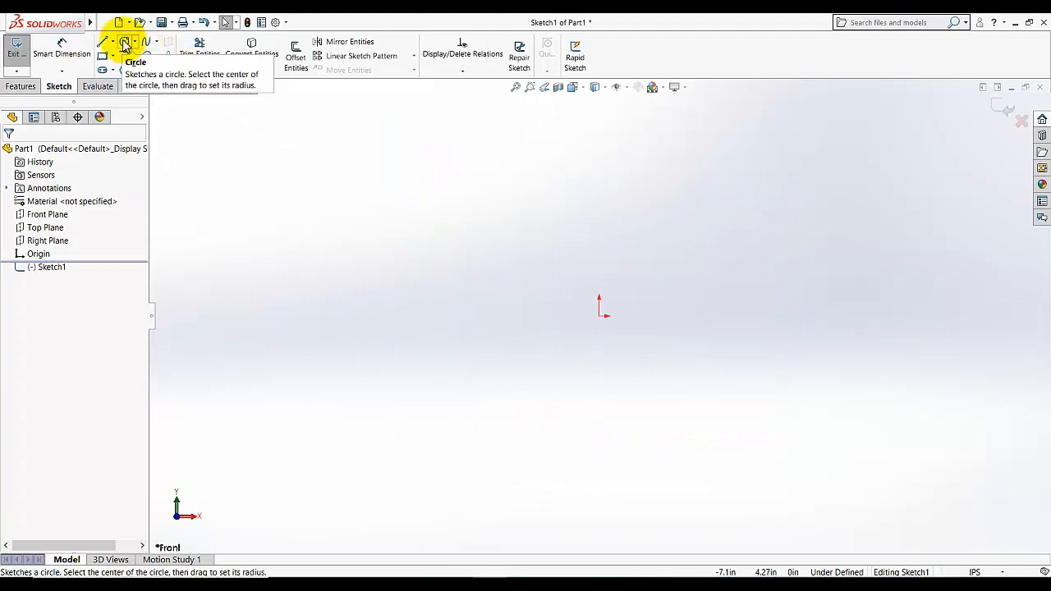
Sketch two circles on the origin at 2.25 and 0.625 diameters and exit the sketch
left_click(125, 43)
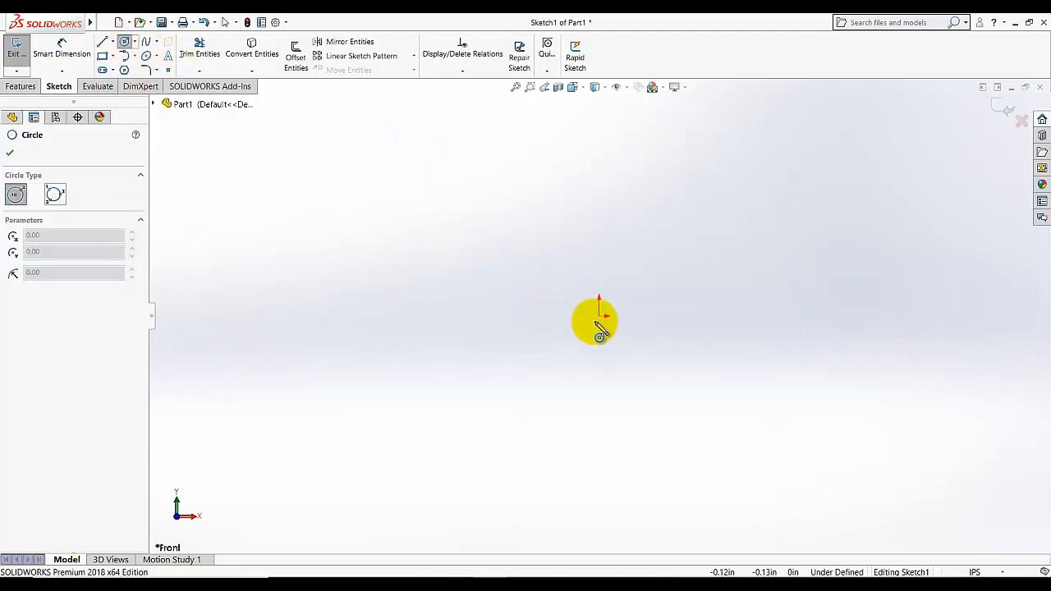
left_click_drag(598, 318, 735, 319)
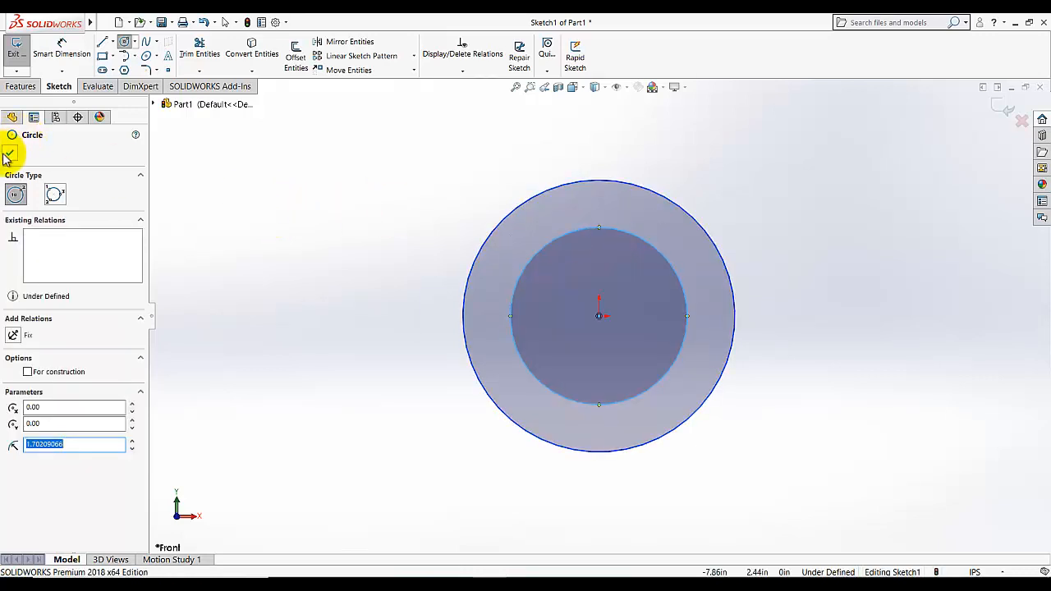
left_click(8, 156)
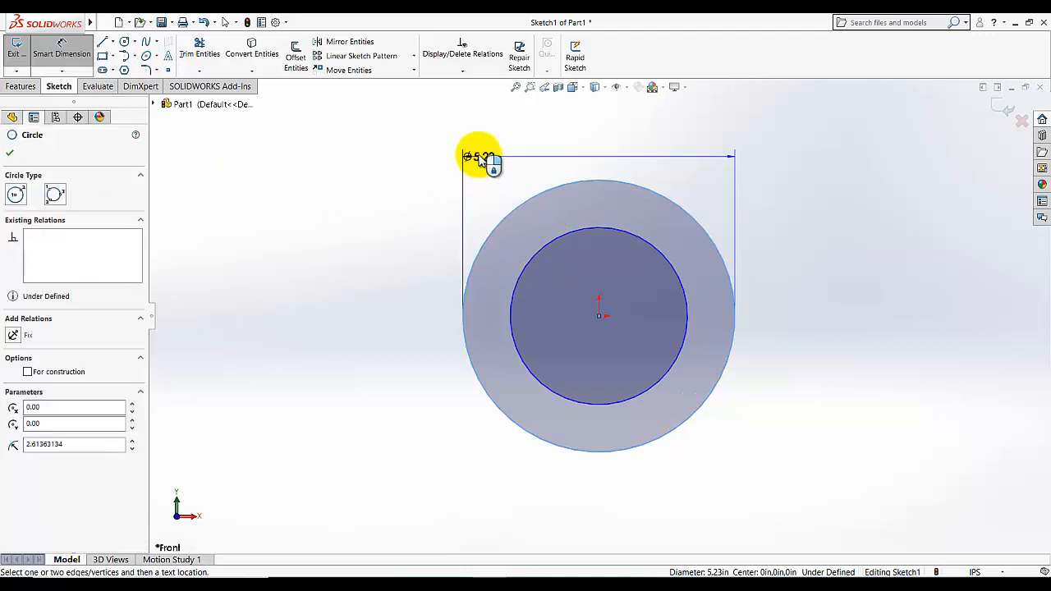
left_click(479, 156)
type("2.2")
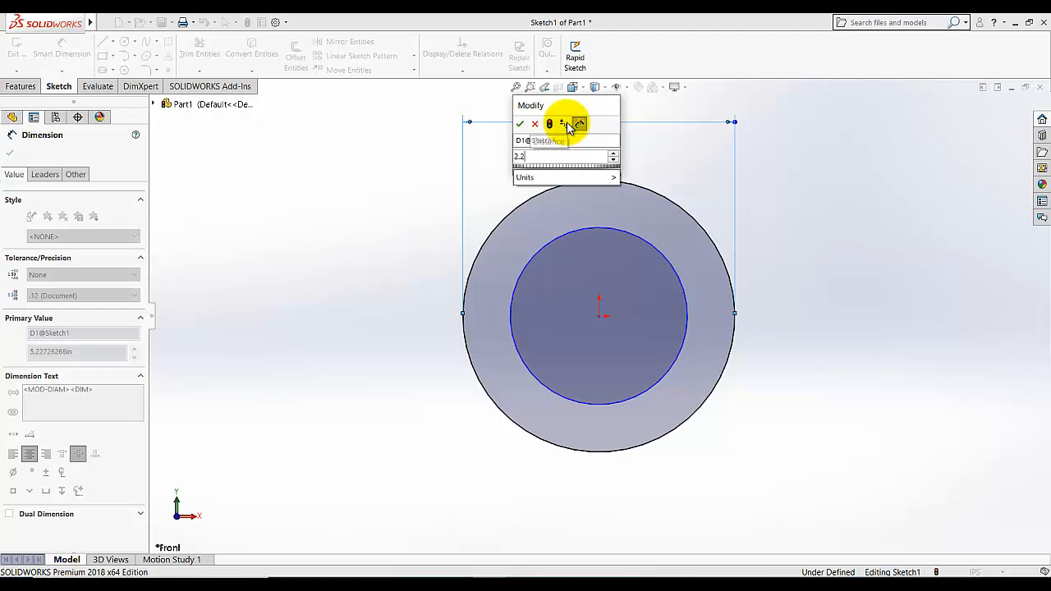
left_click(519, 125)
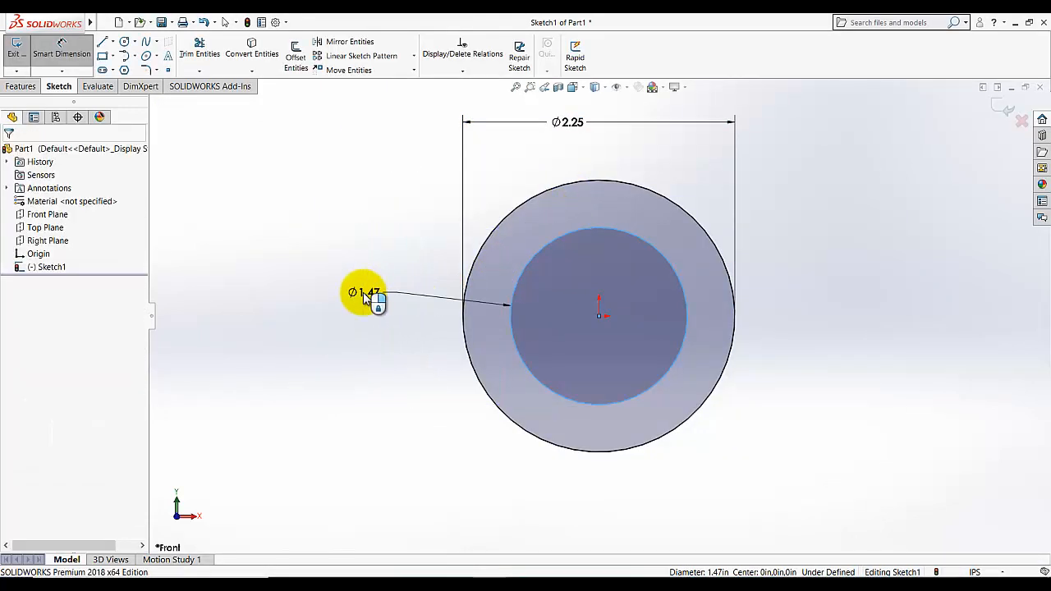
left_click(364, 292)
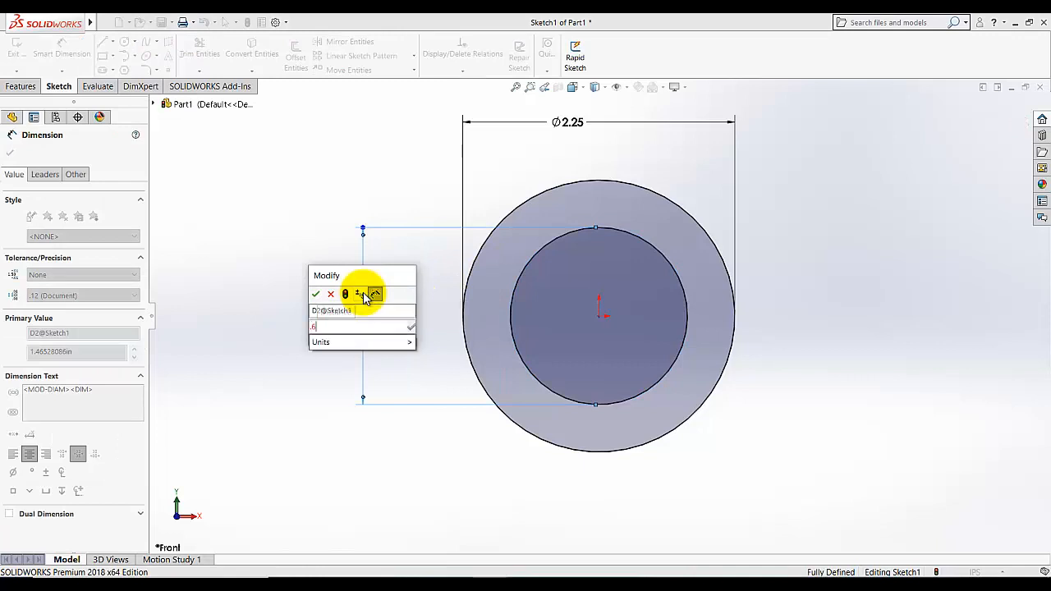
left_click(315, 294)
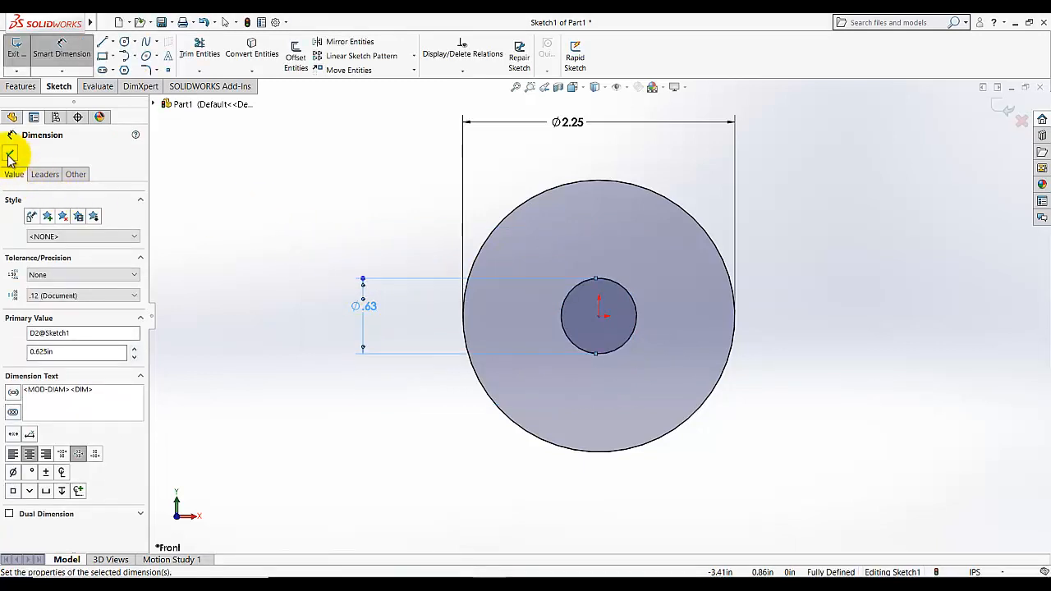
left_click(10, 156)
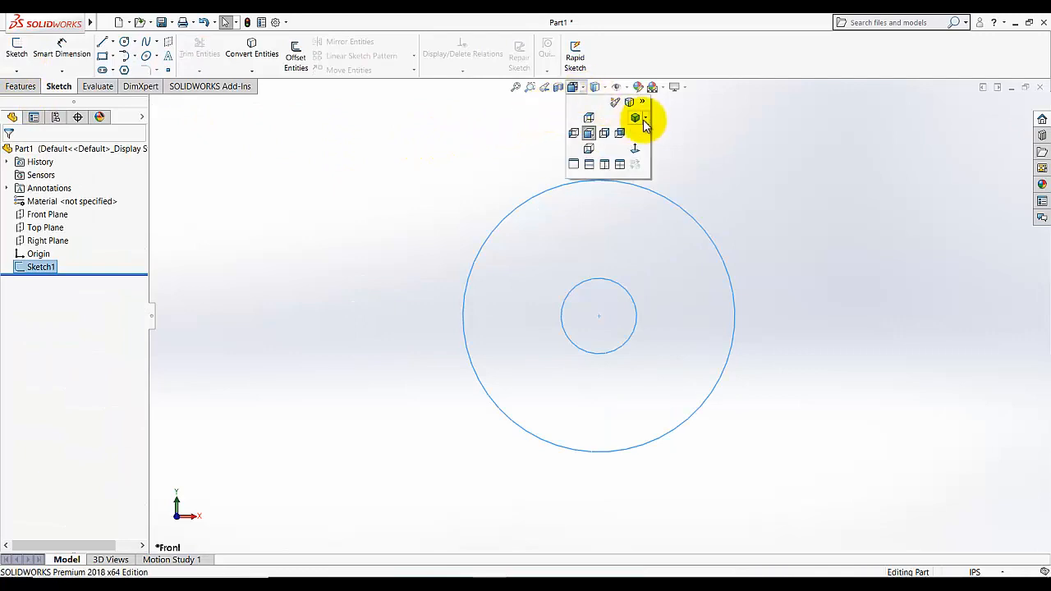
Extrude the ring sketch Mid Plane to 1.20 in, forming a bored cylinder
left_click(634, 118)
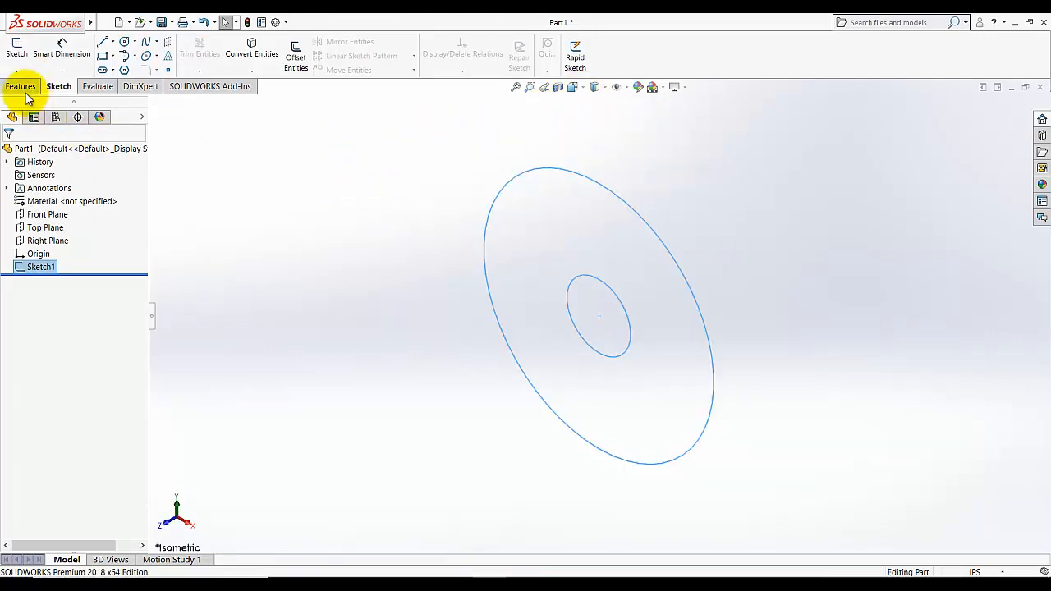
left_click(22, 85)
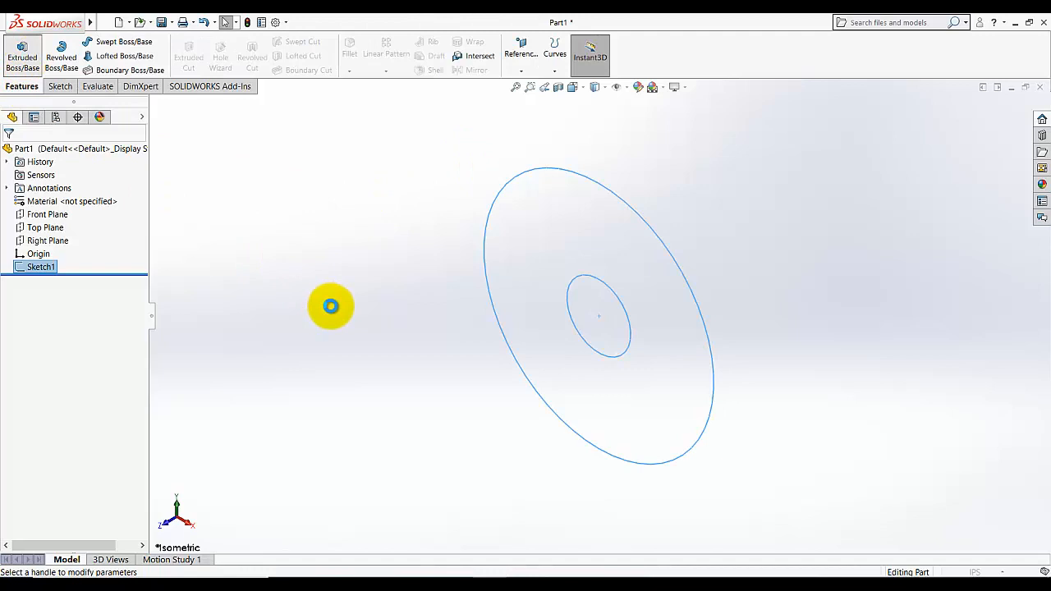
left_click(23, 53)
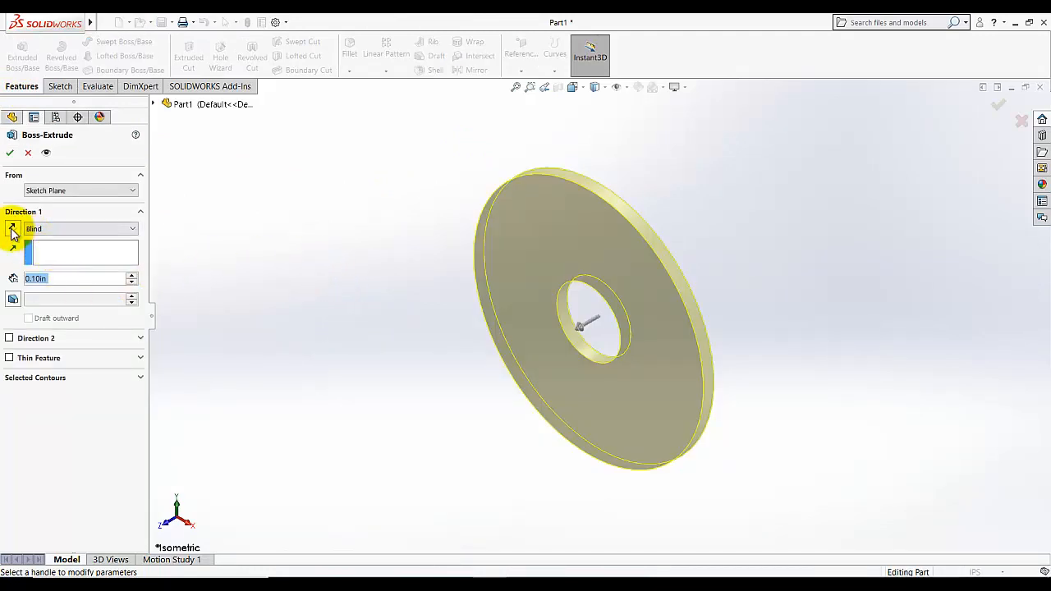
left_click(131, 228)
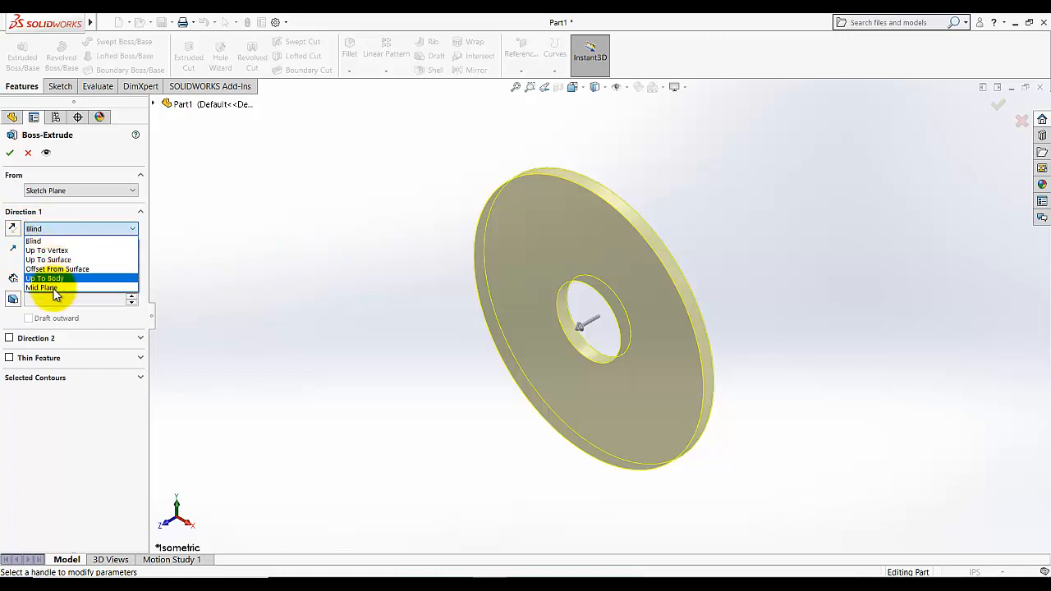
left_click(40, 288)
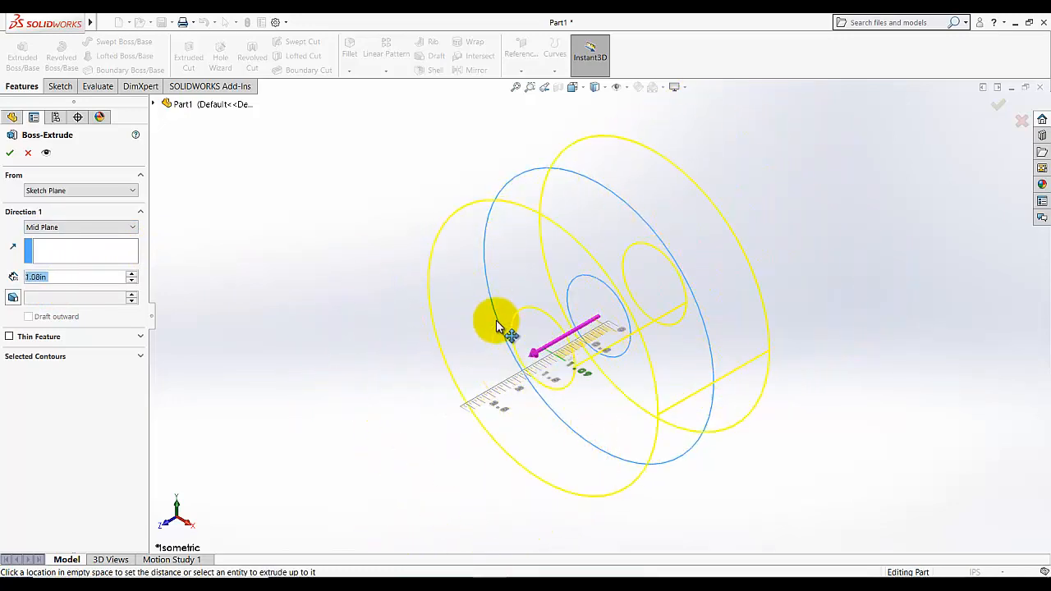
left_click_drag(509, 332, 364, 358)
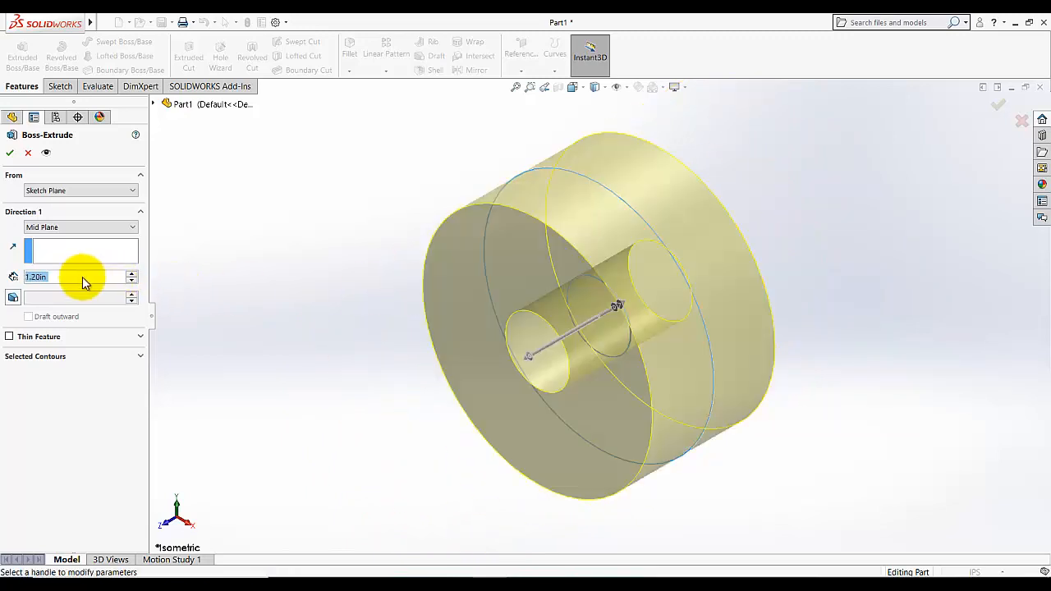
mouse_move(82, 283)
type("1")
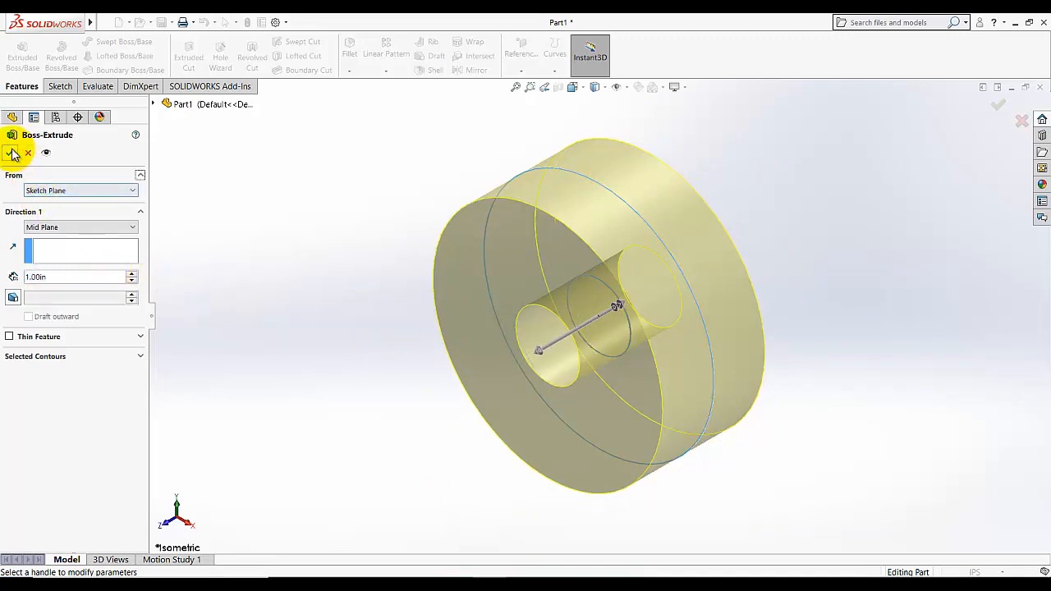
left_click(14, 155)
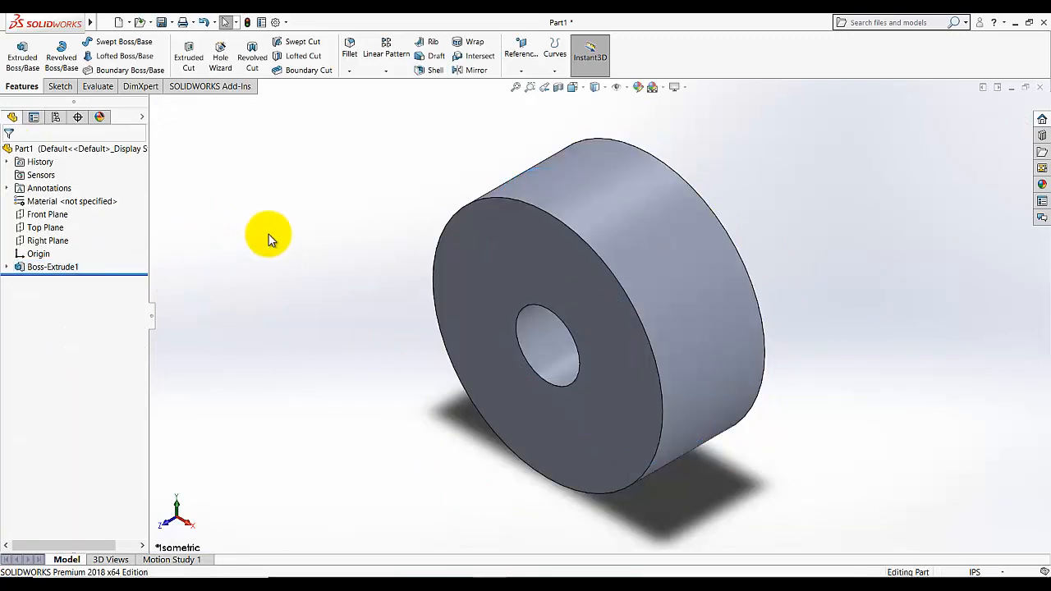
Start a new sketch on the Right Plane and begin a circle on the top edge
left_click(48, 240)
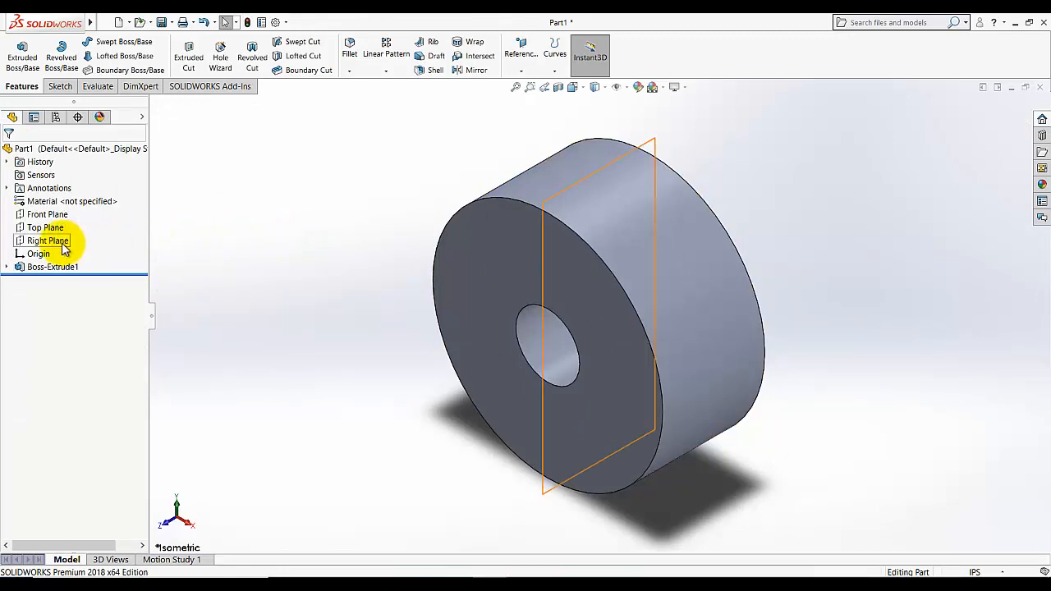
left_click(46, 239)
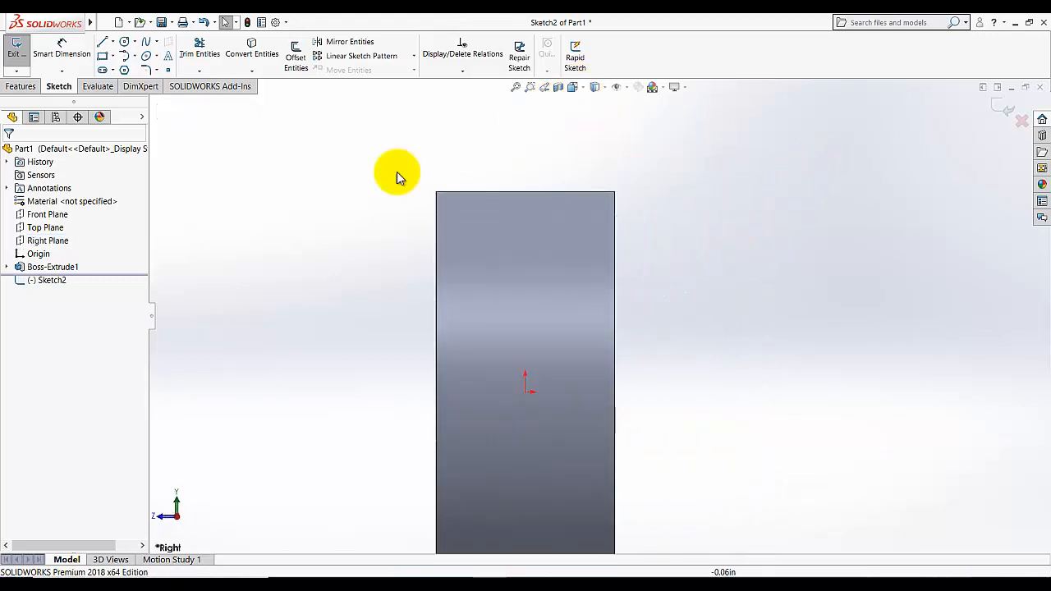
left_click(101, 41)
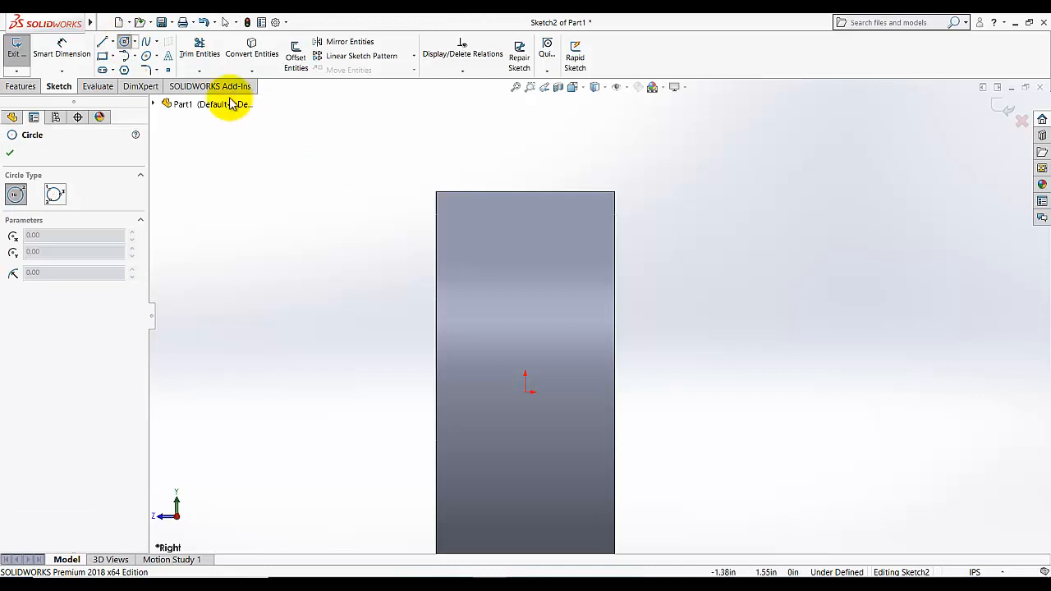
mouse_move(509, 161)
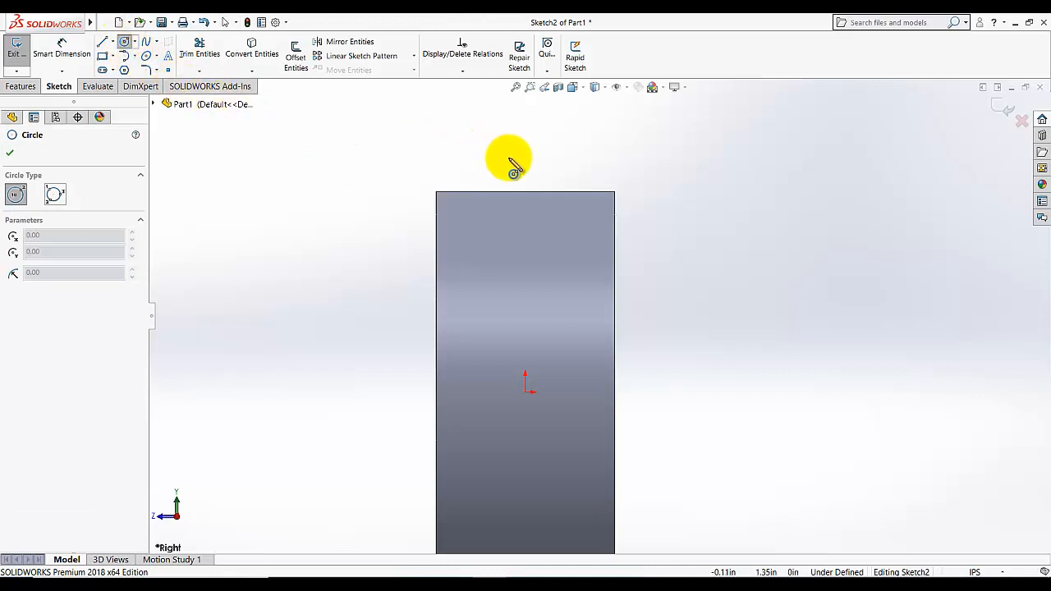
mouse_move(494, 197)
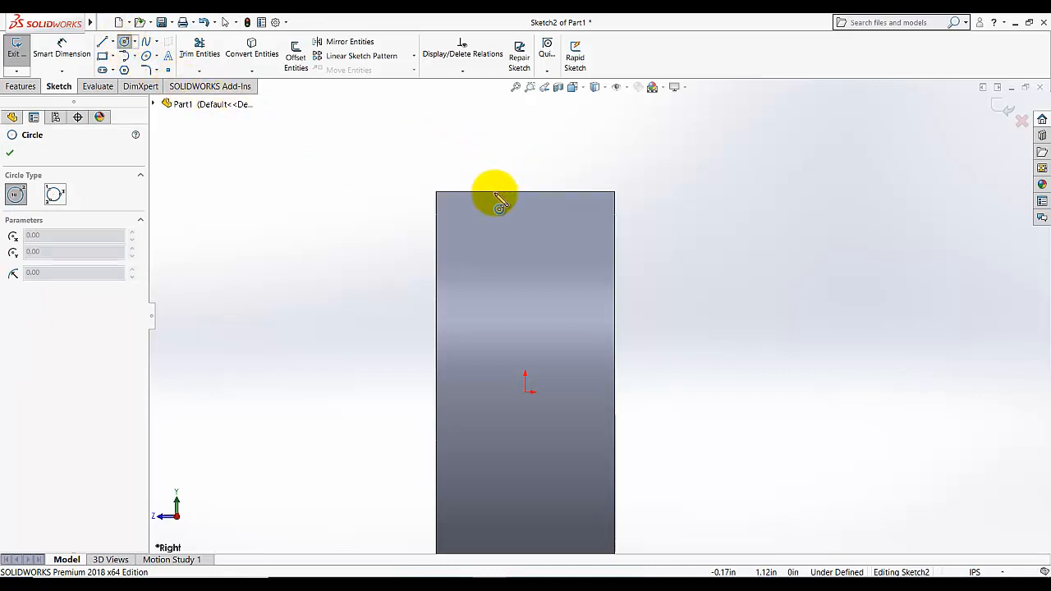
mouse_move(506, 197)
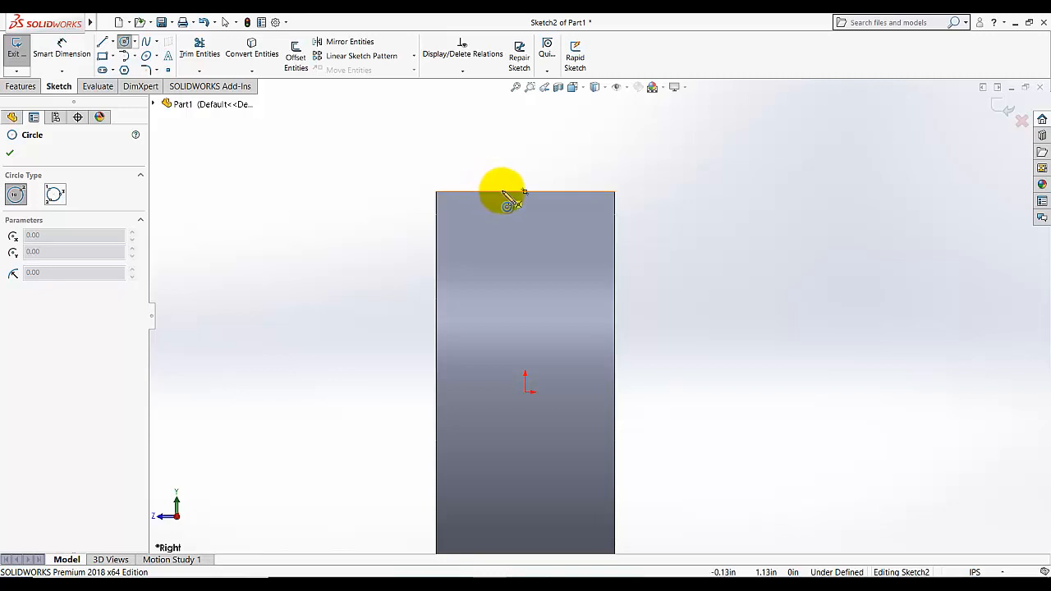
mouse_move(515, 200)
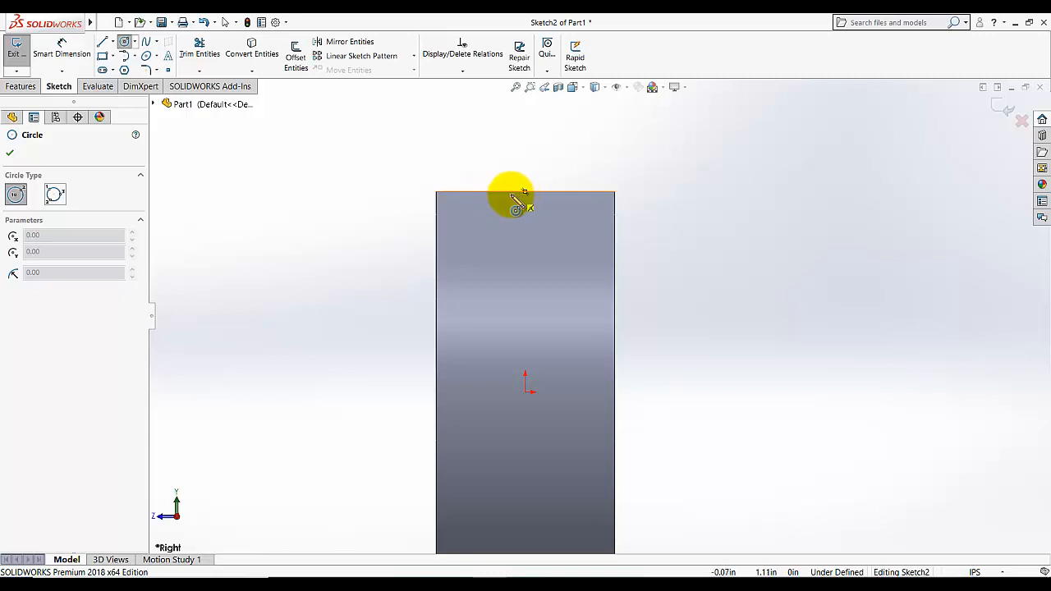
mouse_move(525, 197)
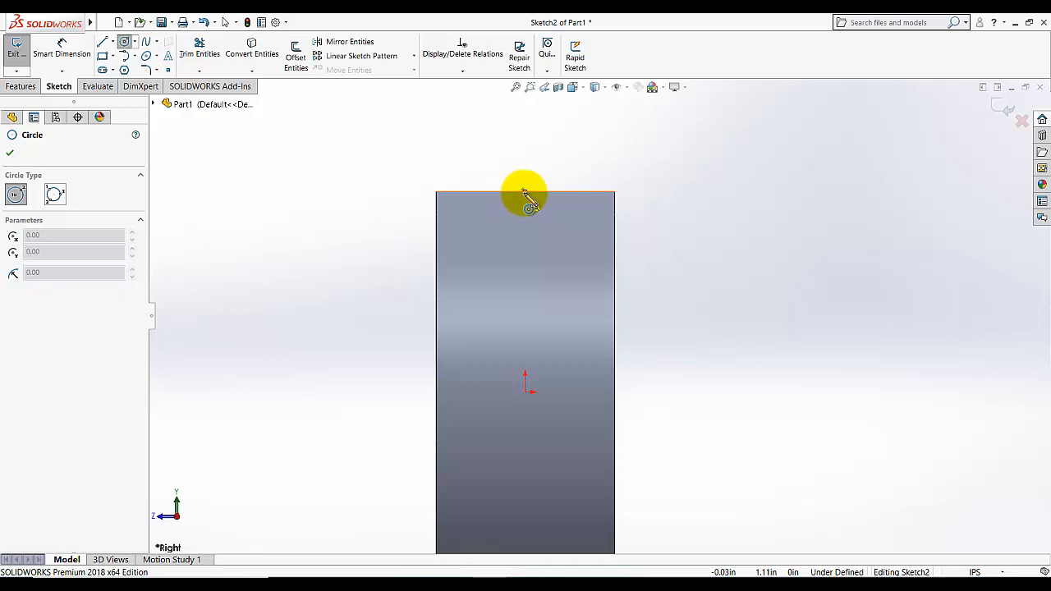
mouse_move(550, 200)
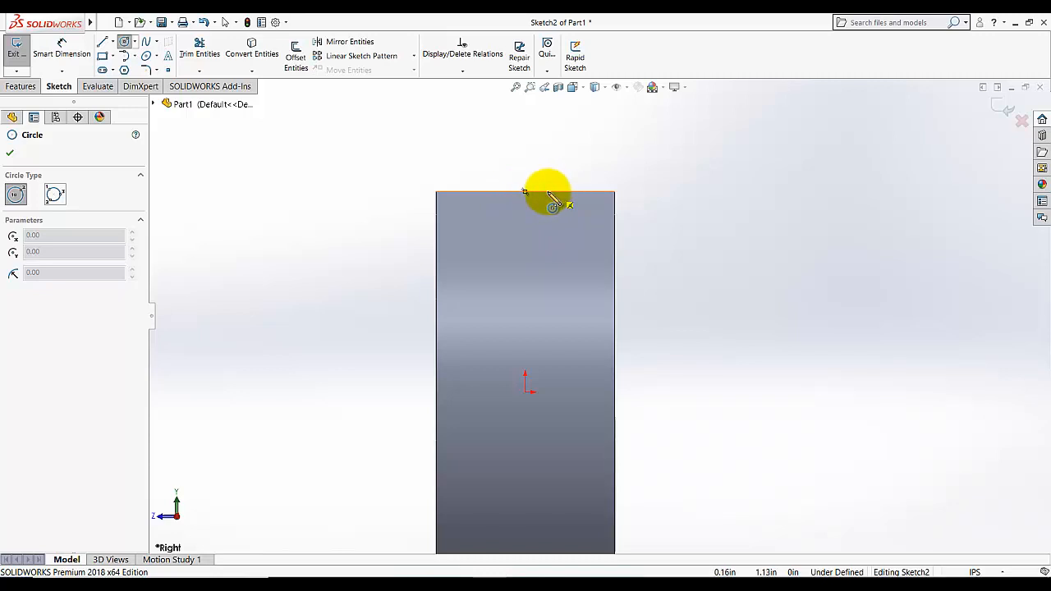
mouse_move(529, 194)
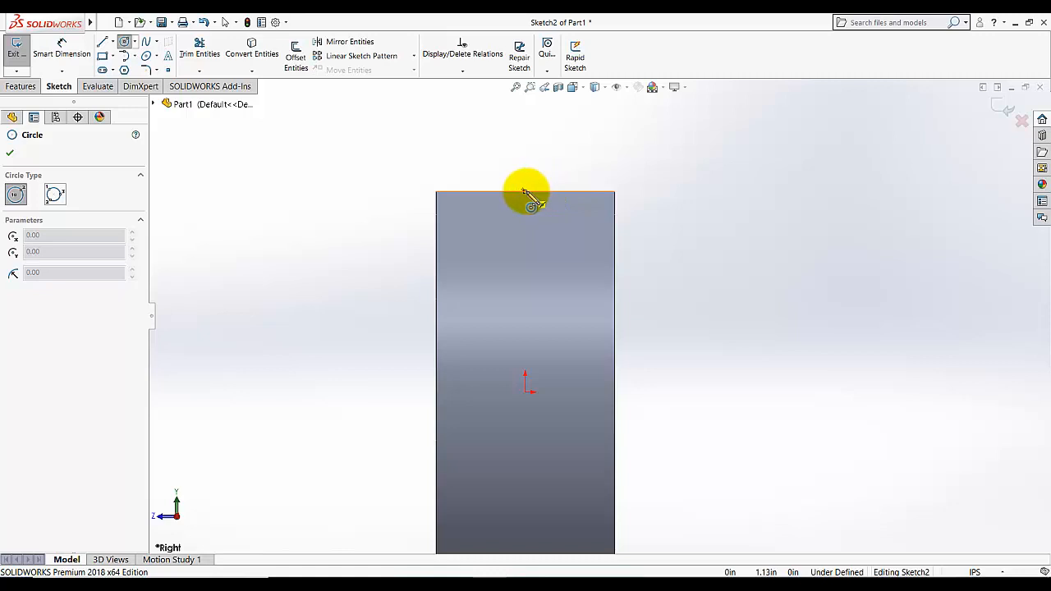
mouse_move(542, 197)
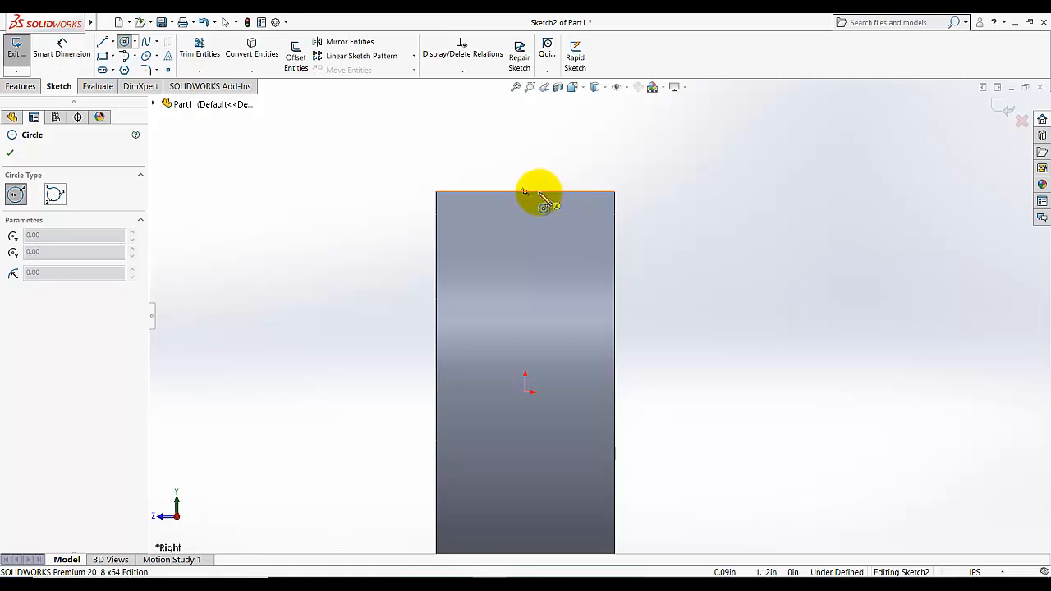
mouse_move(526, 197)
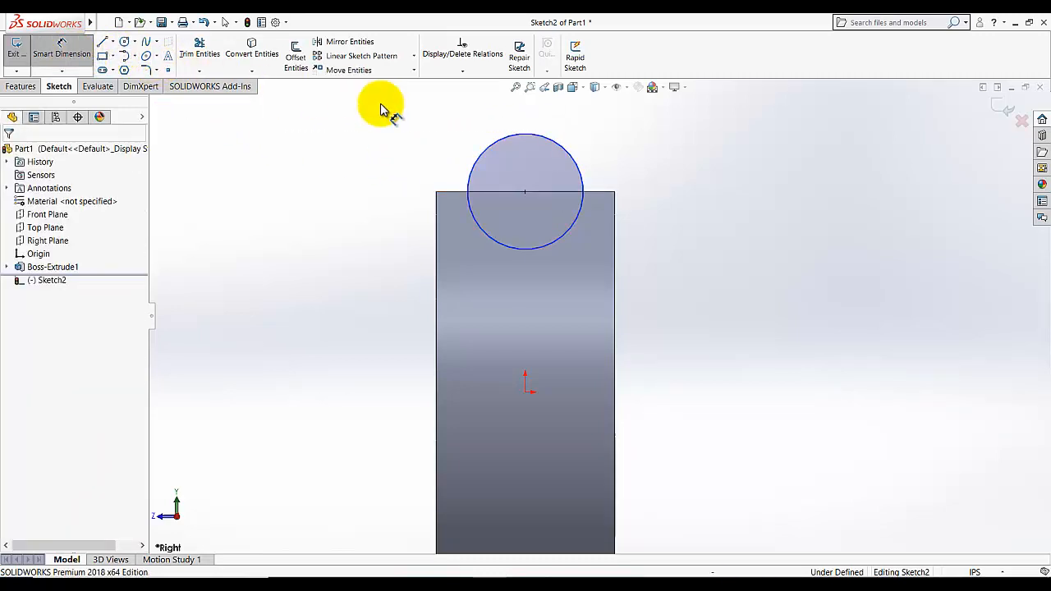
Dimension the groove circle to 0.625 in and start the revolve-axis centreline
left_click(525, 191)
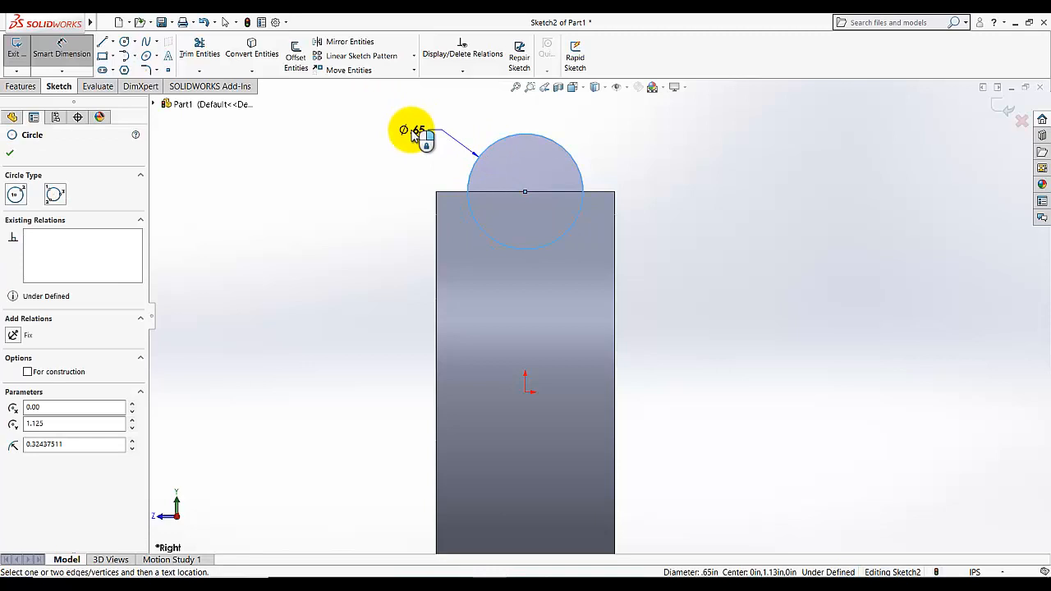
left_click(427, 151)
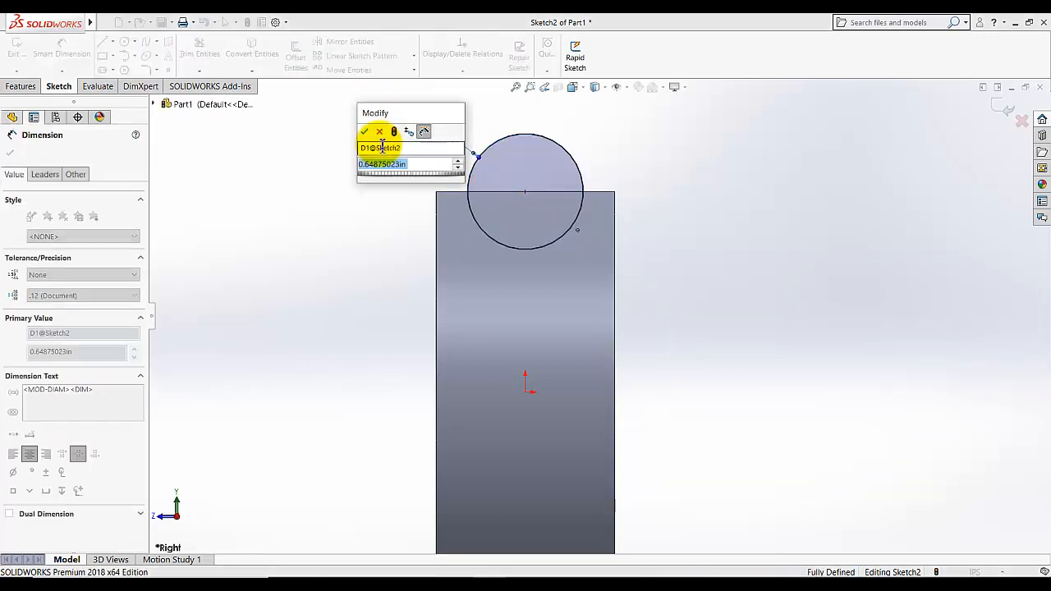
left_click(365, 131)
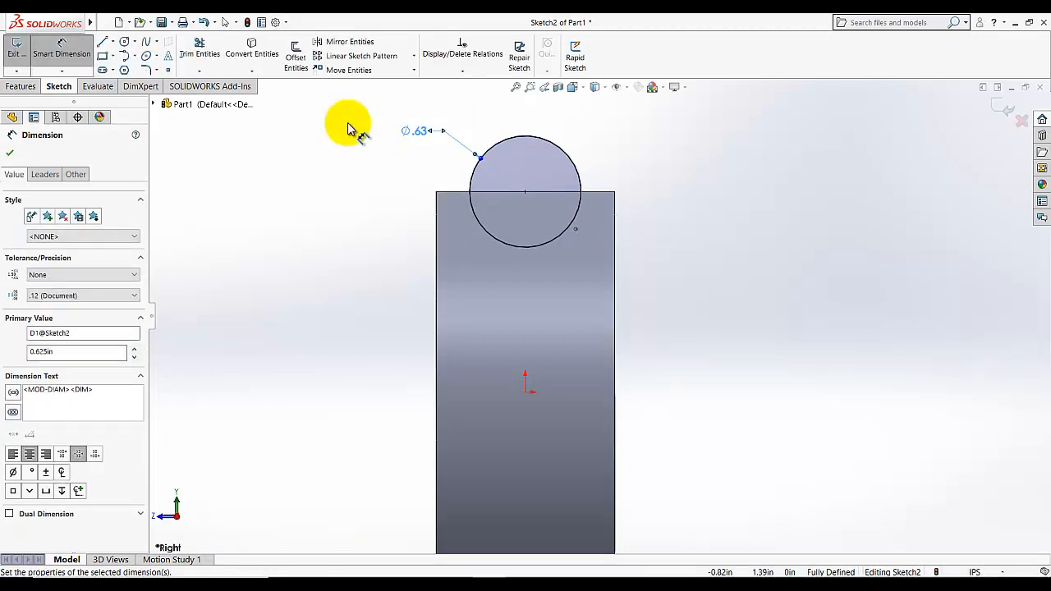
left_click(10, 151)
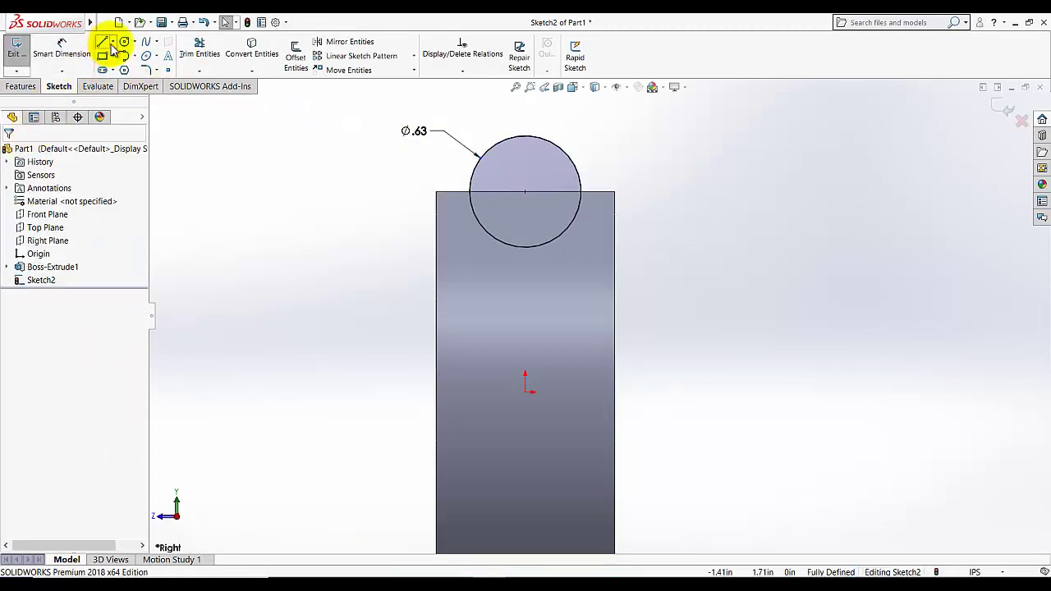
left_click(102, 43)
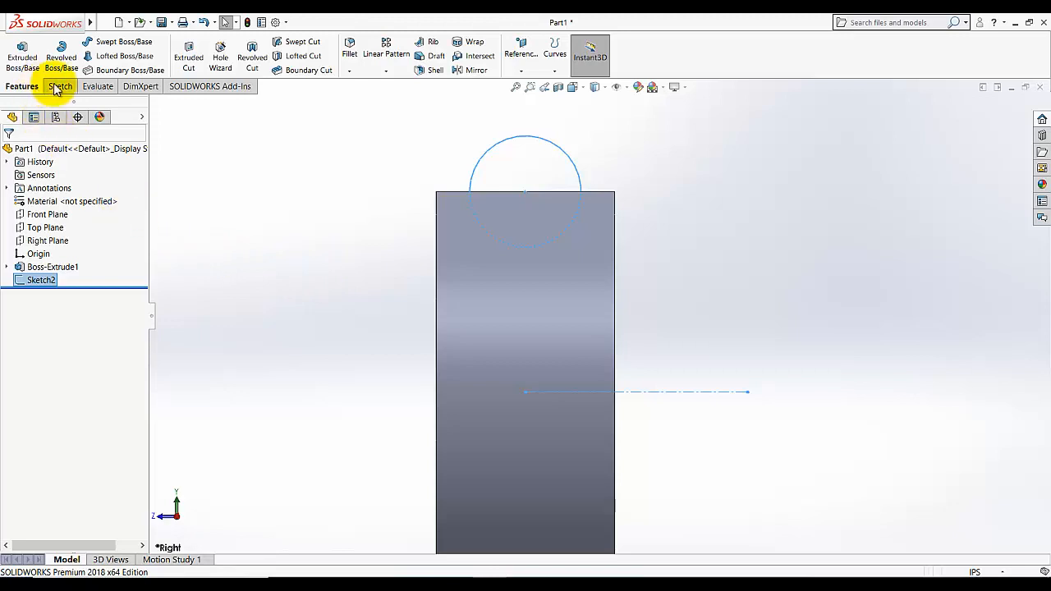
mouse_move(220, 58)
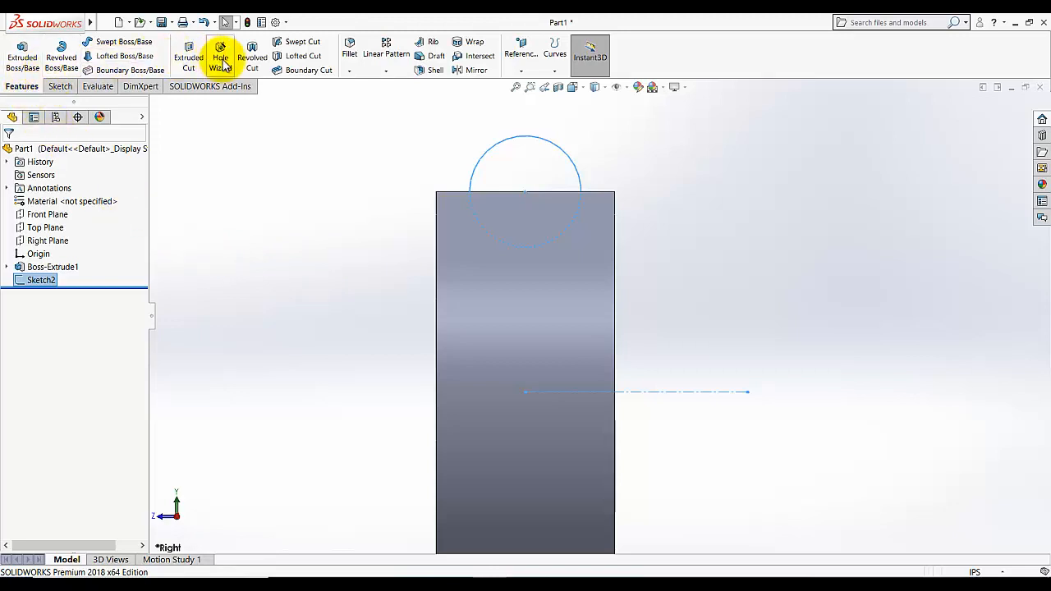
mouse_move(253, 58)
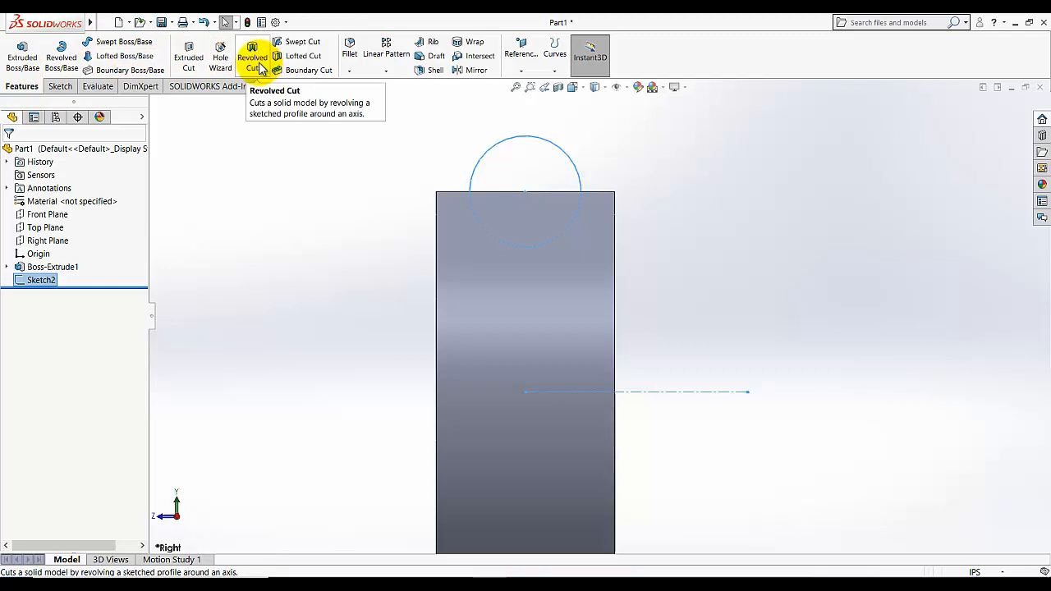
Apply a Revolved Cut about the centreline to carve the rim groove
left_click(253, 55)
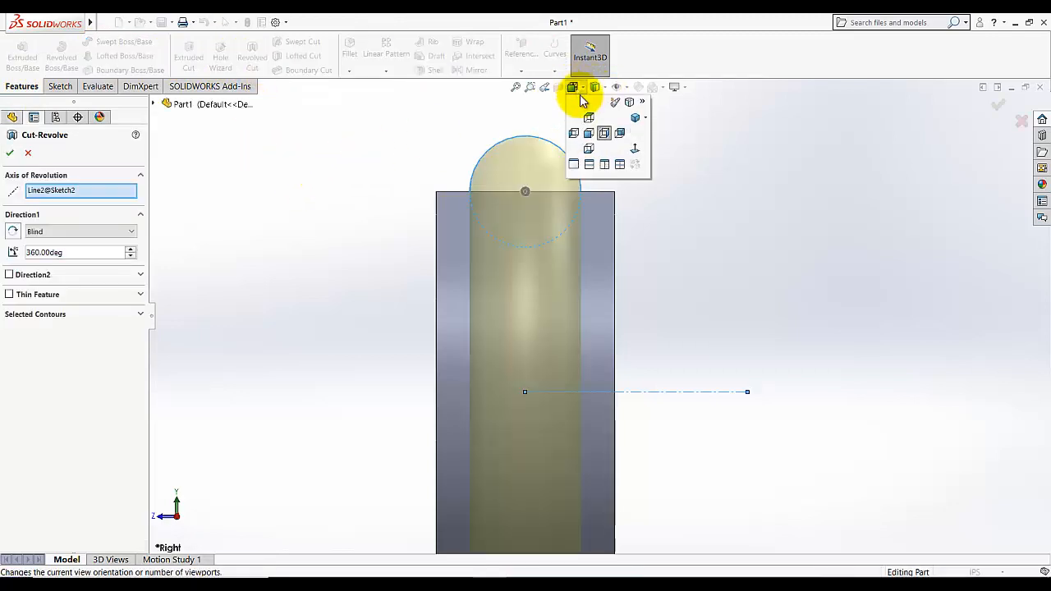
left_click(634, 118)
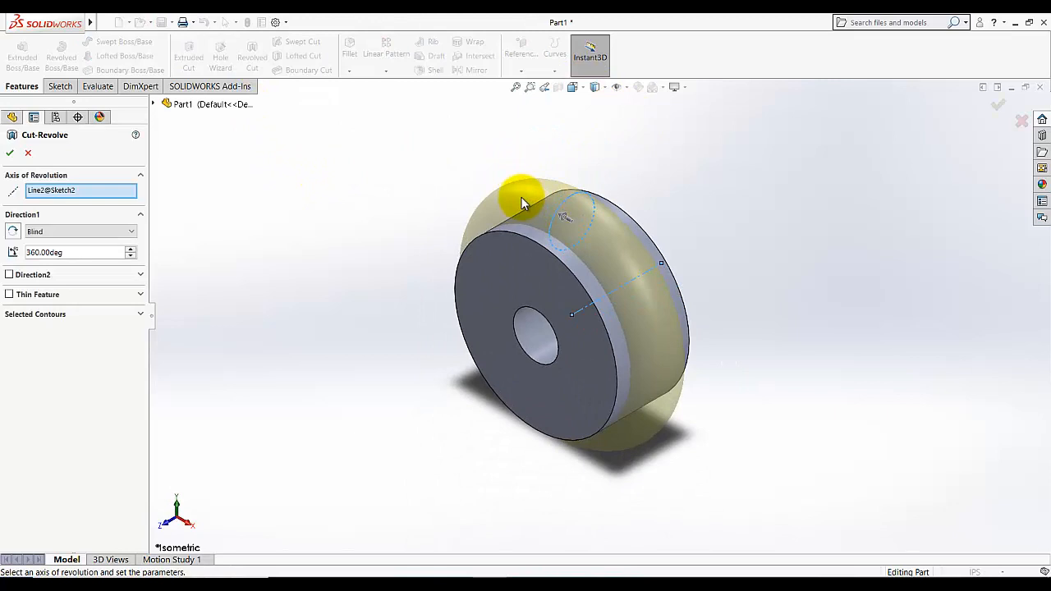
mouse_move(581, 212)
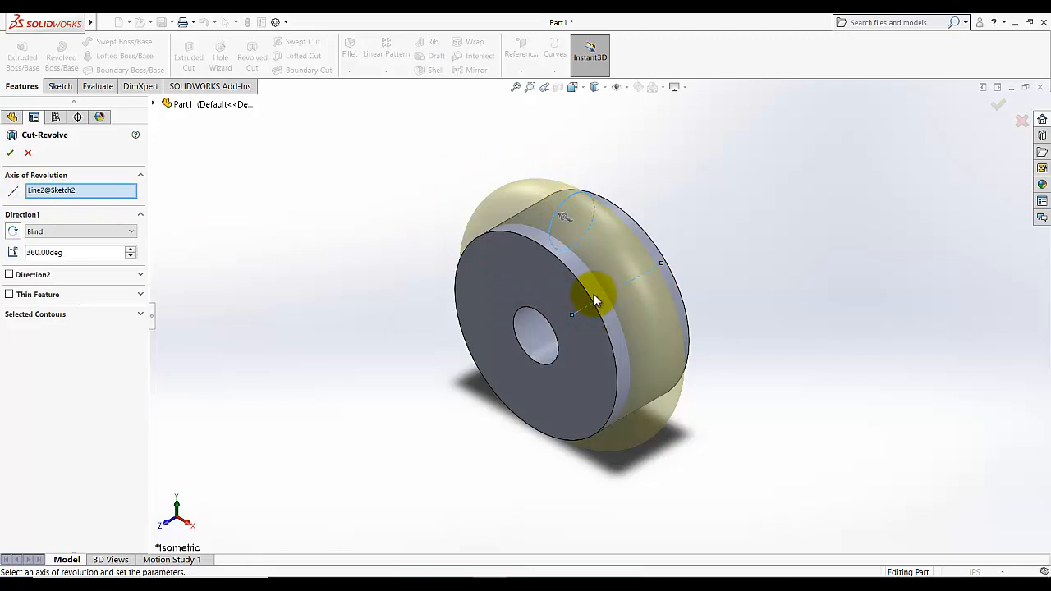
left_click(10, 153)
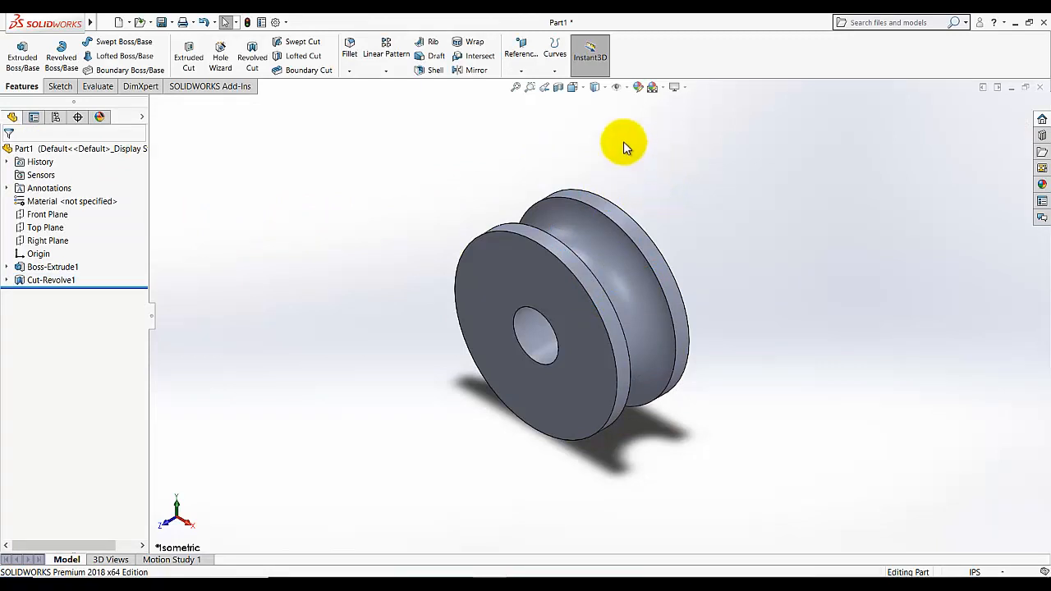
mouse_move(598, 88)
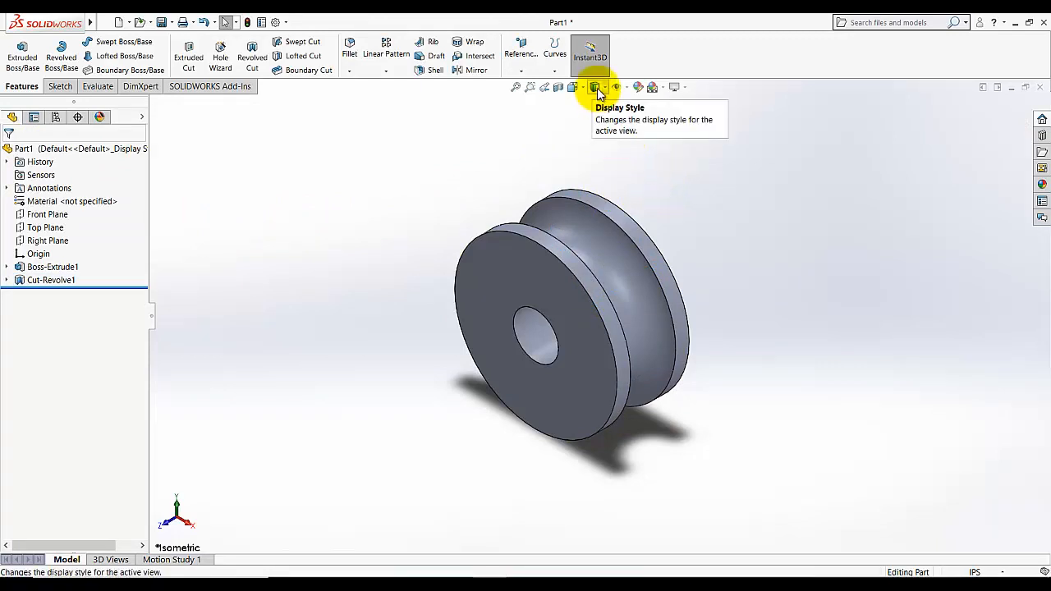
Set the display style to Hidden Lines Removed outline edges
left_click(600, 87)
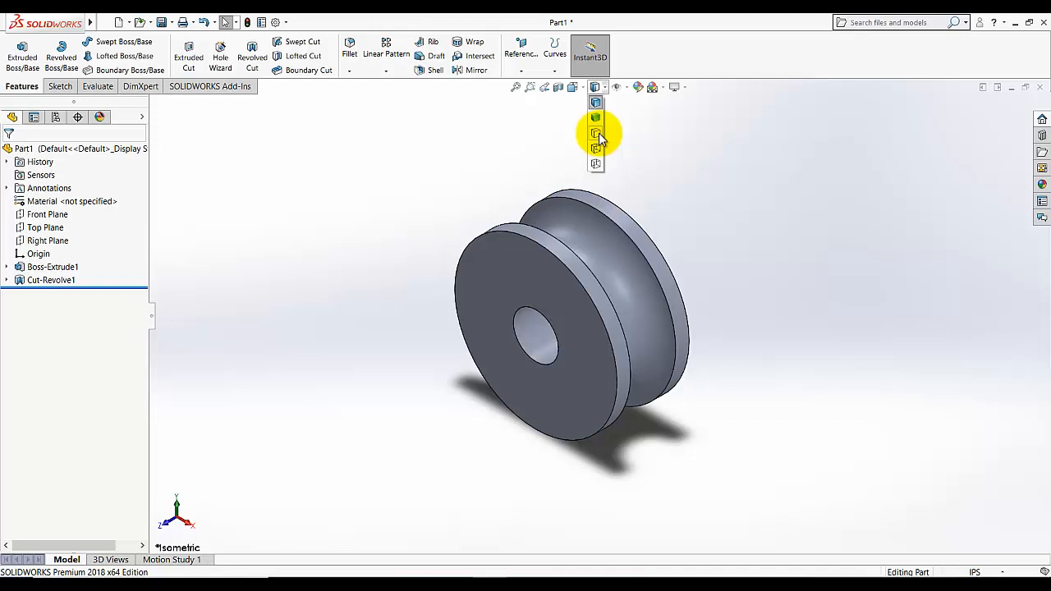
left_click(594, 132)
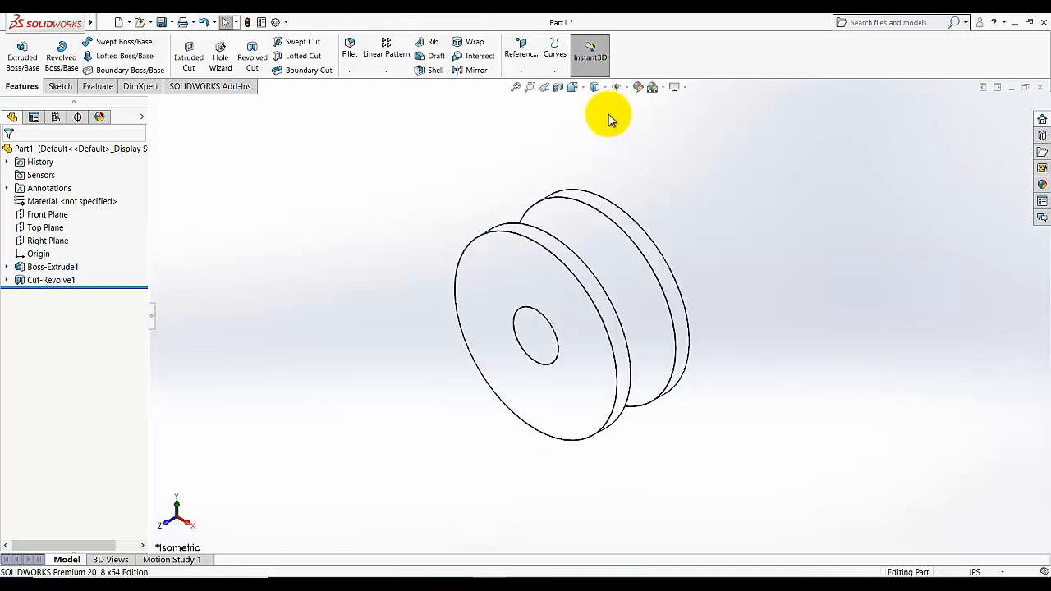
mouse_move(167, 227)
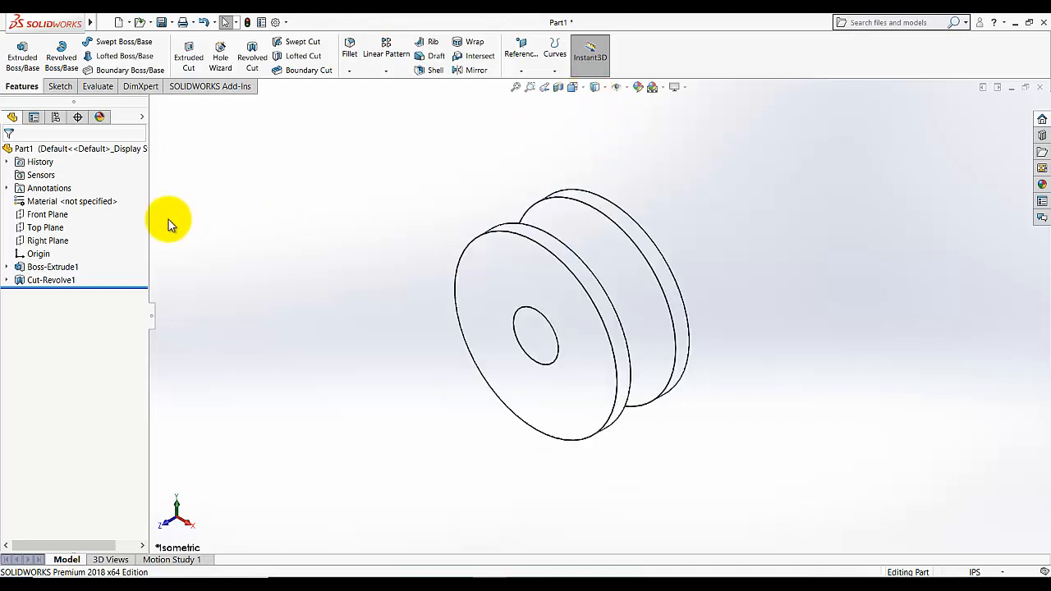
mouse_move(173, 240)
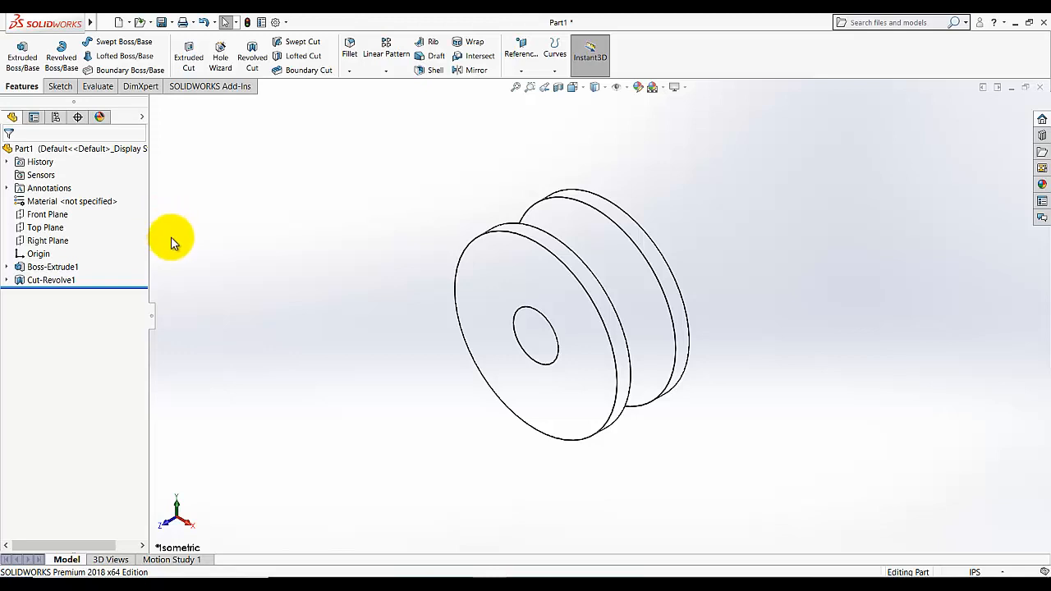
Sketch on the Right Plane in Right view and draw a horizontal centreline from the origin
left_click(47, 239)
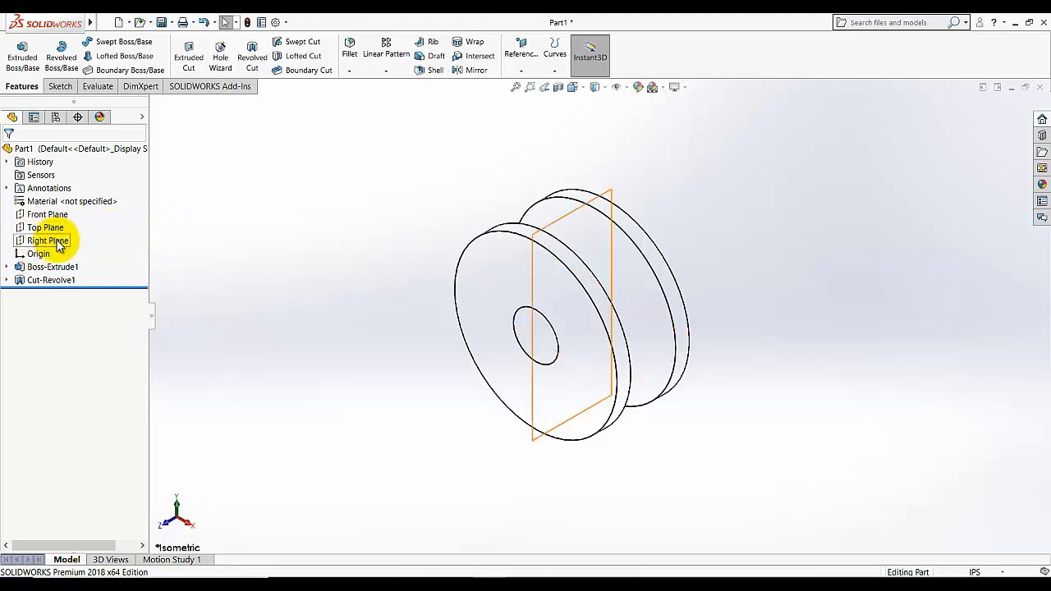
left_click(59, 239)
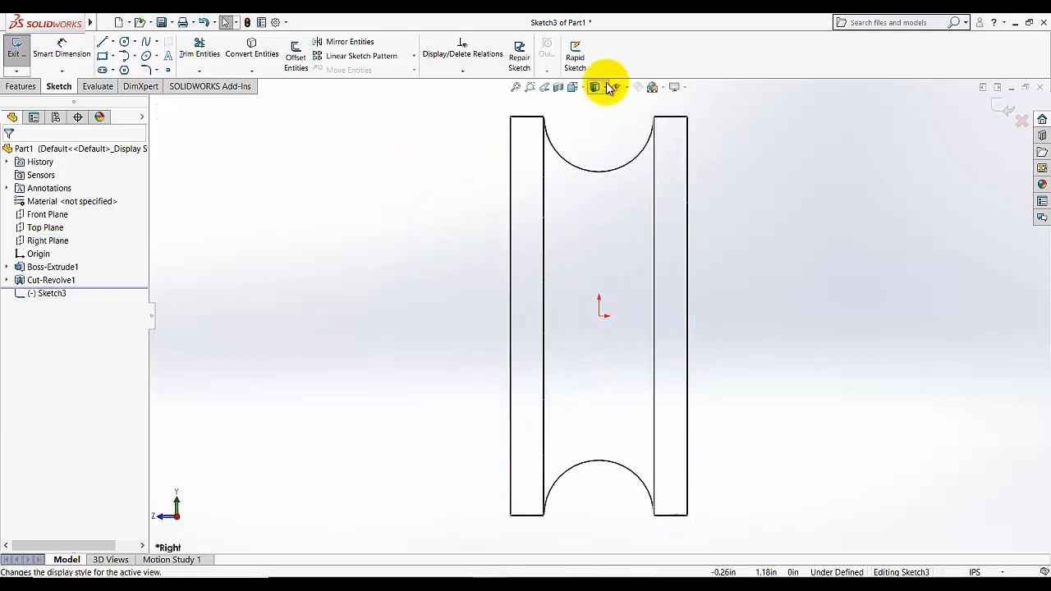
left_click(595, 87)
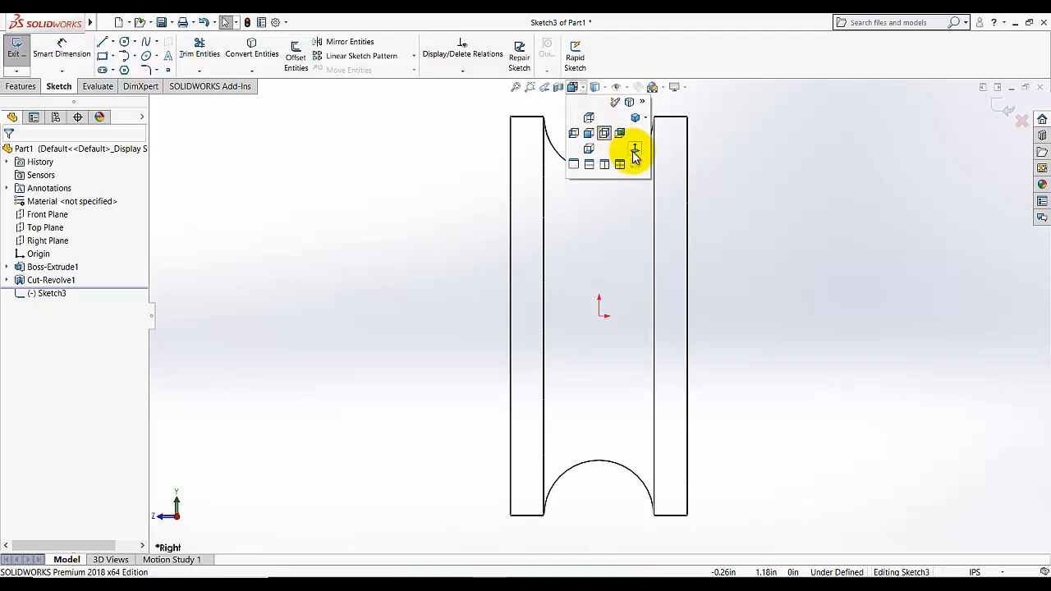
left_click(634, 154)
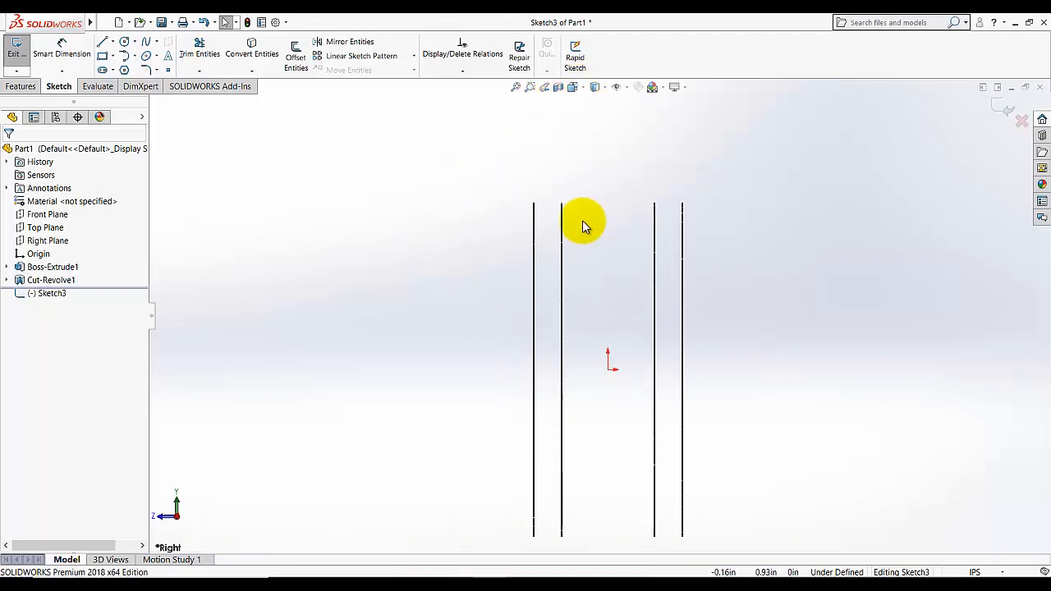
left_click(578, 87)
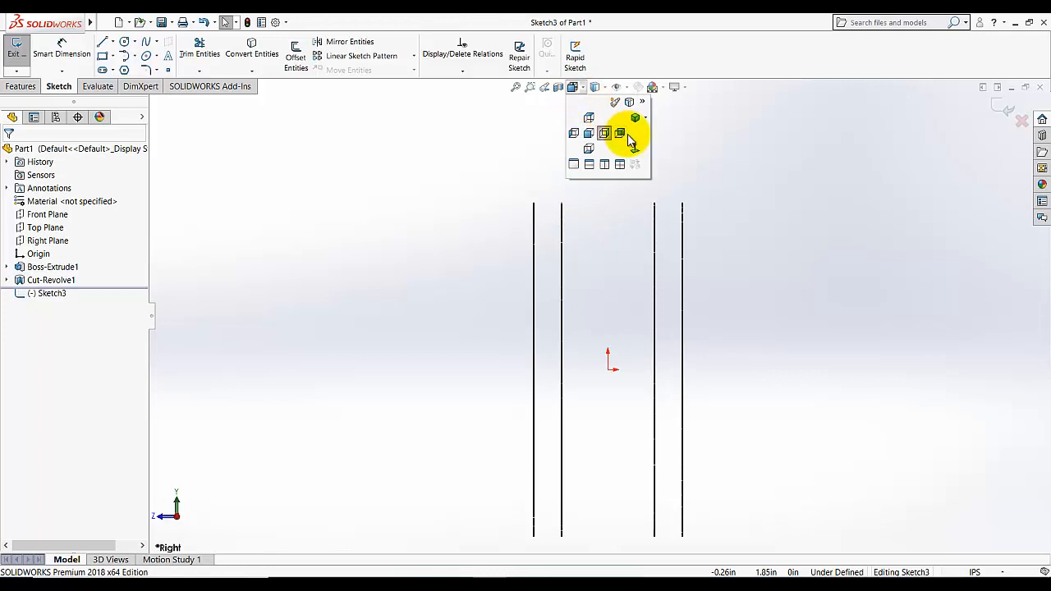
left_click(620, 133)
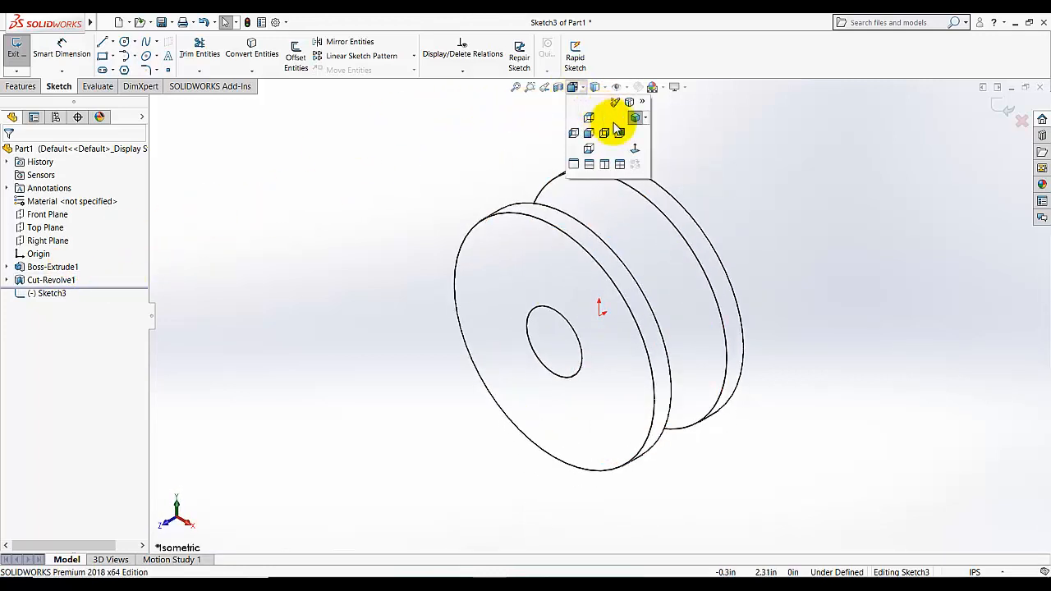
left_click(605, 131)
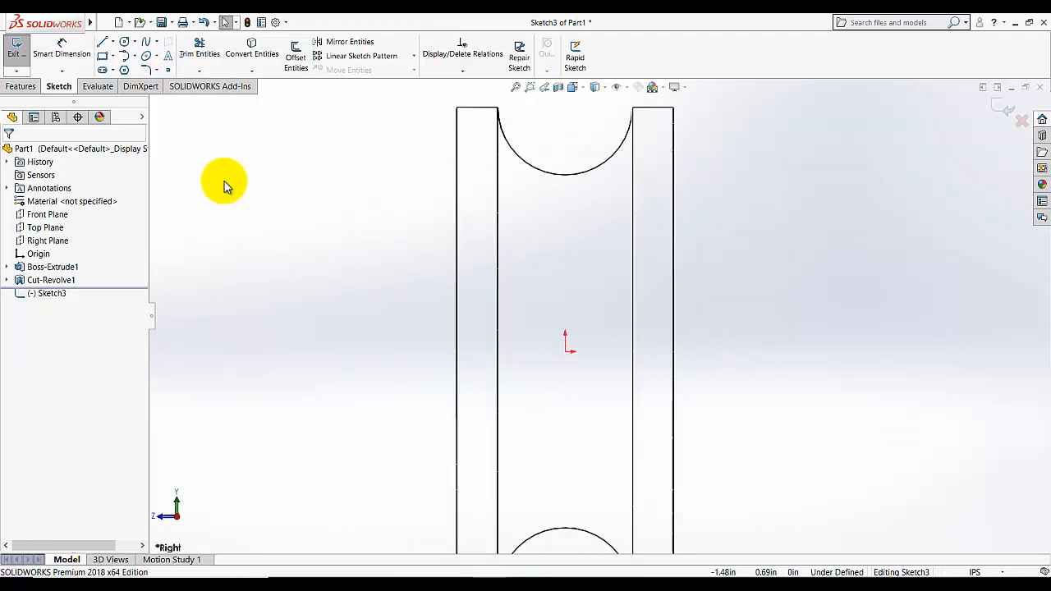
left_click(102, 43)
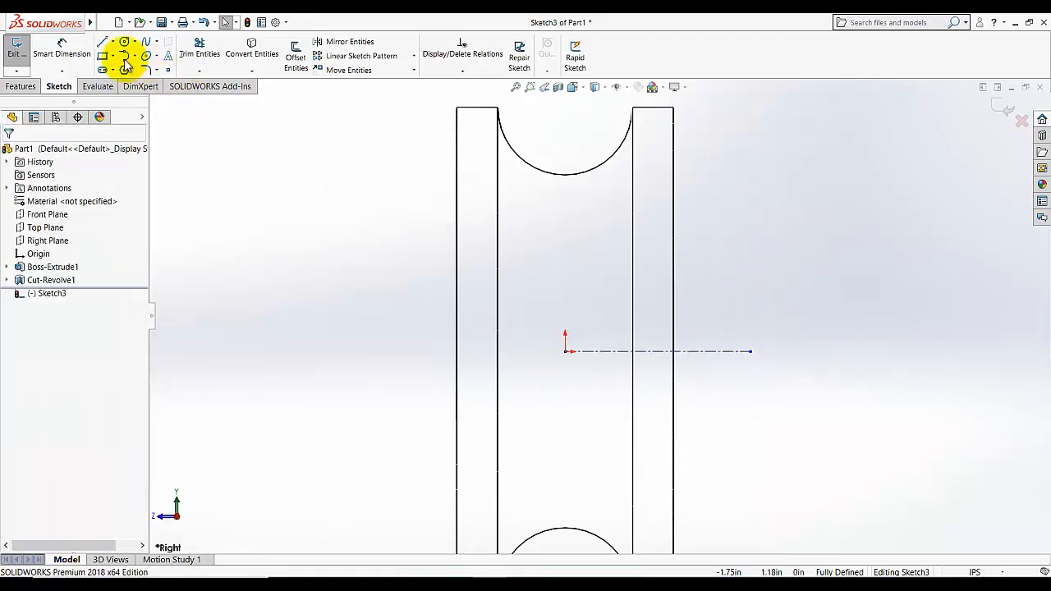
Draw a vertical centreline from the origin and a short horizontal line
left_click(101, 43)
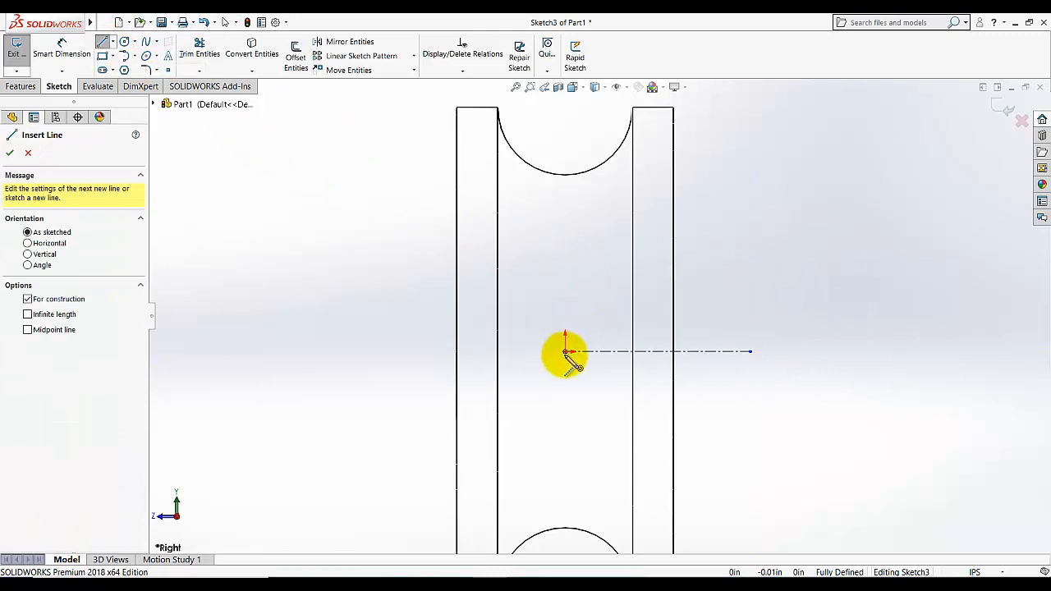
right_click(565, 353)
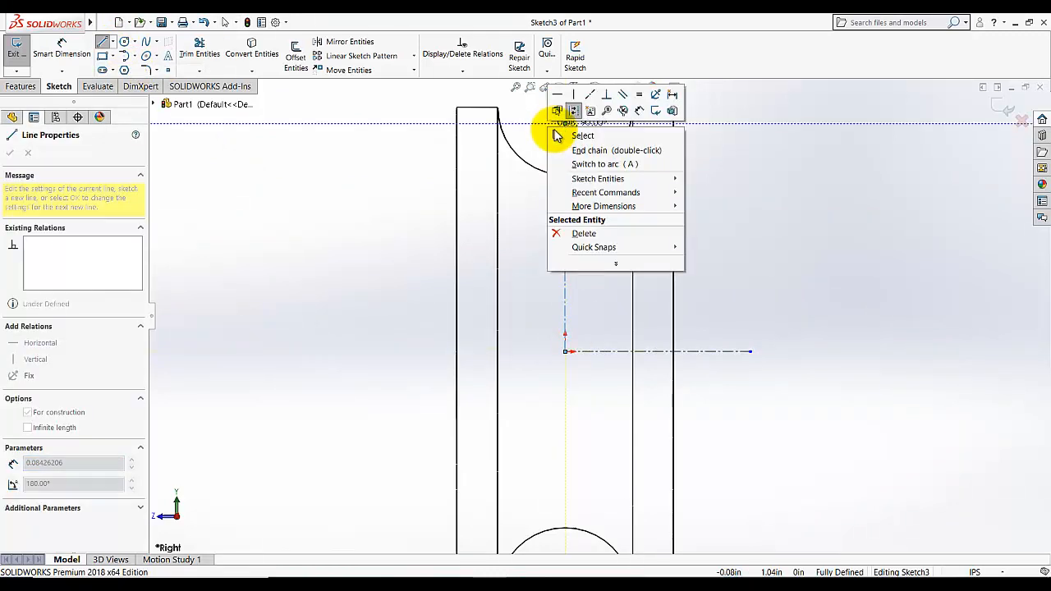
left_click(581, 135)
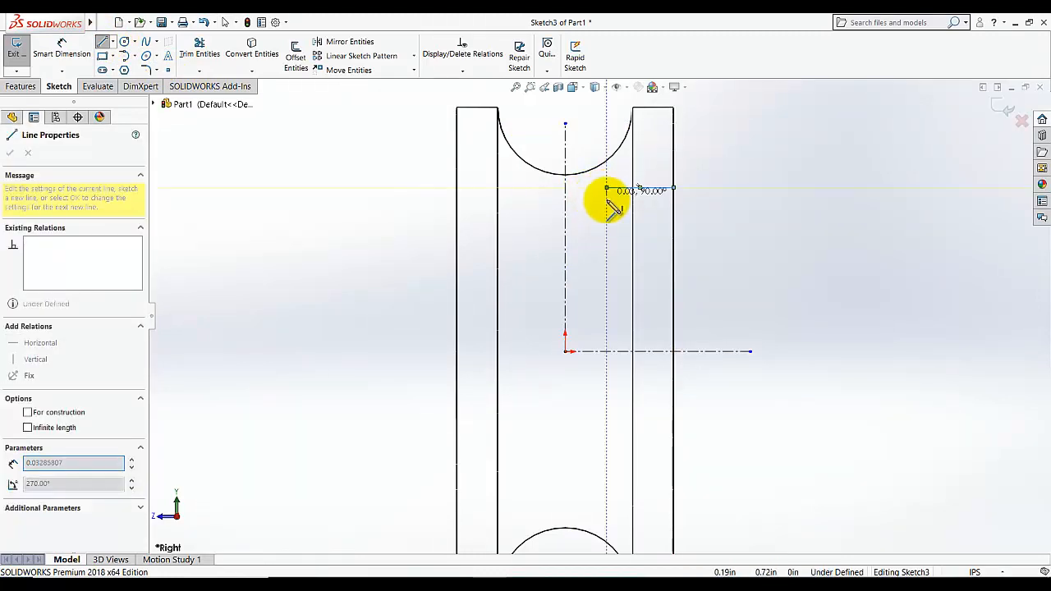
left_click(10, 153)
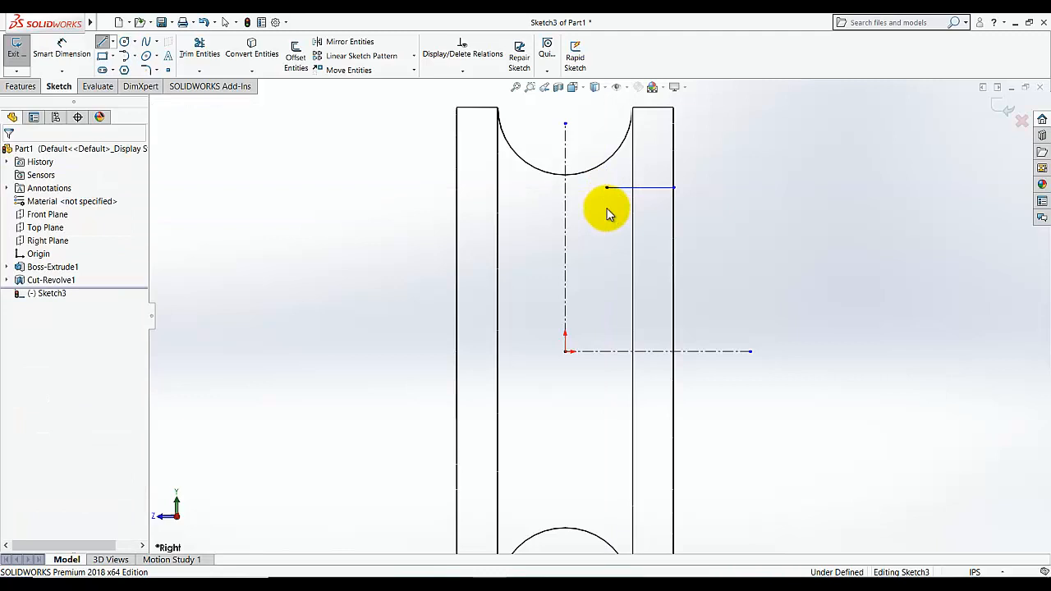
right_click(608, 189)
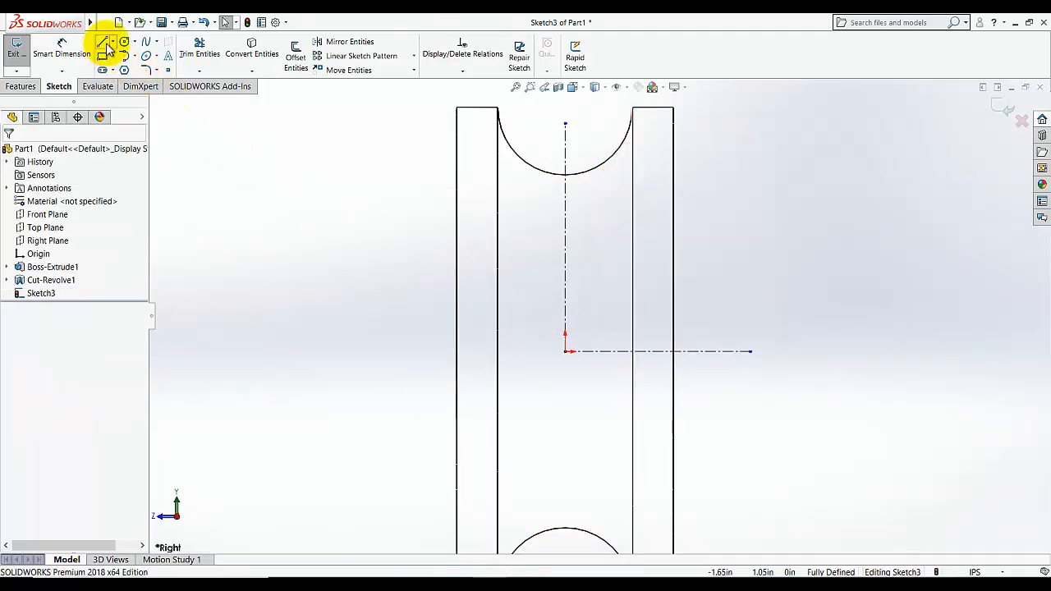
Sketch the slanted, stepped line profile against the pulley's right face
left_click(102, 41)
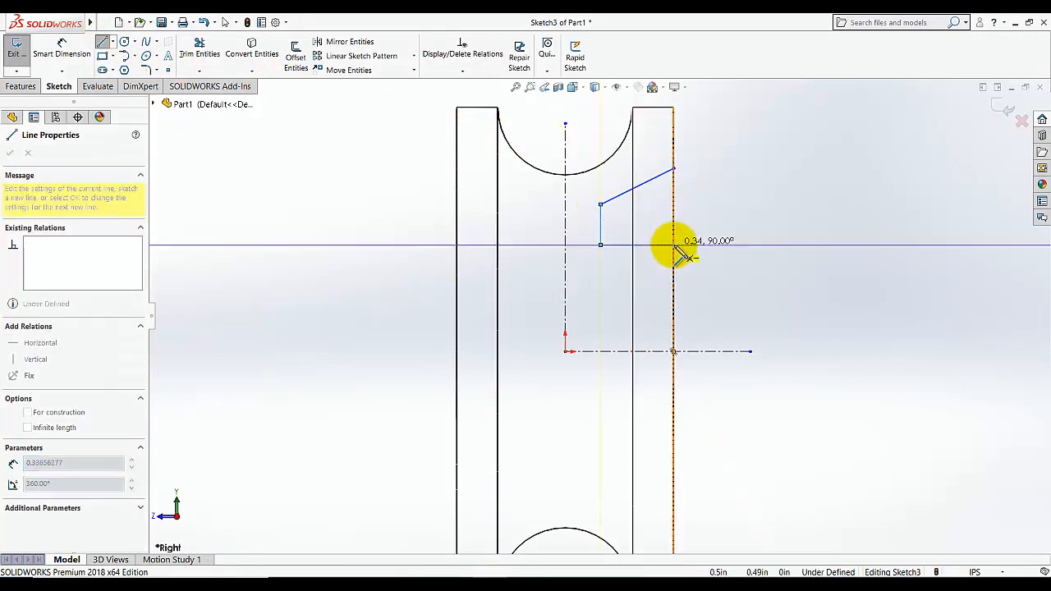
left_click(673, 245)
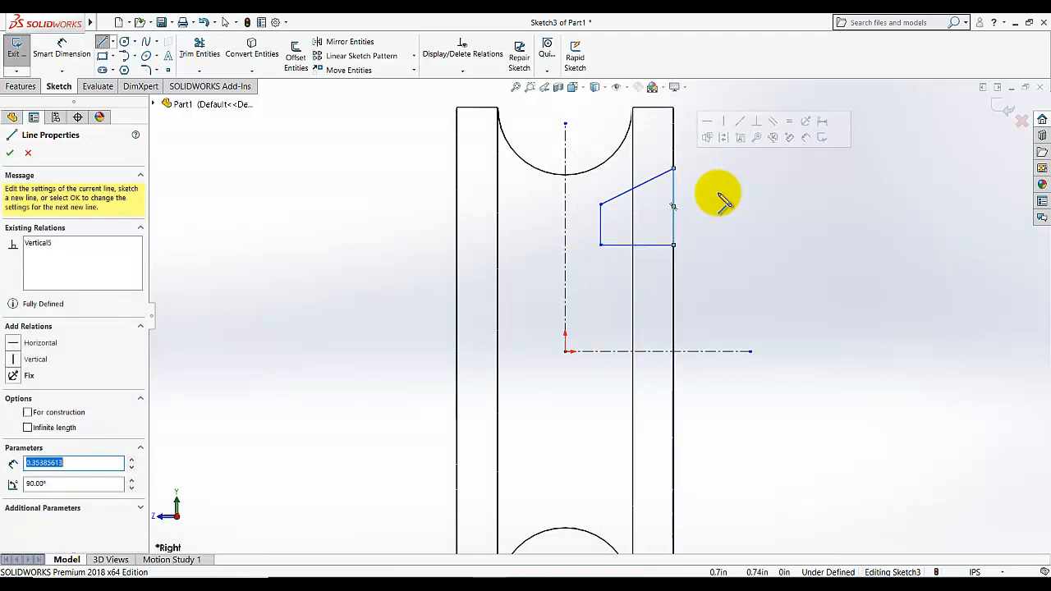
left_click(10, 153)
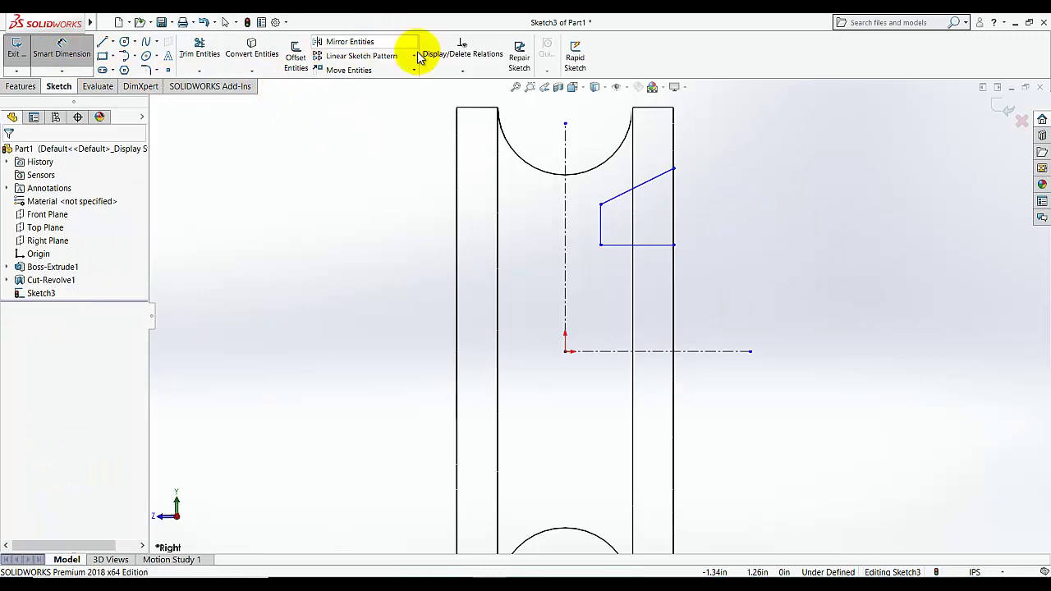
Add the .40, .25, 1.00 and 2.00 dimensions to fully define the profile
left_click(674, 123)
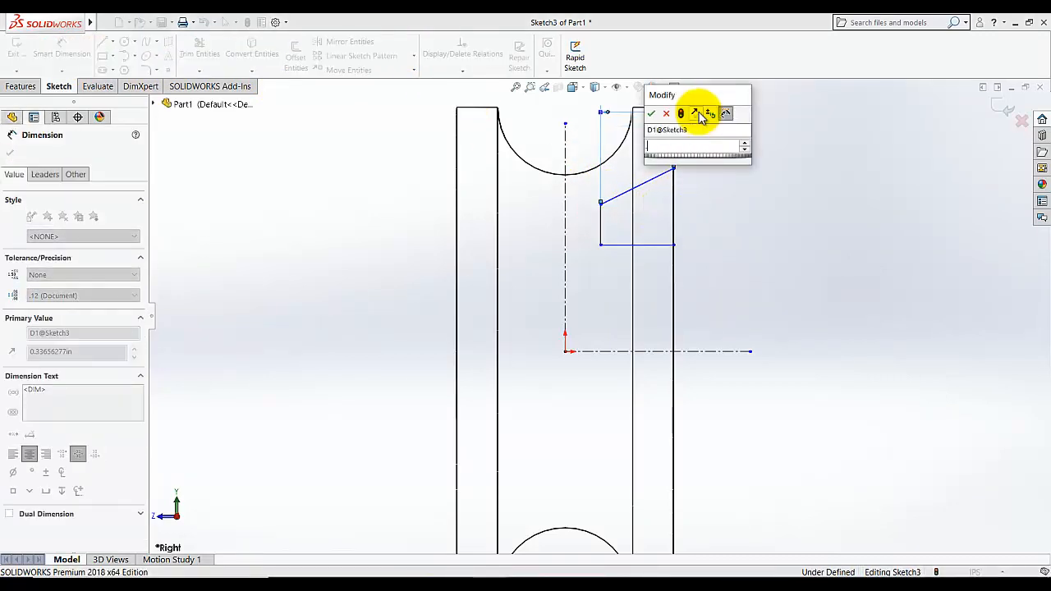
left_click(650, 113)
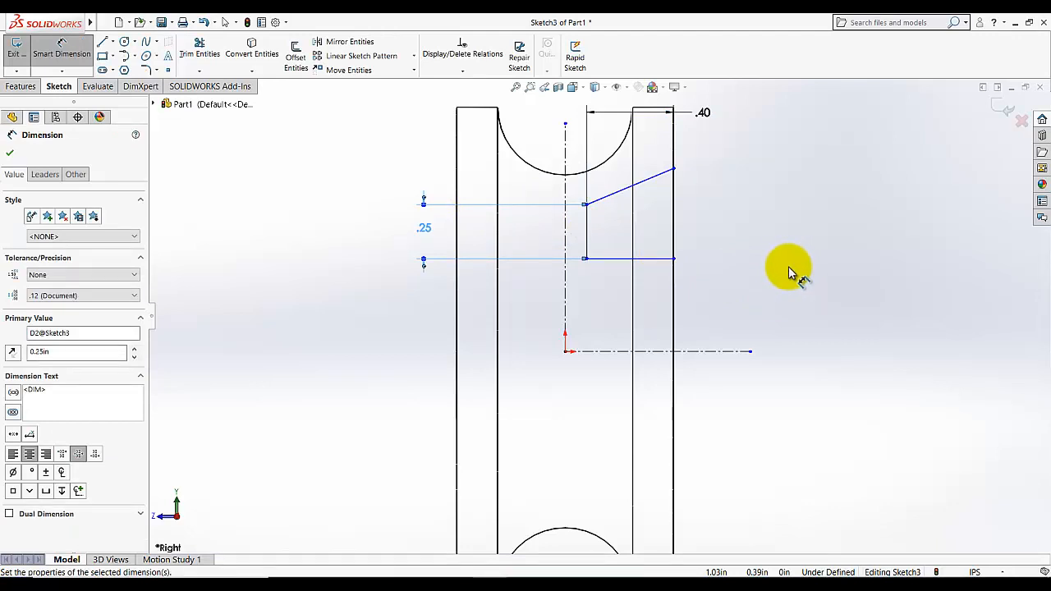
mouse_move(677, 167)
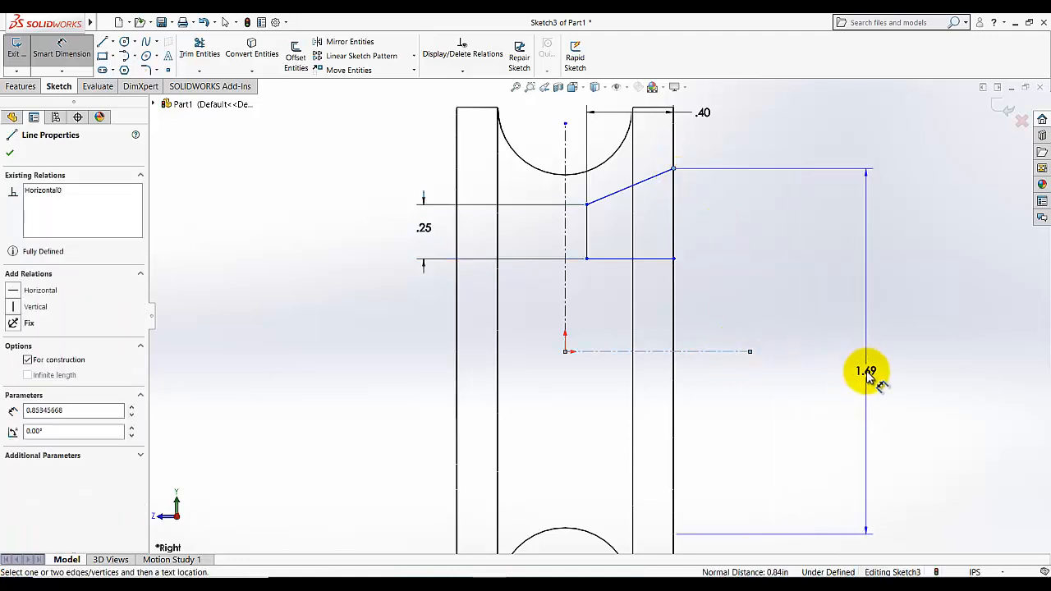
left_click(673, 263)
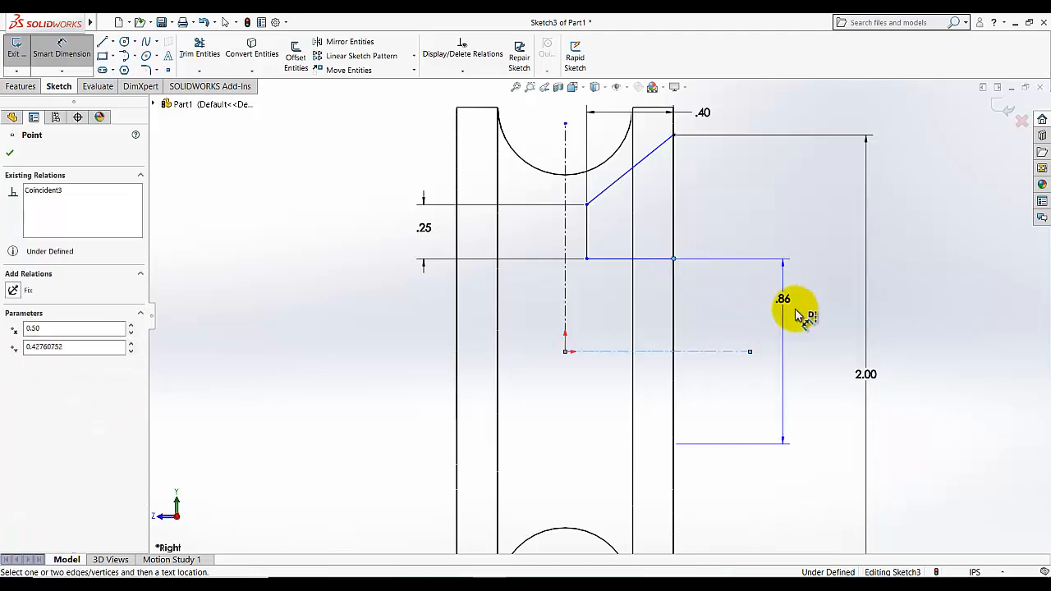
left_click(804, 299)
type("1")
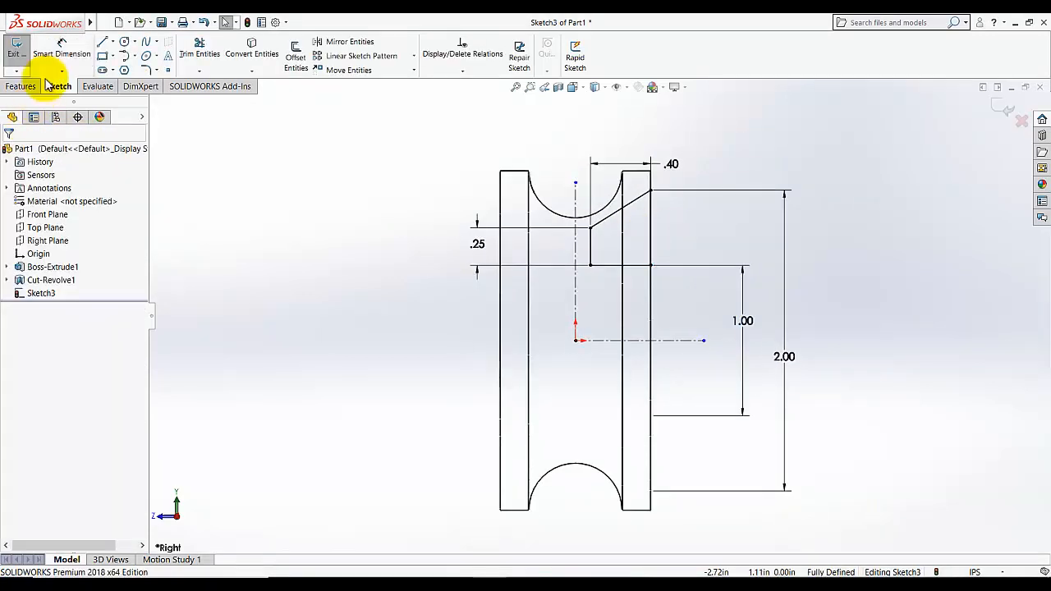
mouse_move(15, 49)
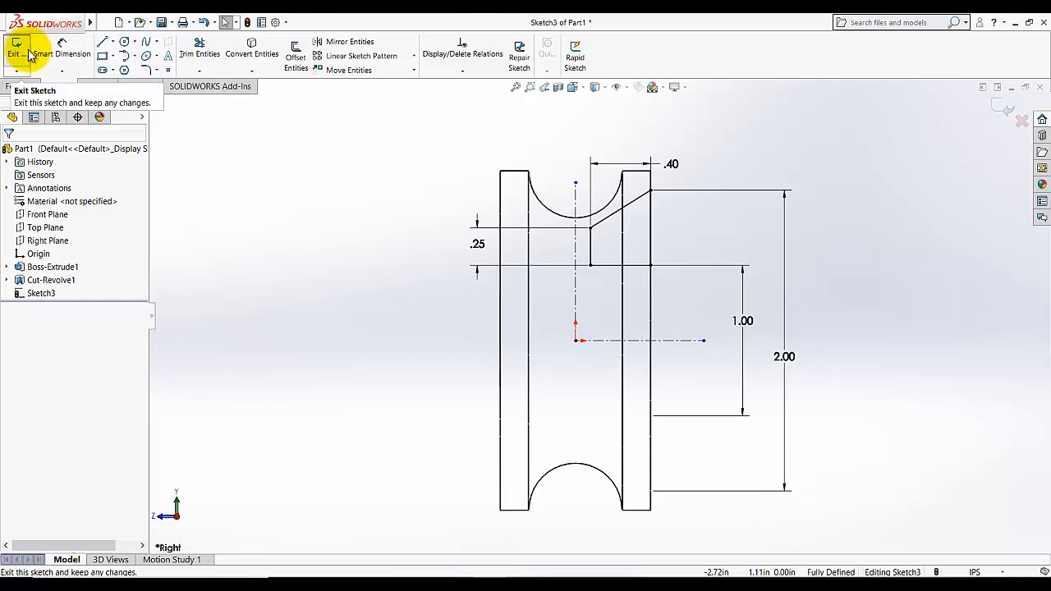
mouse_move(252, 48)
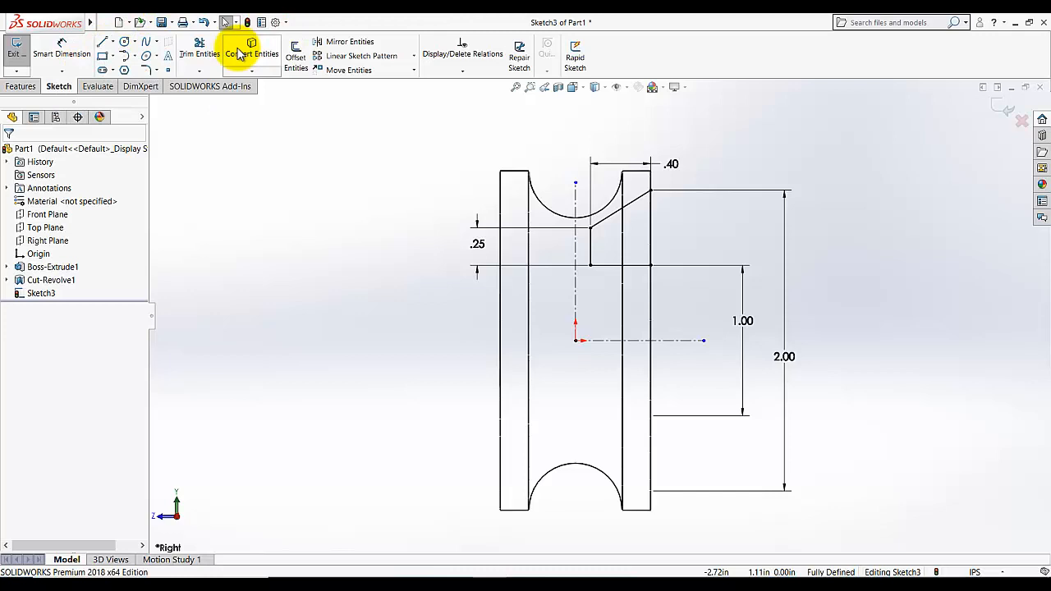
Mirror the stepped profile lines about the vertical centerline, then begin a revolved cut from the sketch
left_click(349, 41)
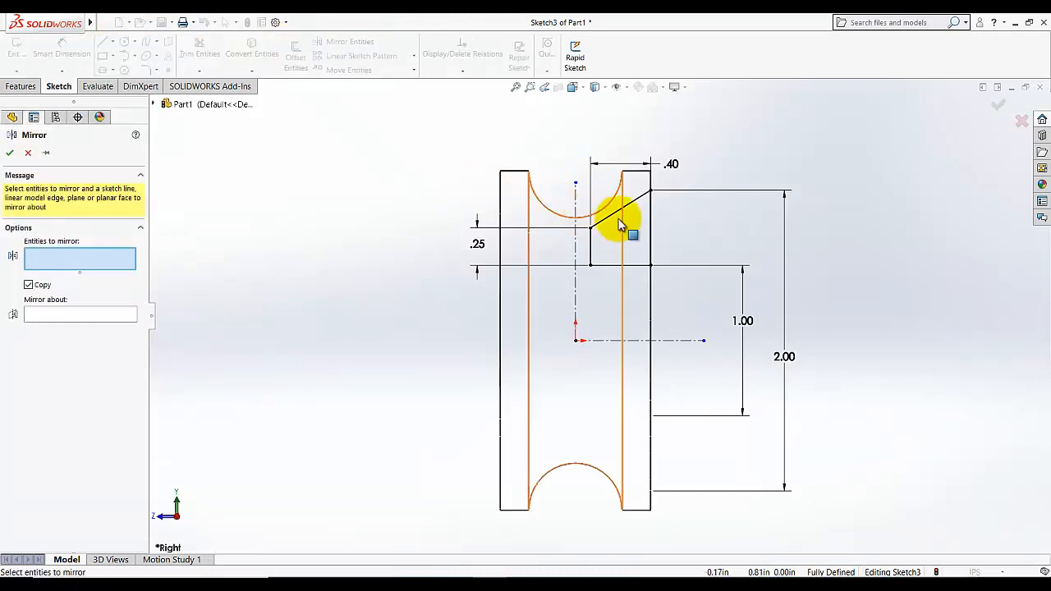
left_click(624, 210)
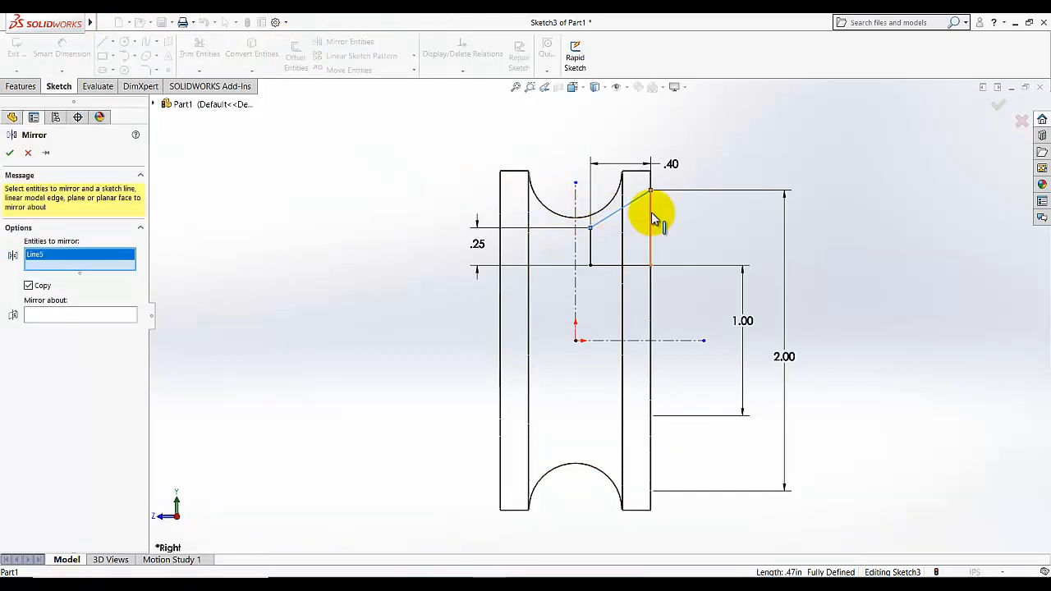
left_click(595, 249)
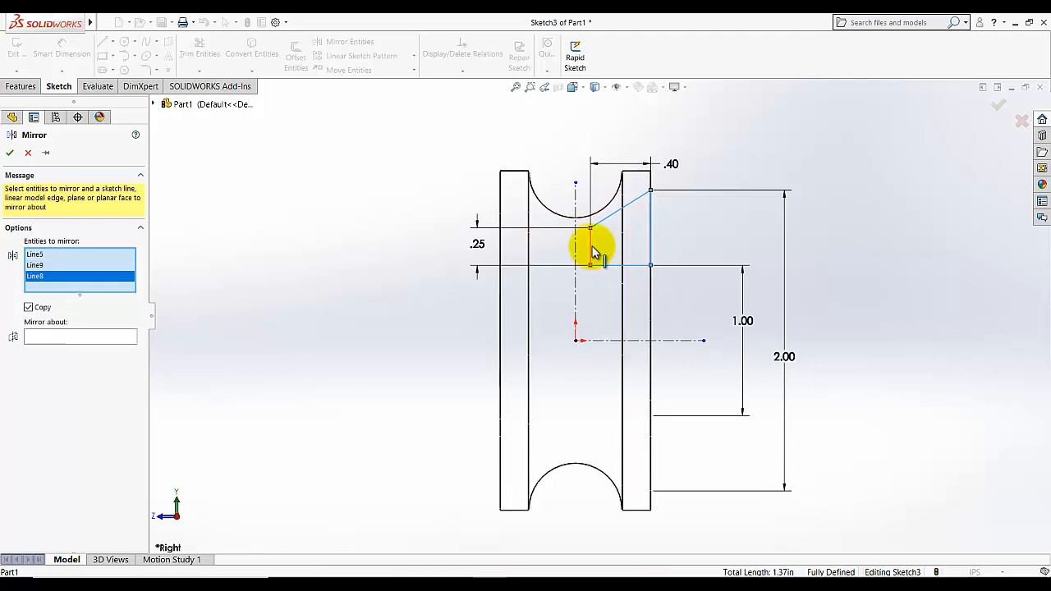
left_click(620, 227)
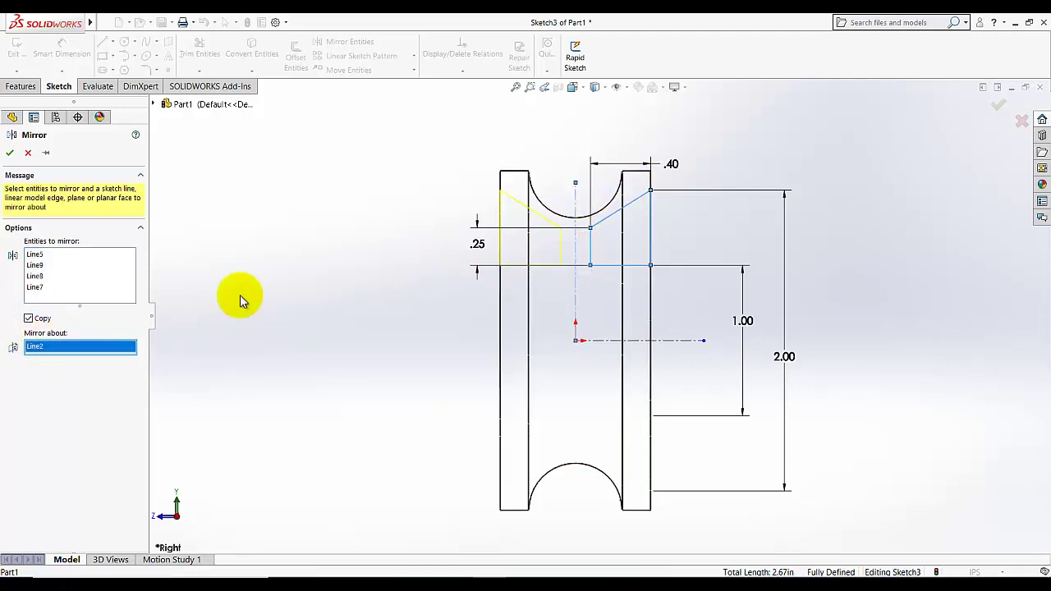
left_click(10, 153)
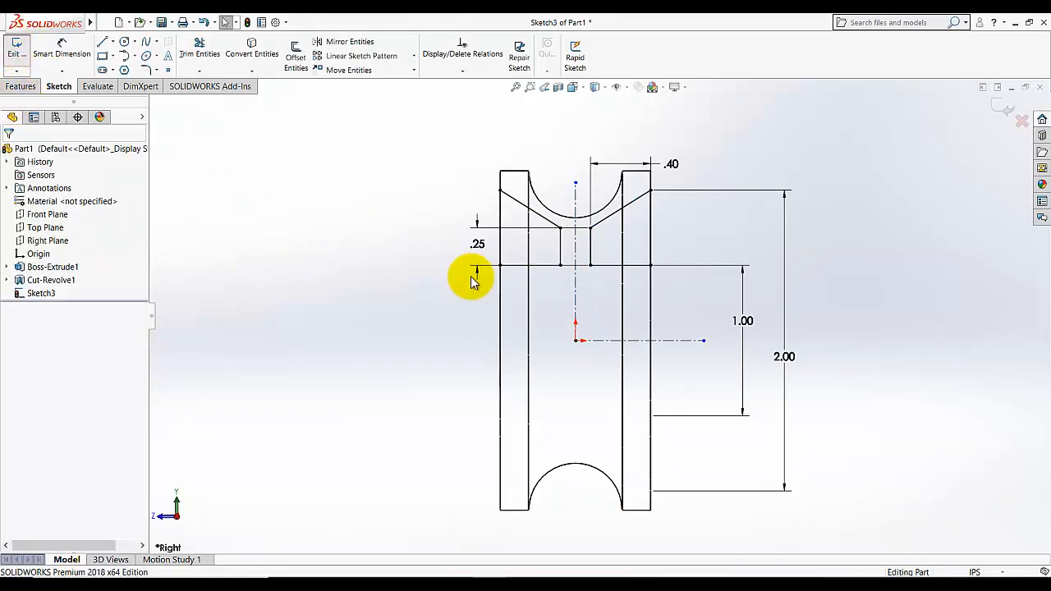
left_click(15, 49)
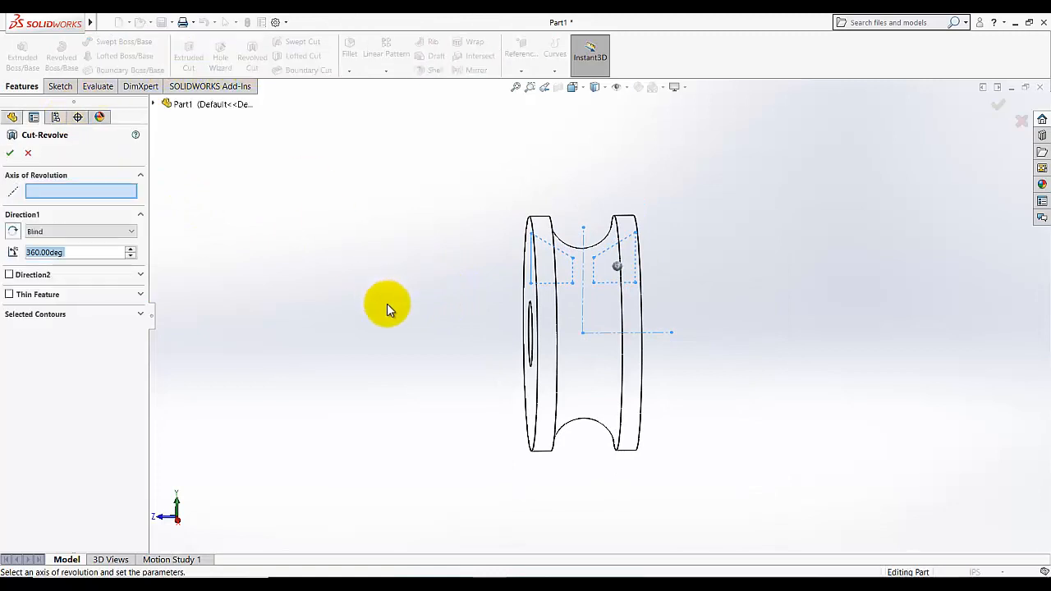
mouse_move(637, 332)
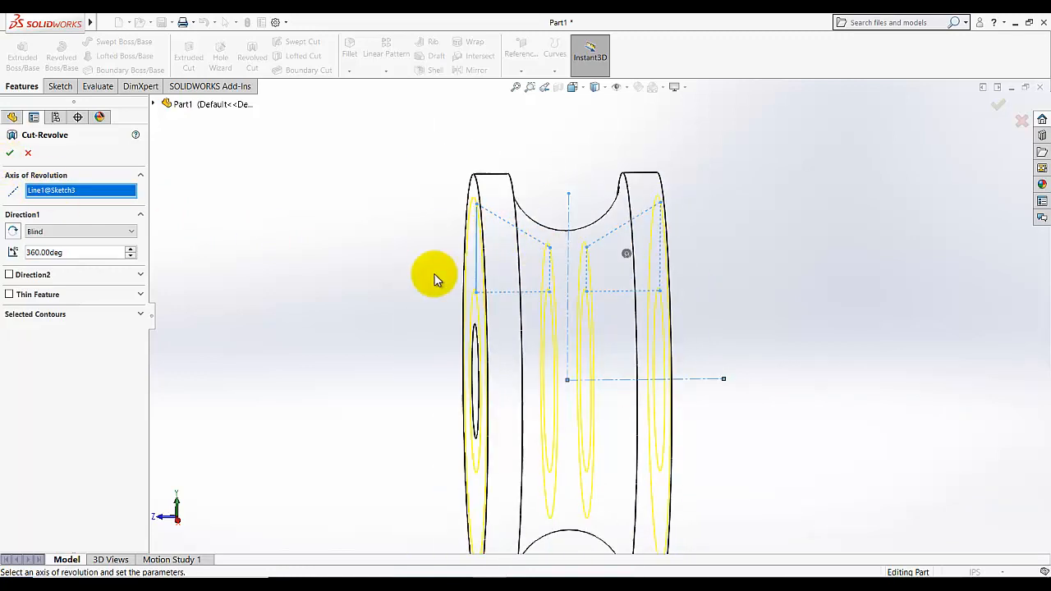
Confirm the revolved cut and show the pulley isometric, shaded with edges
left_click(10, 152)
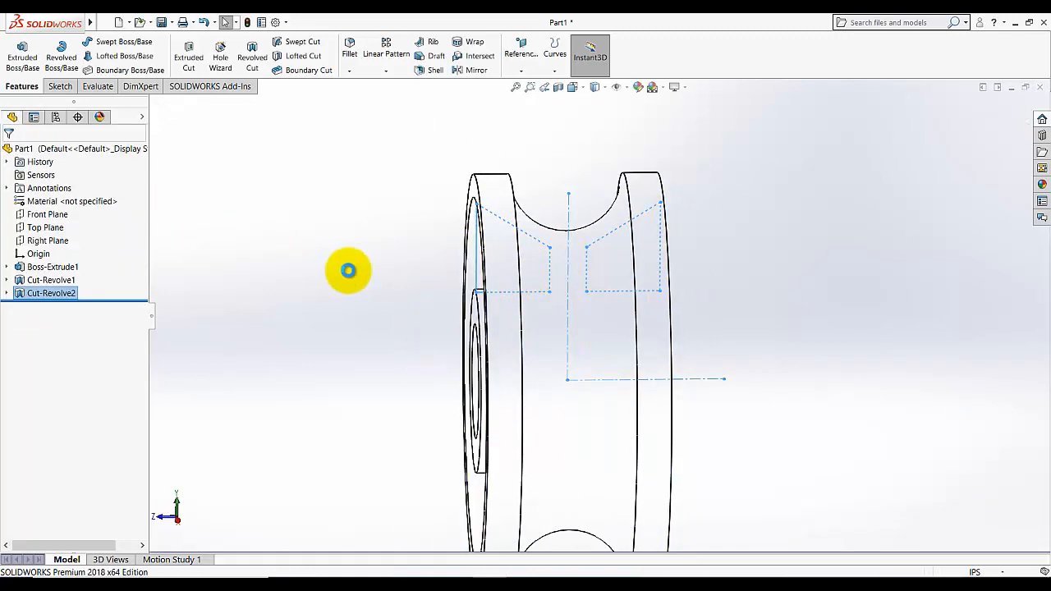
left_click(572, 87)
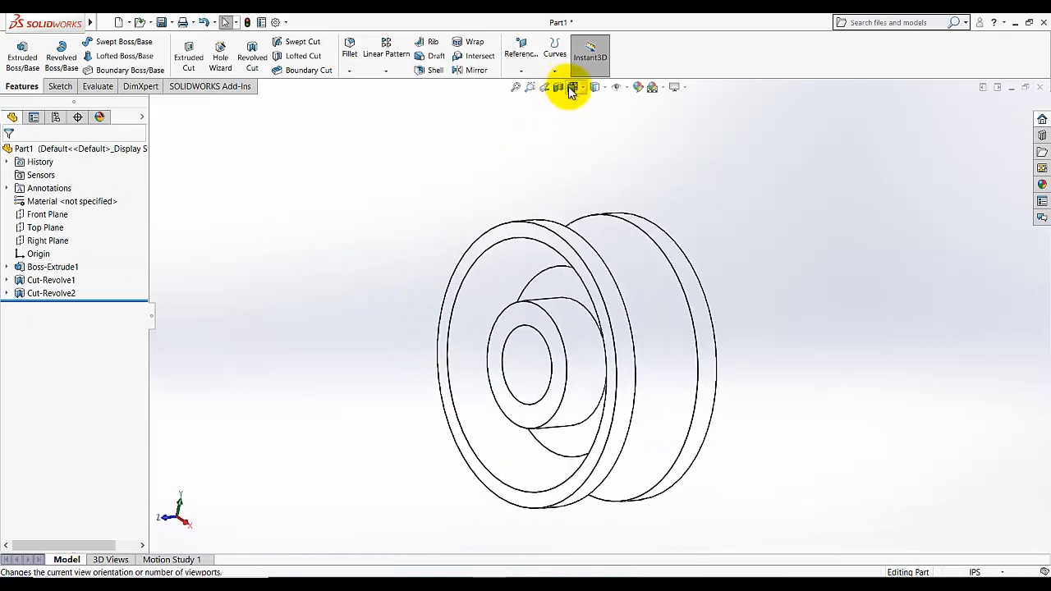
left_click(572, 87)
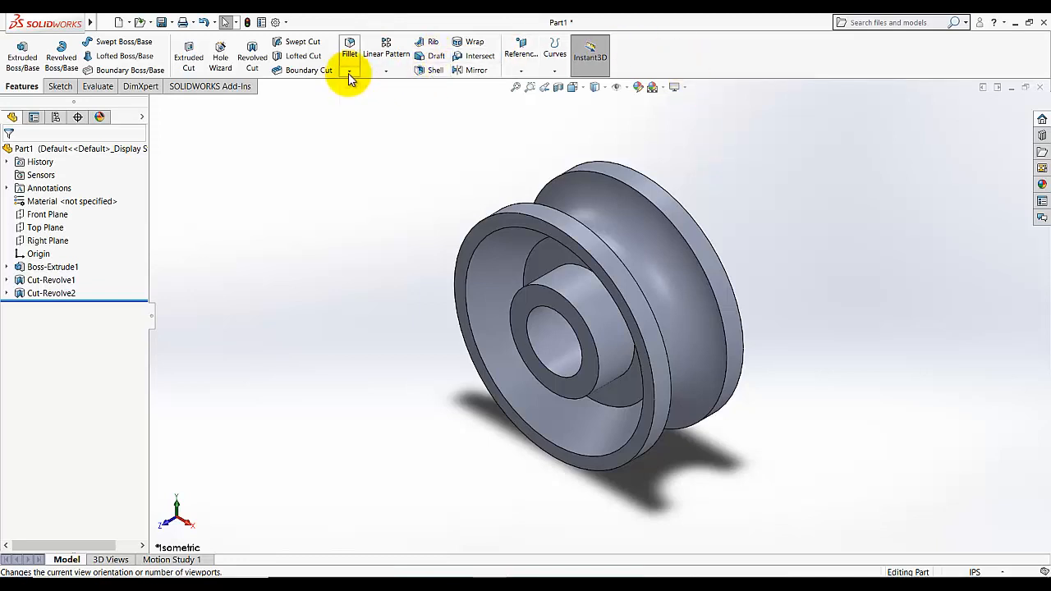
Start the Chamfer command for the pulley's front-face circular edges at 45°
left_click(358, 69)
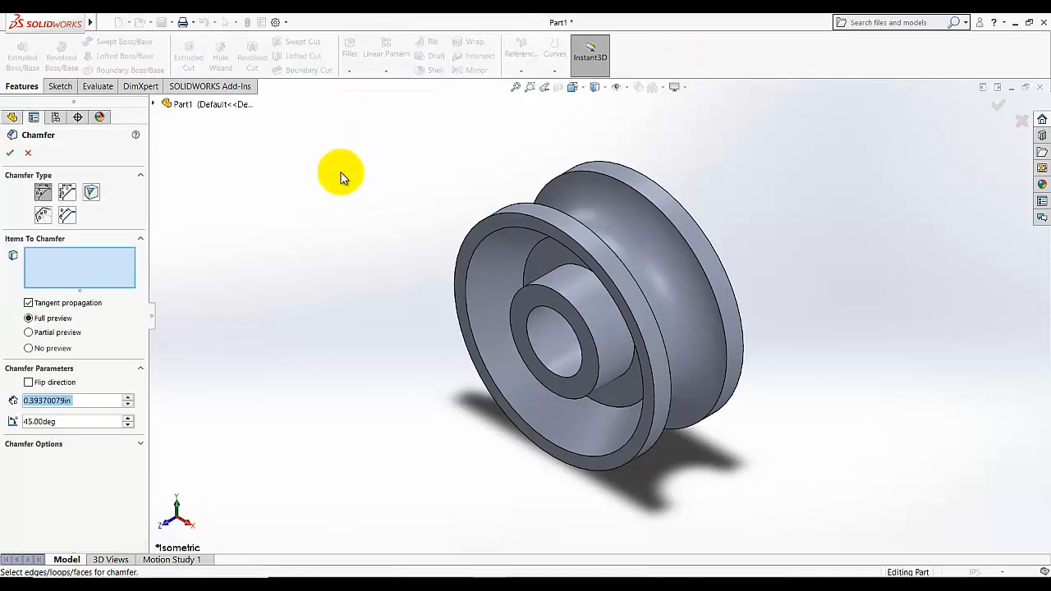
mouse_move(355, 178)
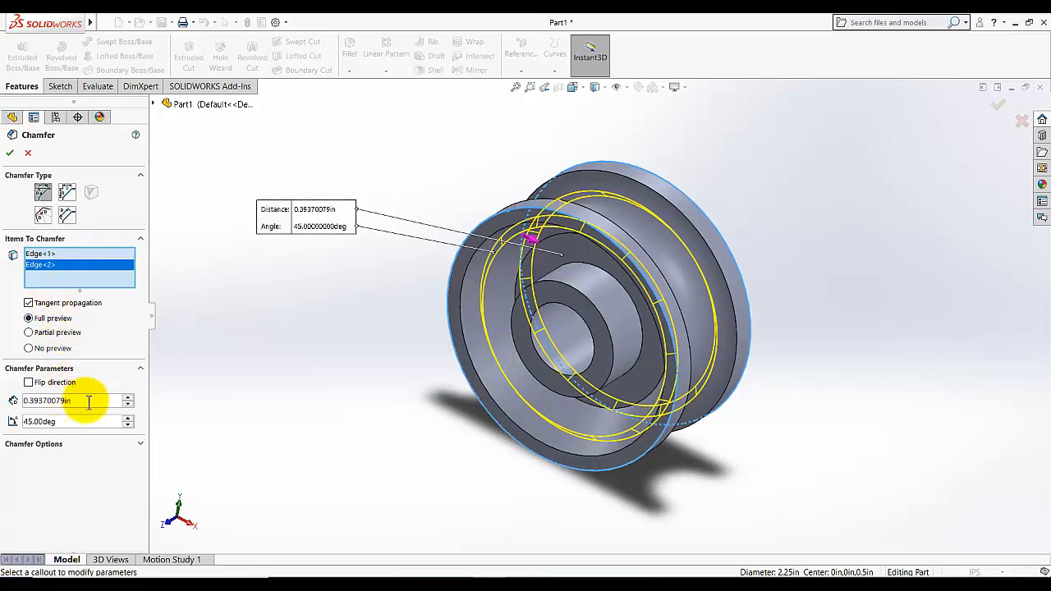
mouse_move(43, 193)
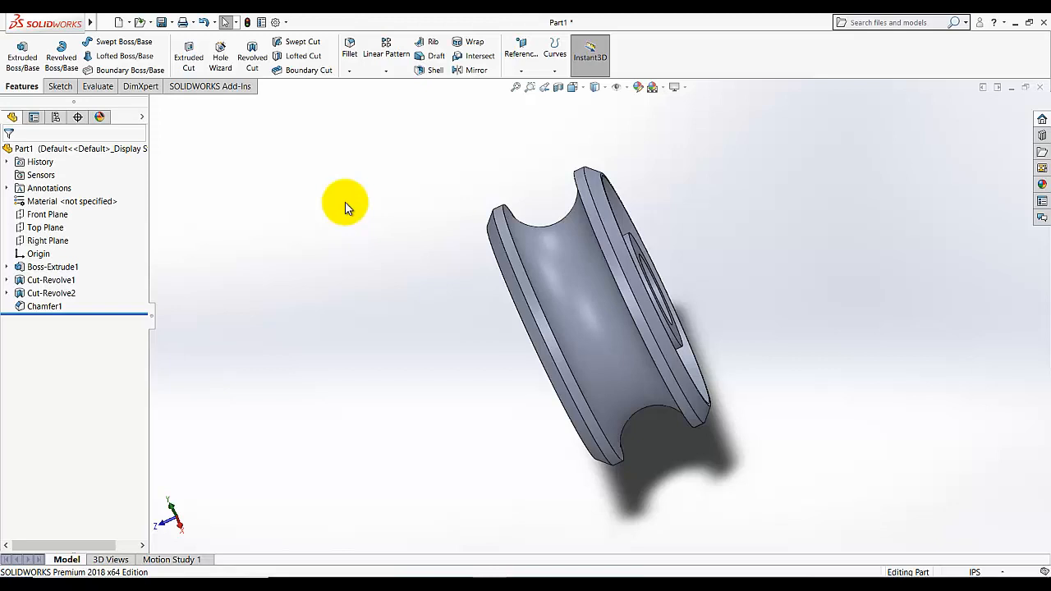
mouse_move(364, 195)
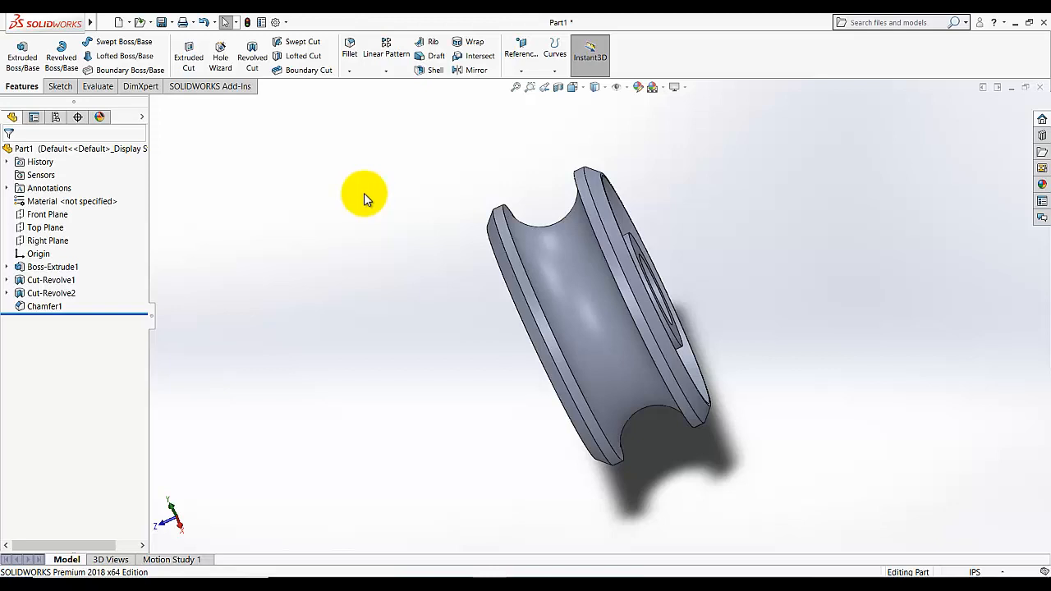
mouse_move(386, 52)
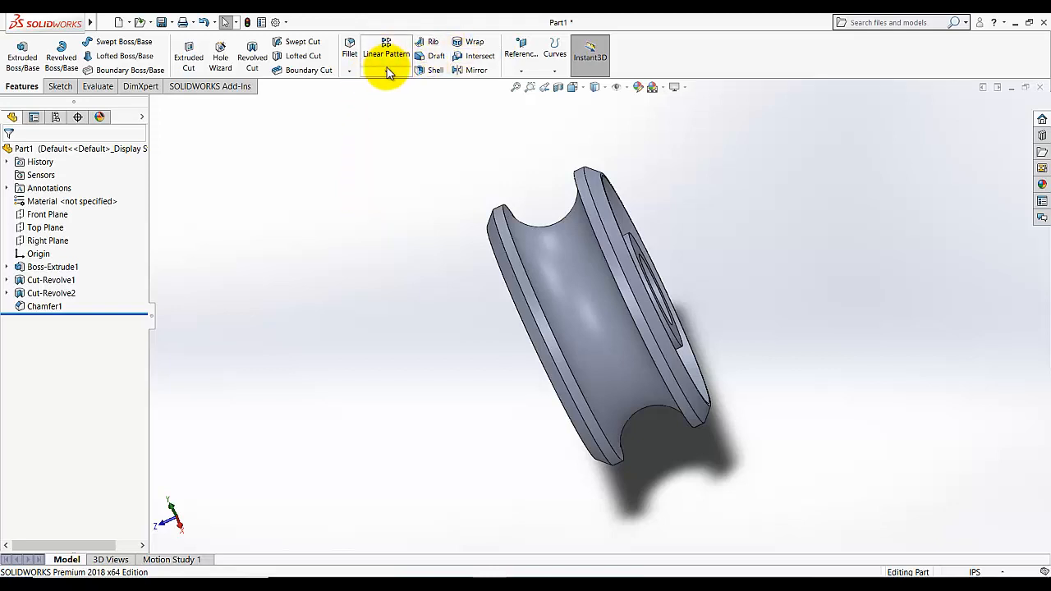
Fillet the three recess edges at 0.0625 in, deleting the stray Face<1> from the selection
left_click(349, 56)
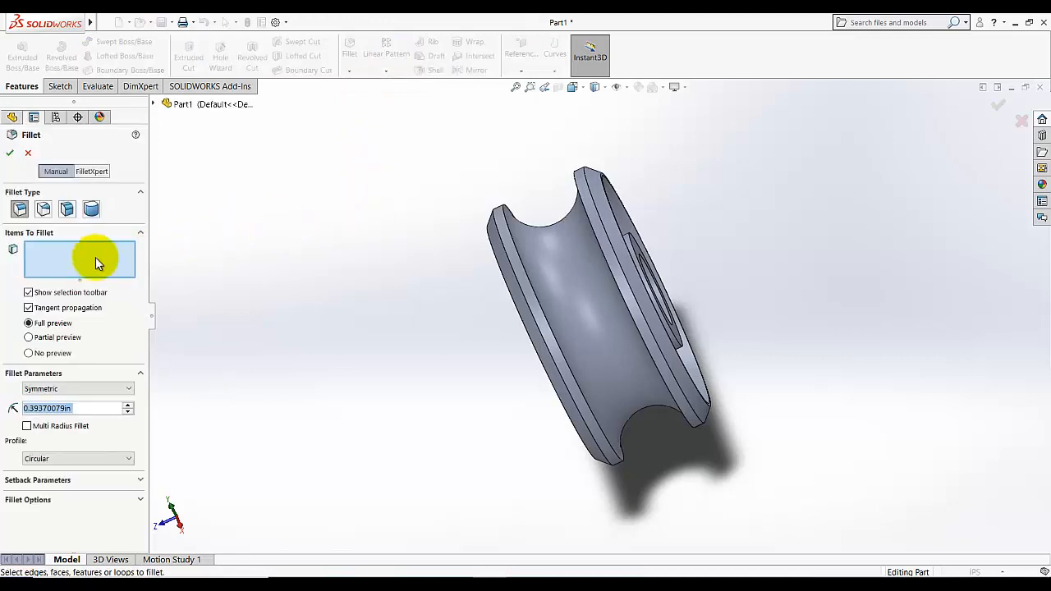
mouse_move(69, 407)
type("0.0625")
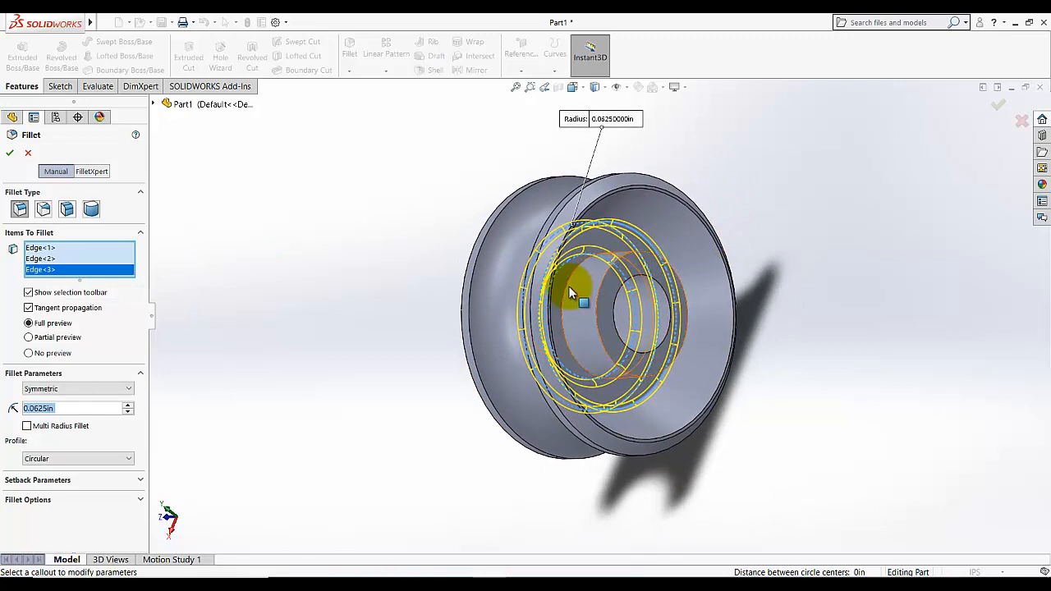
right_click(52, 281)
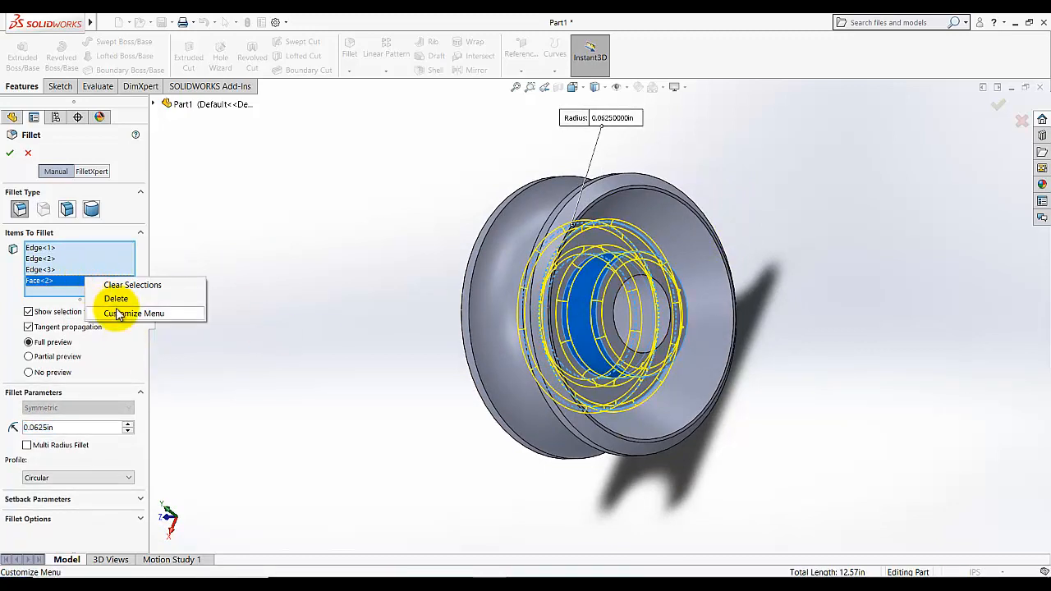
mouse_move(88, 298)
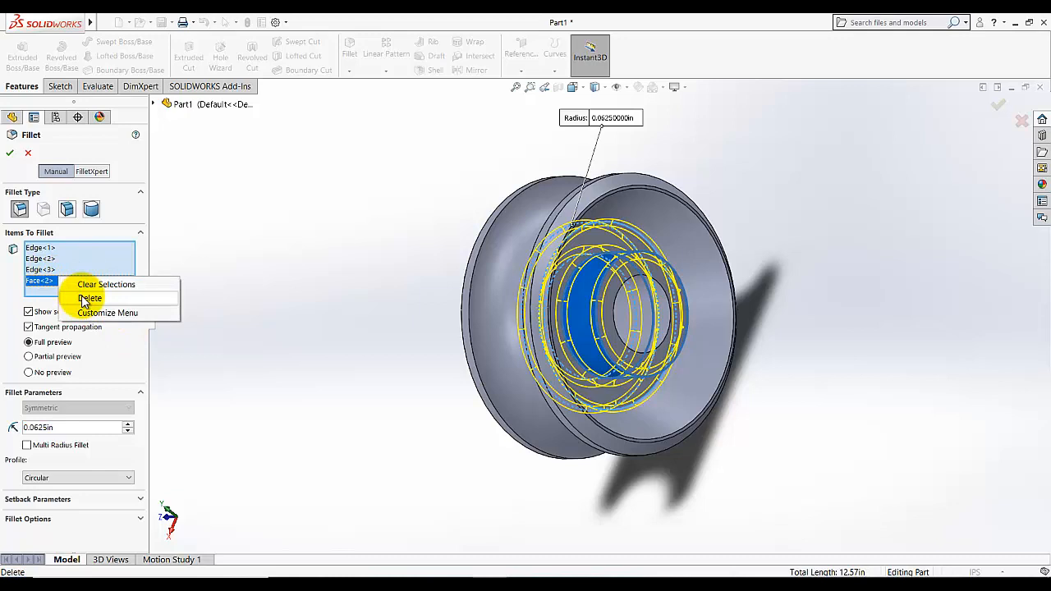
left_click(89, 298)
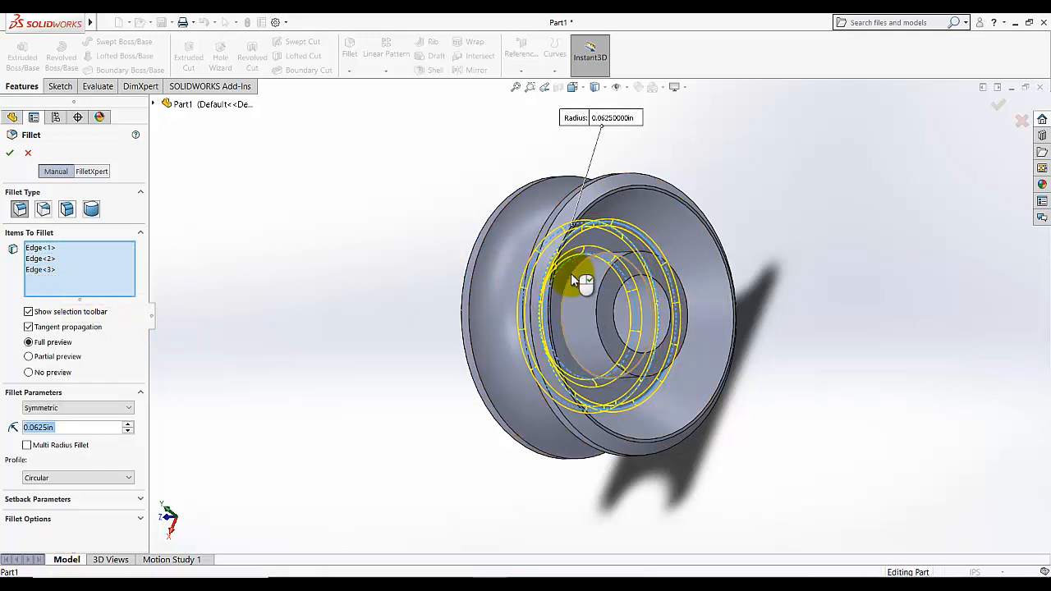
left_click(10, 153)
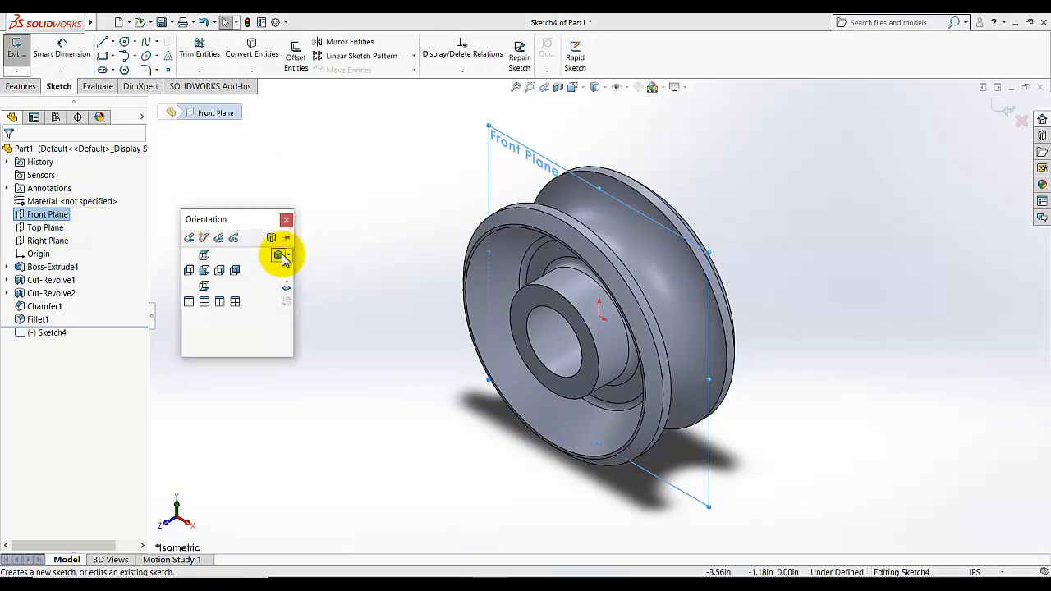
View the Front Plane sketch normal-to, draw the keyway rectangle over the bore's top edge and pick its bottom edge to dimension
left_click(279, 254)
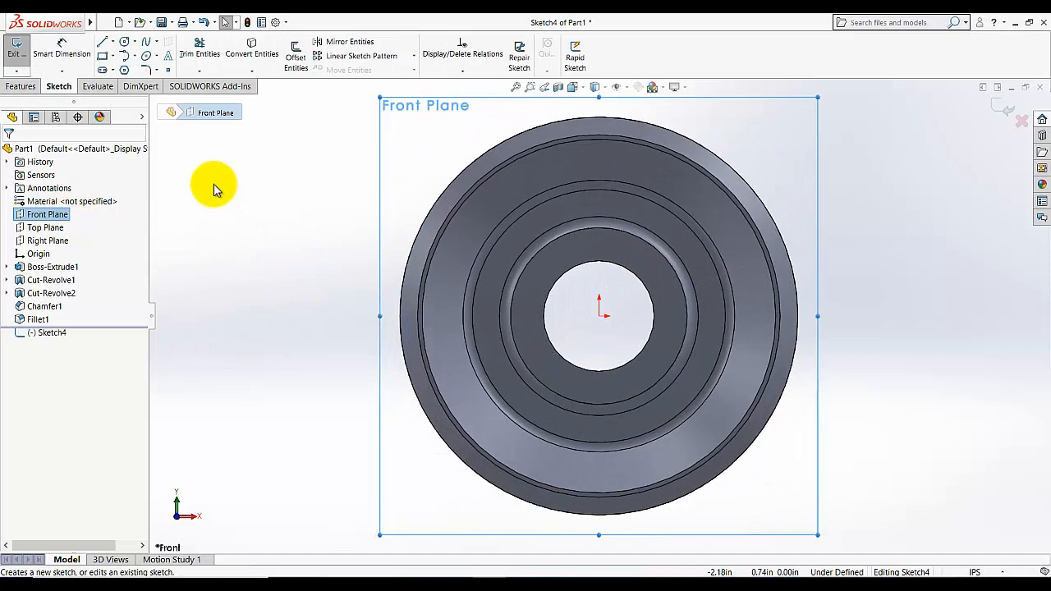
left_click(102, 42)
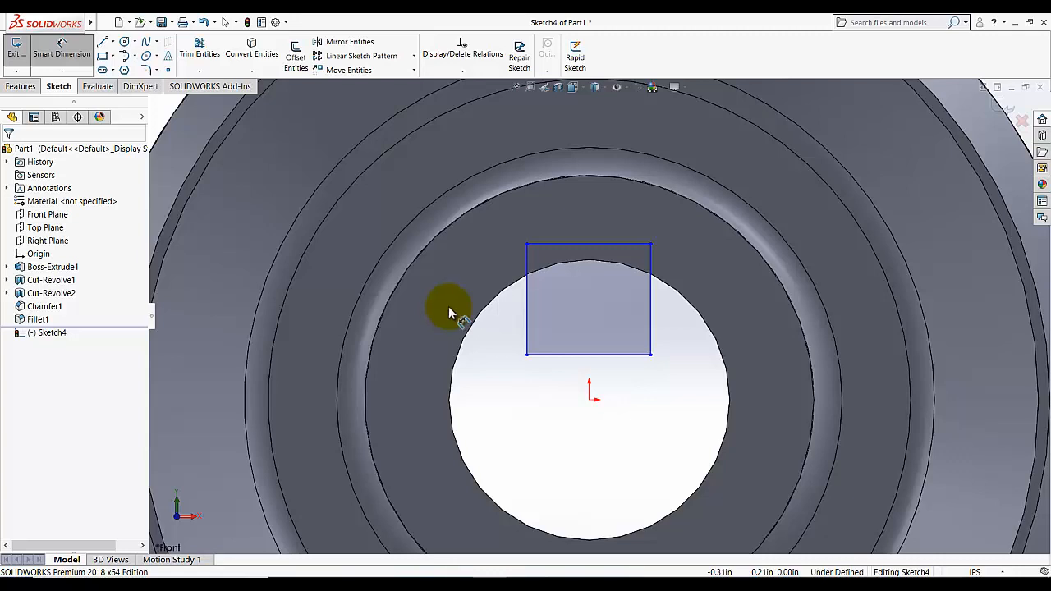
left_click(588, 355)
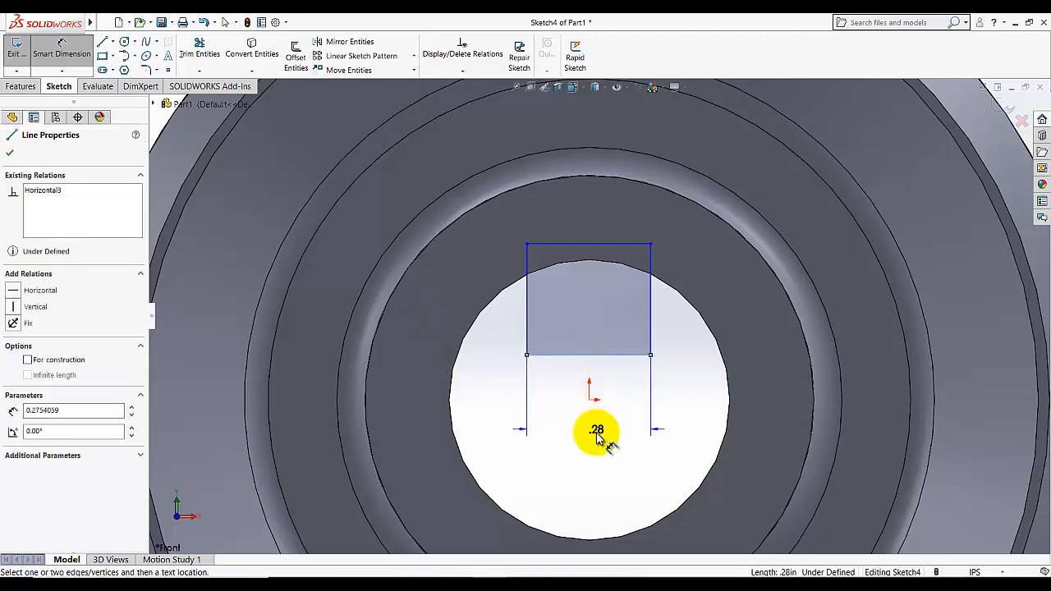
Dimension the keyway rectangle's width to 0.19 in
left_click(596, 430)
type(".188")
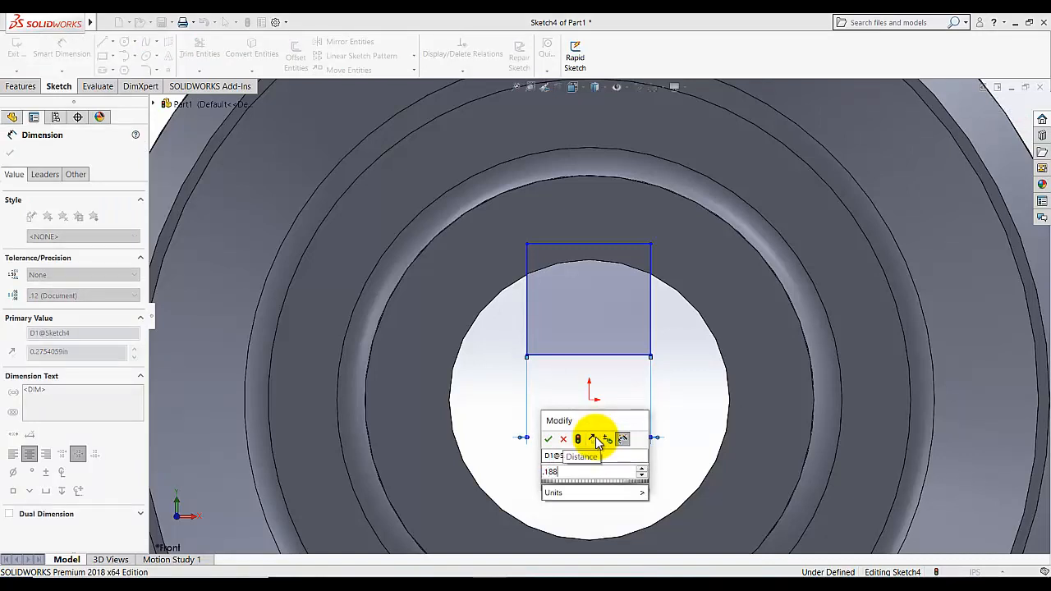
left_click(548, 438)
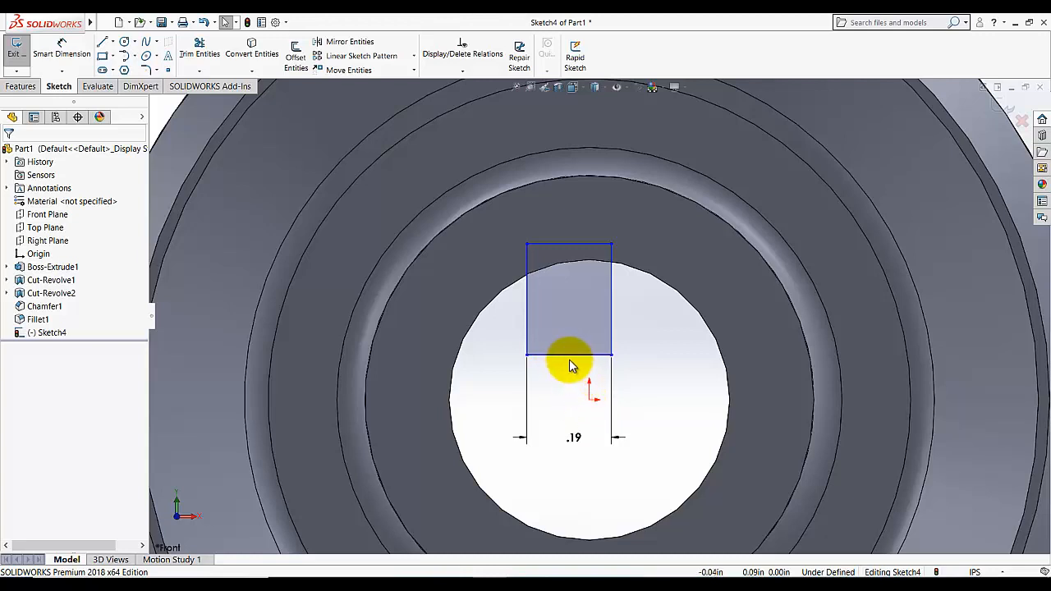
mouse_move(591, 387)
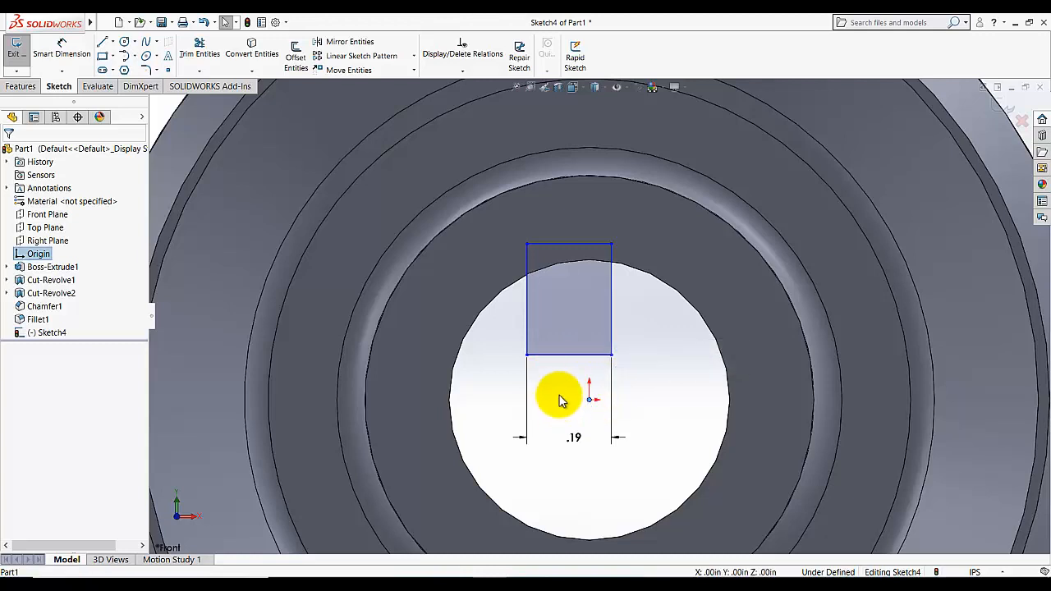
Center the rectangle's bottom edge on the origin, then remove that relation so the edge extends below the origin
left_click(568, 354)
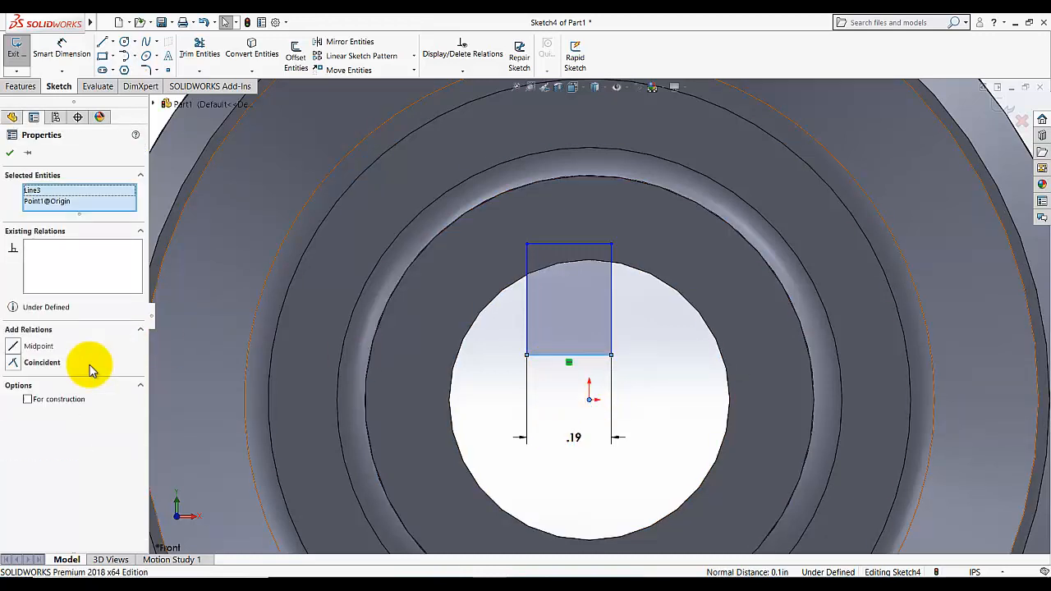
left_click(40, 345)
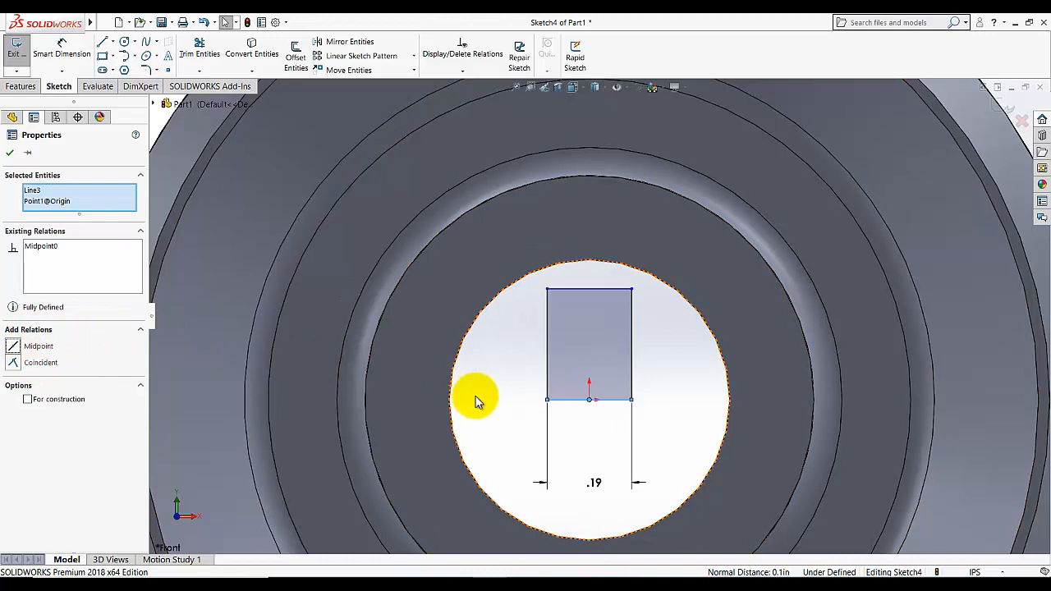
left_click(588, 400)
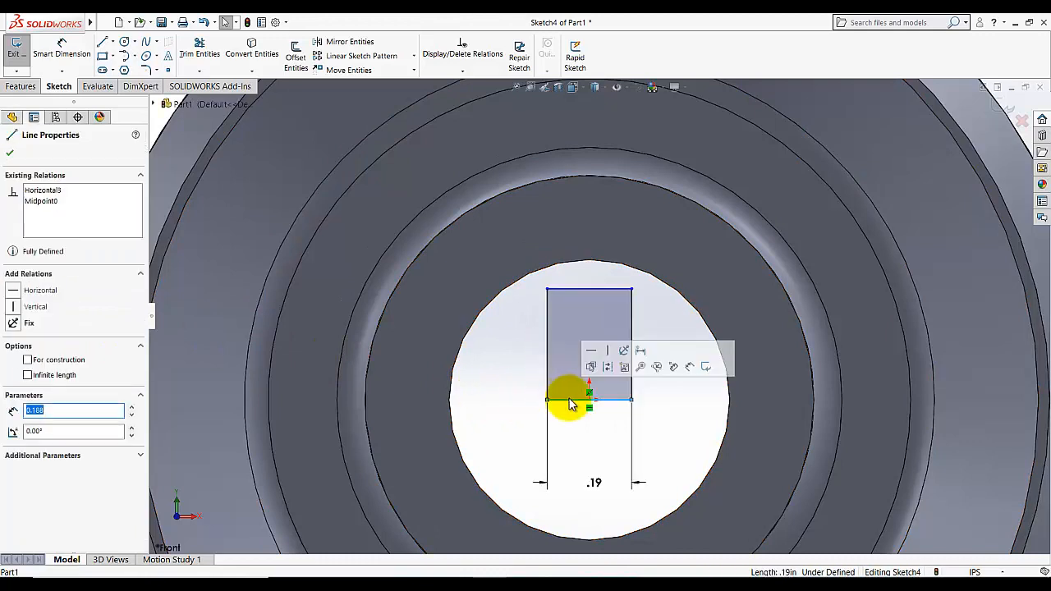
right_click(572, 403)
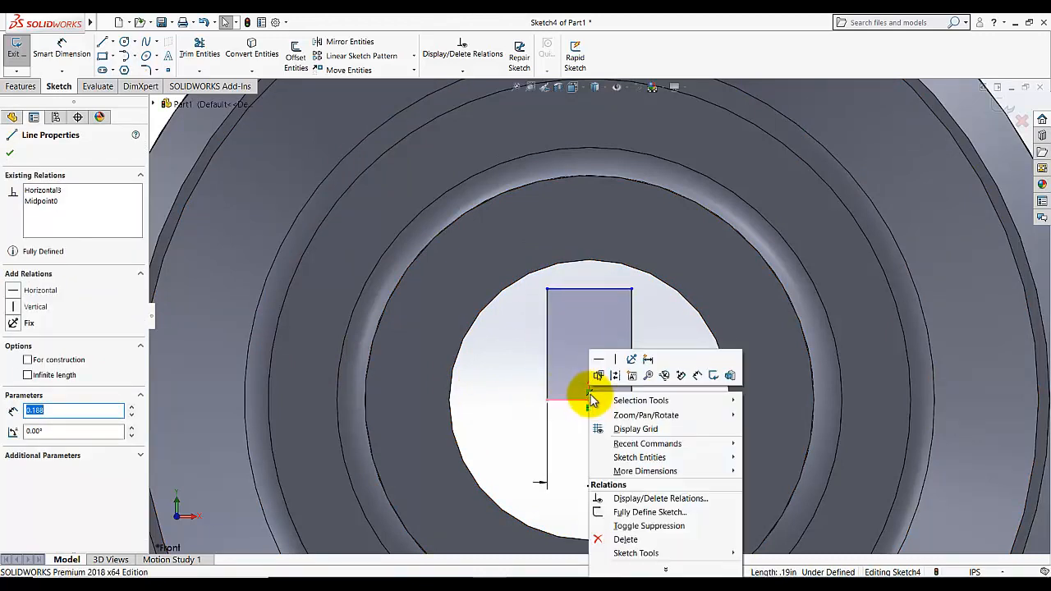
left_click(625, 538)
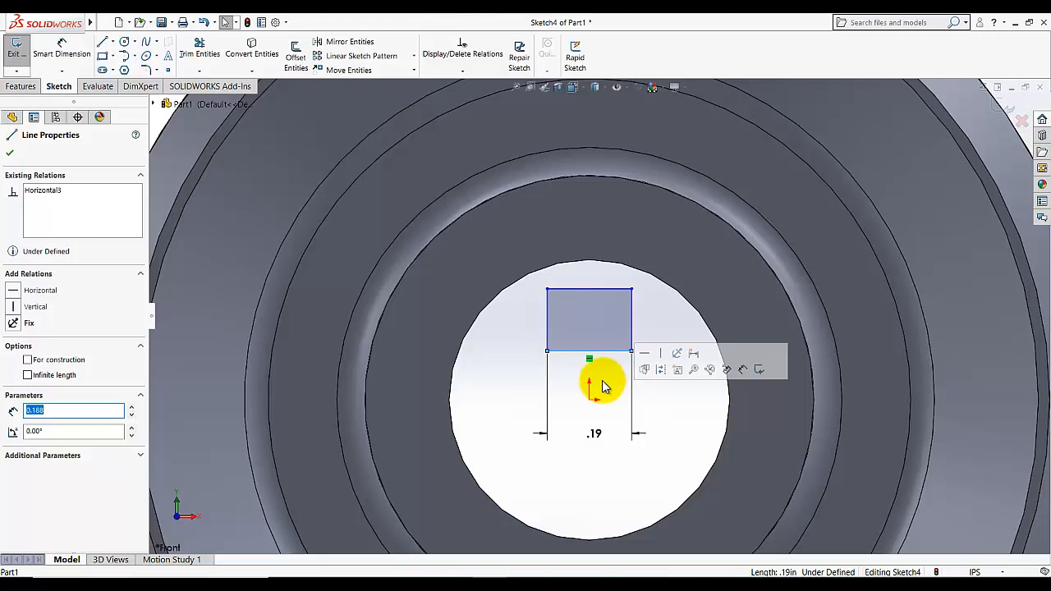
left_click(10, 153)
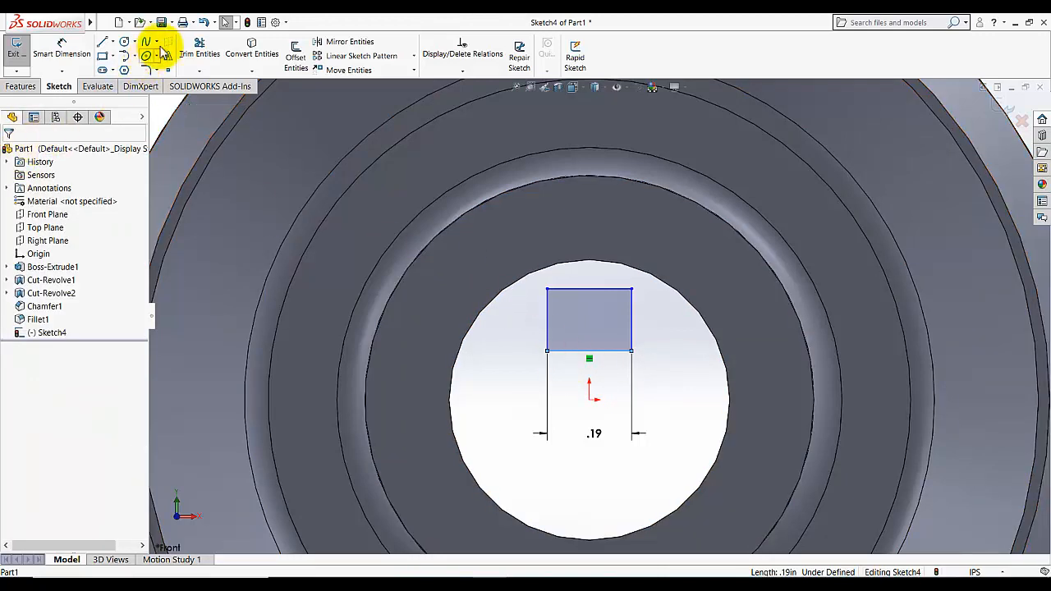
left_click(589, 399)
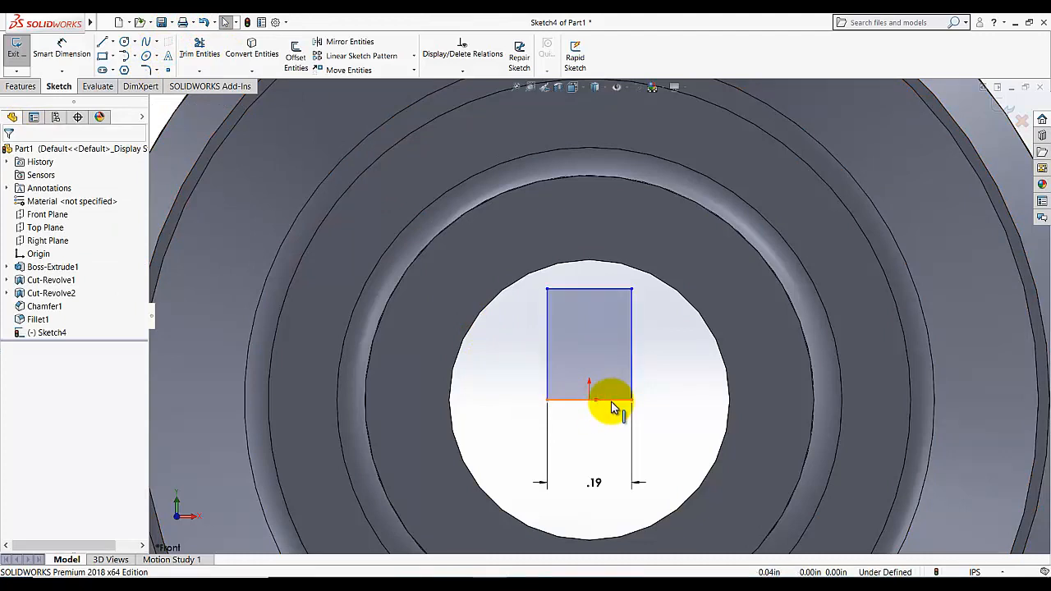
left_click(588, 401)
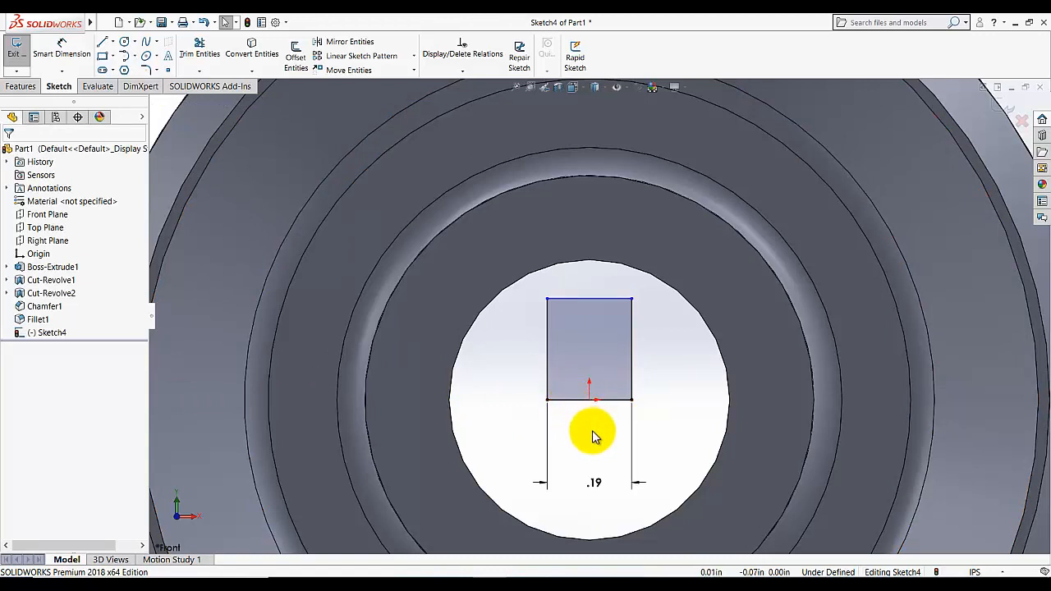
mouse_move(106, 72)
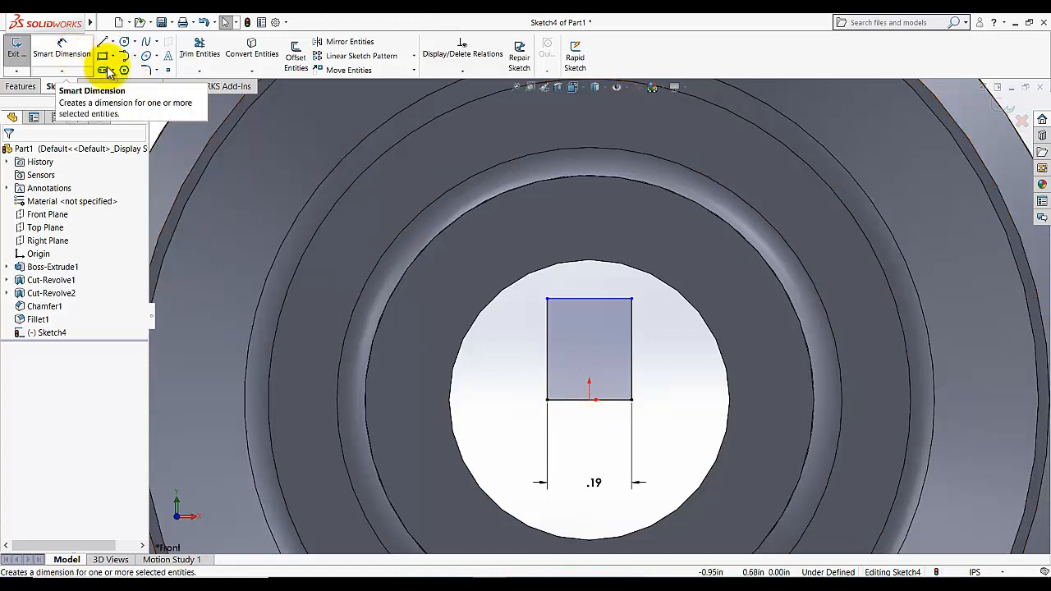
Dimension the keyway's top edge from the bore circle to fully define the sketch, then exit it
left_click(587, 233)
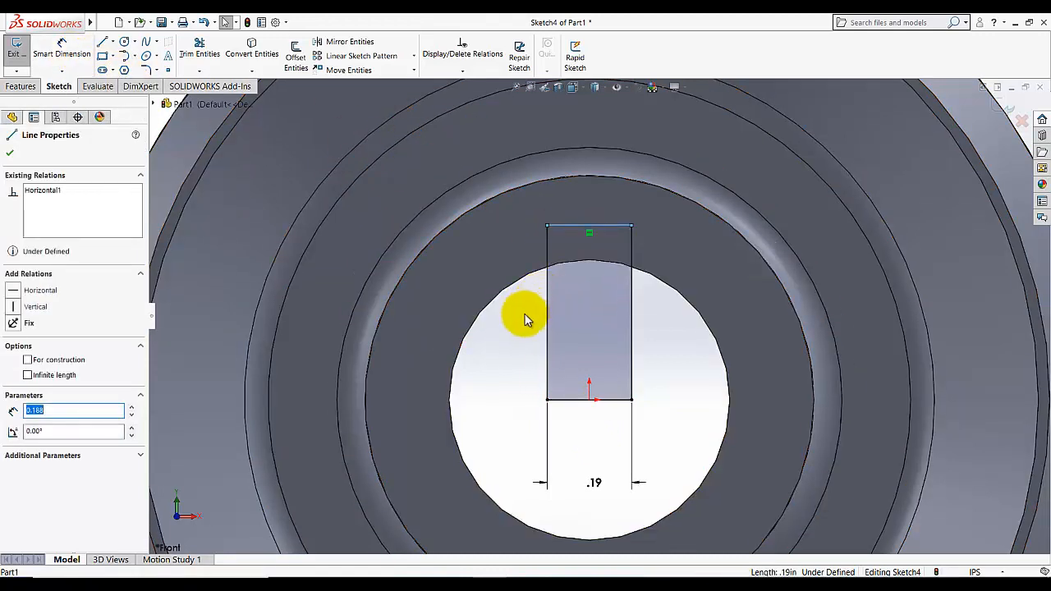
left_click(10, 152)
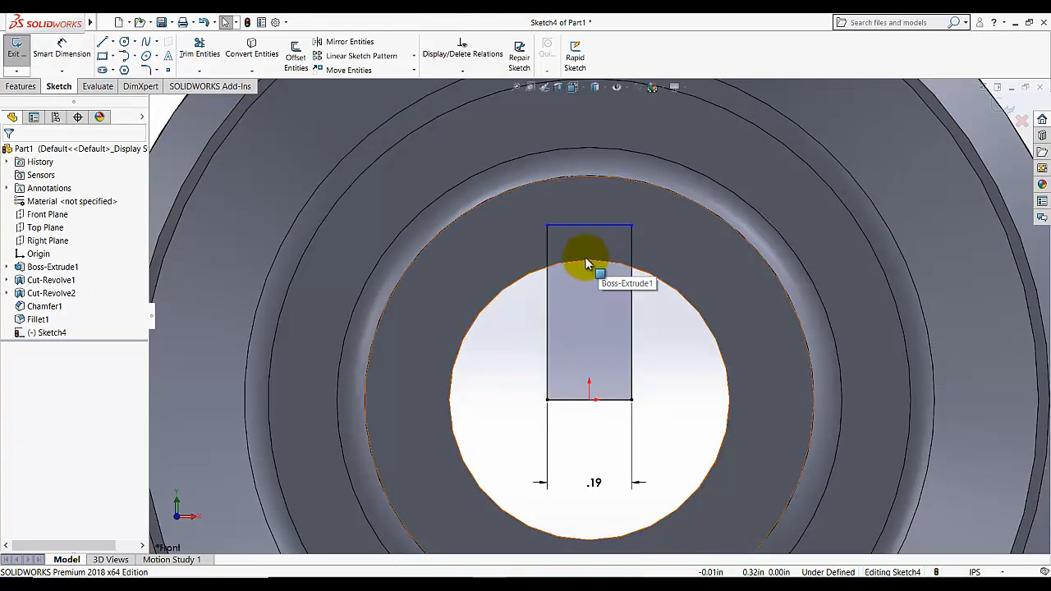
mouse_move(578, 230)
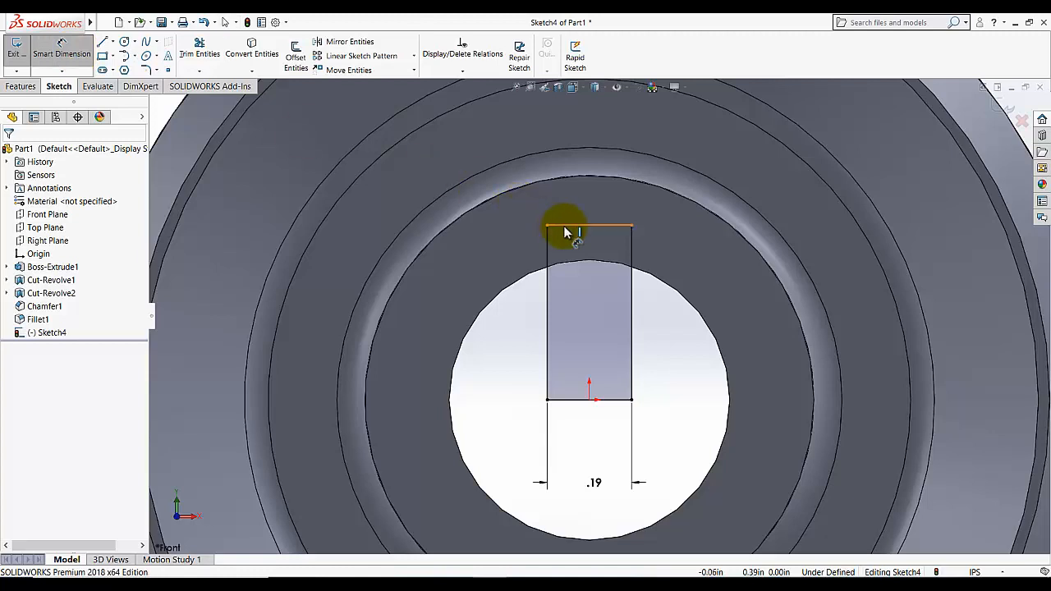
left_click(589, 226)
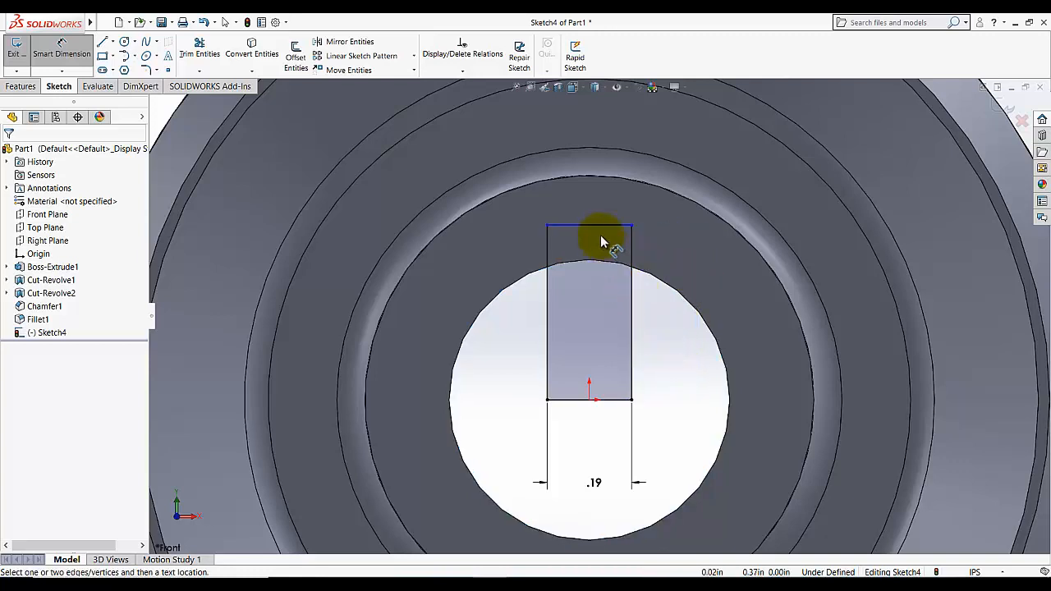
left_click(591, 227)
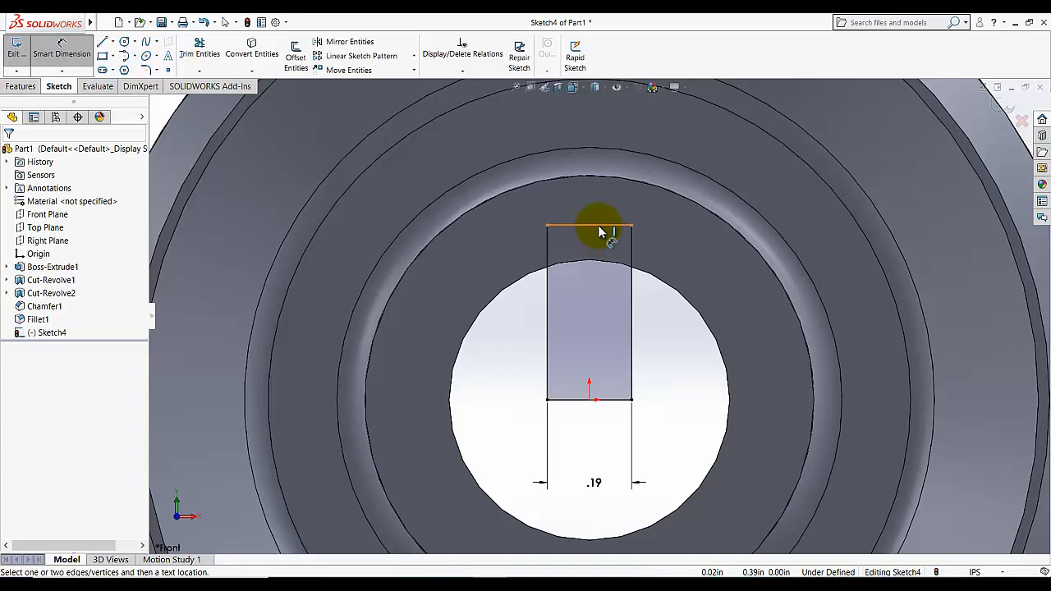
left_click(588, 224)
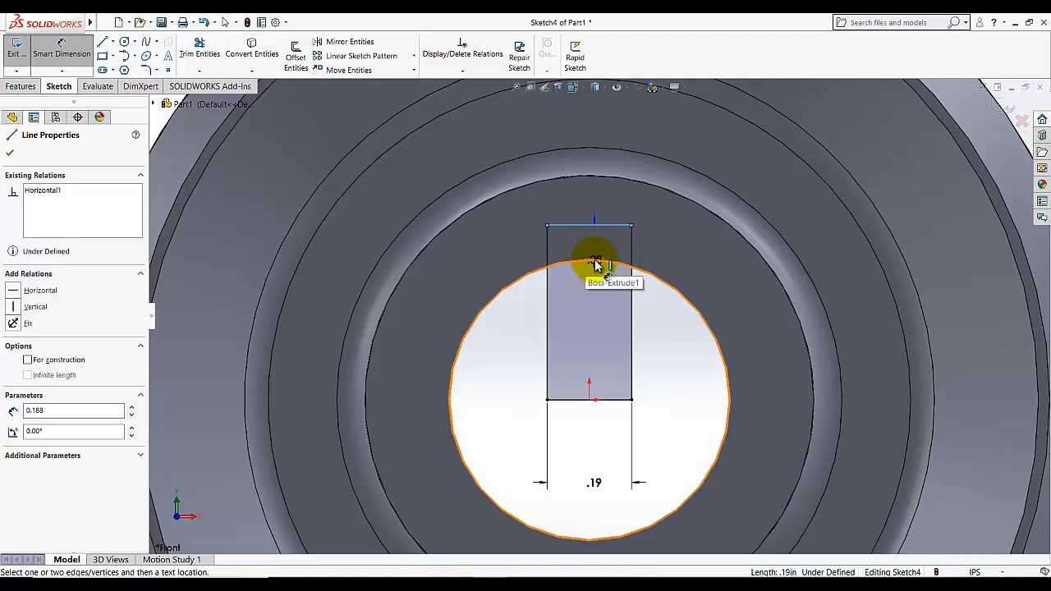
left_click(594, 263)
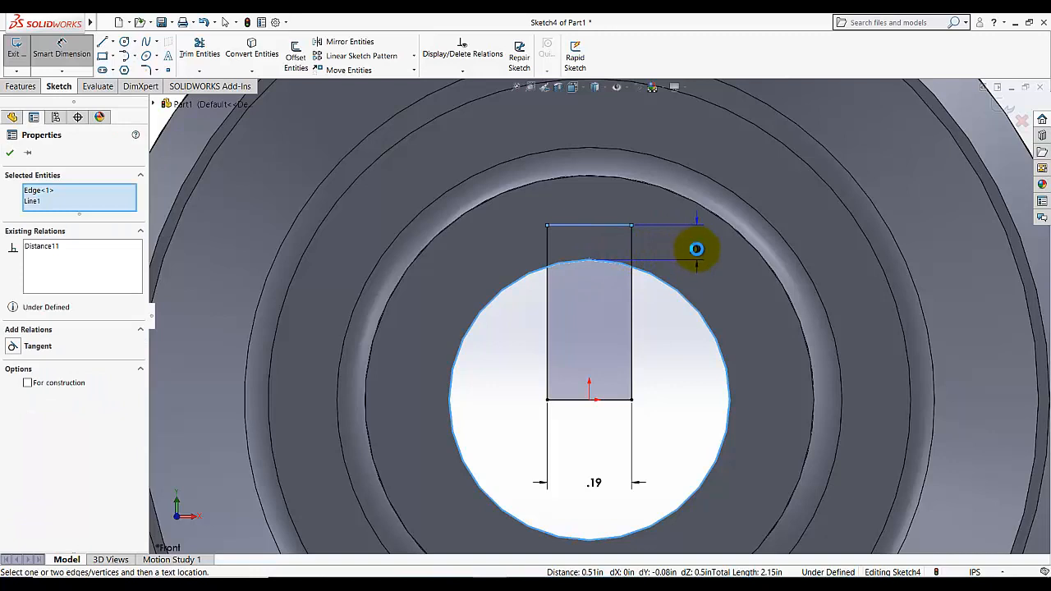
left_click(698, 250)
type(".09")
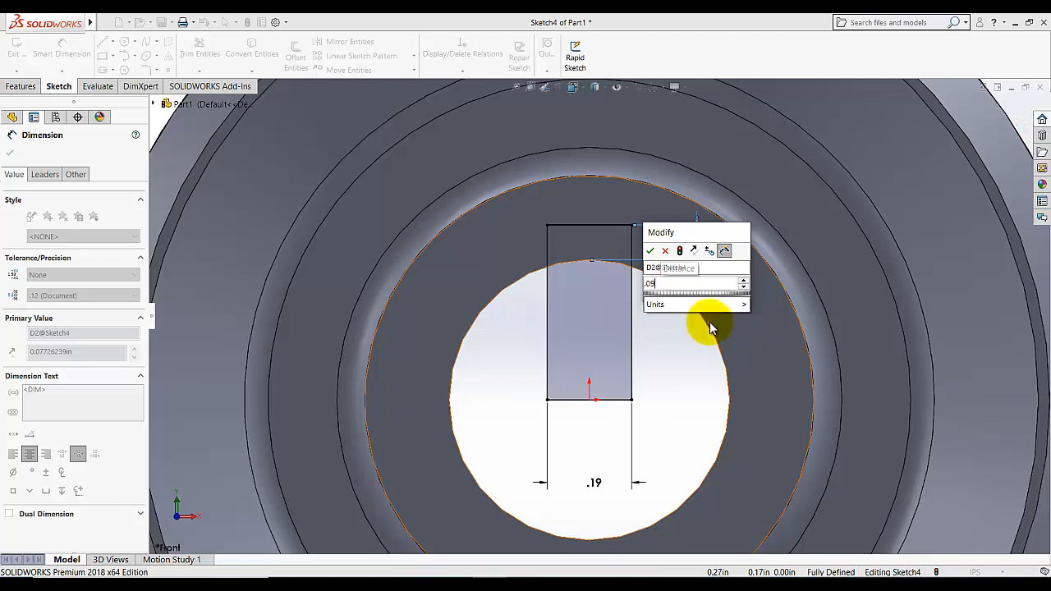
left_click(651, 250)
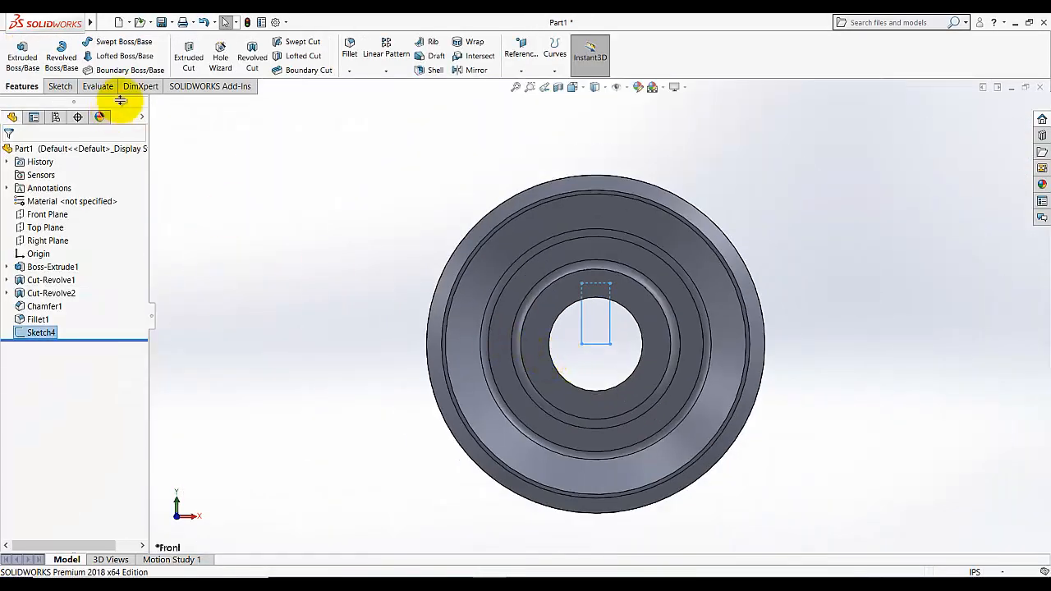
Extrude-cut the keyway sketch Through All and orbit to inspect the slot
left_click(187, 56)
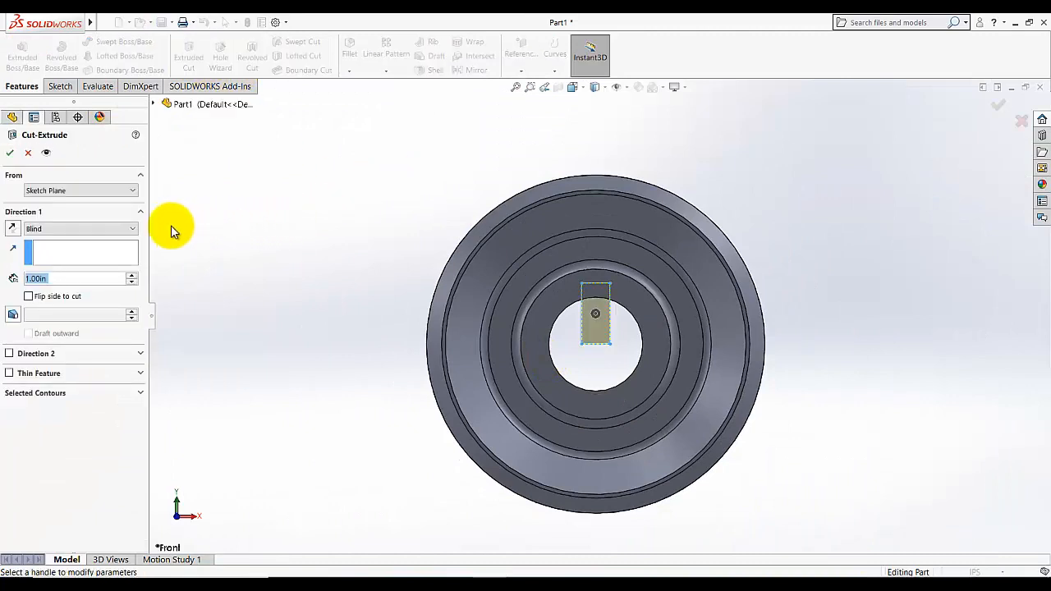
left_click(79, 228)
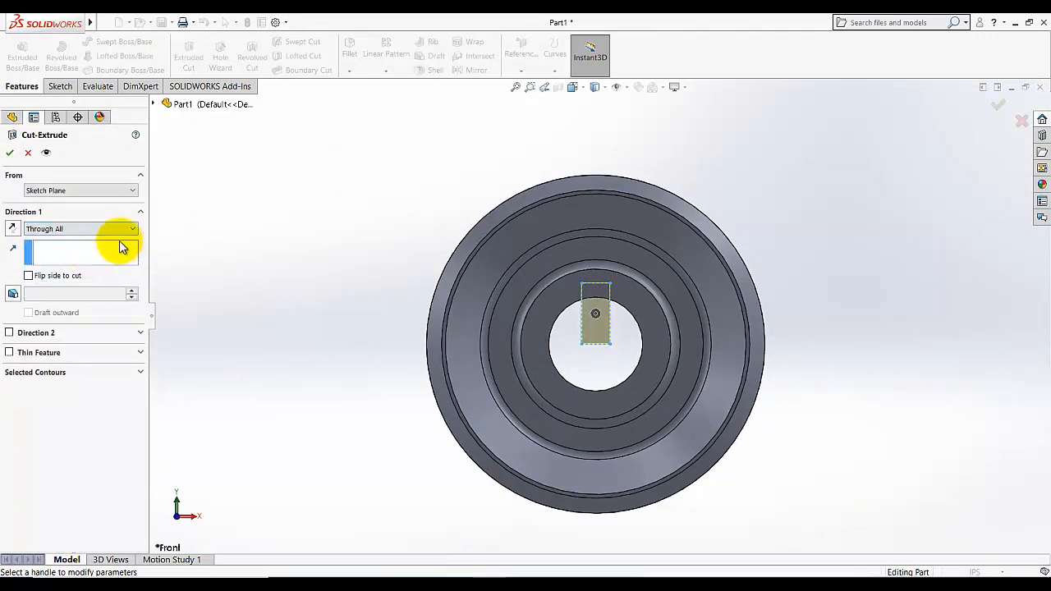
left_click(10, 153)
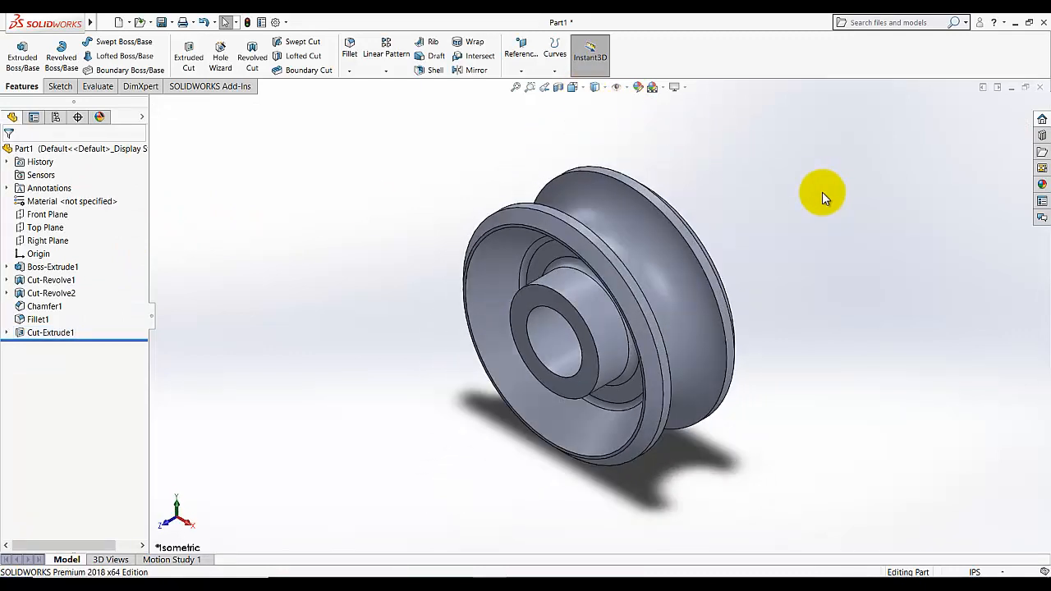
mouse_move(818, 189)
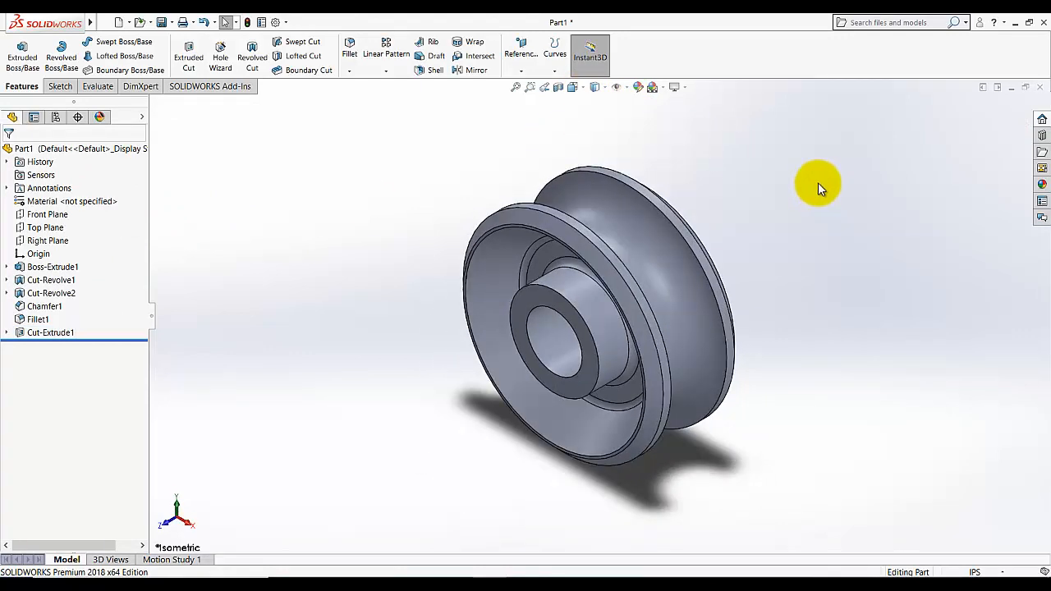
left_click_drag(818, 184, 233, 330)
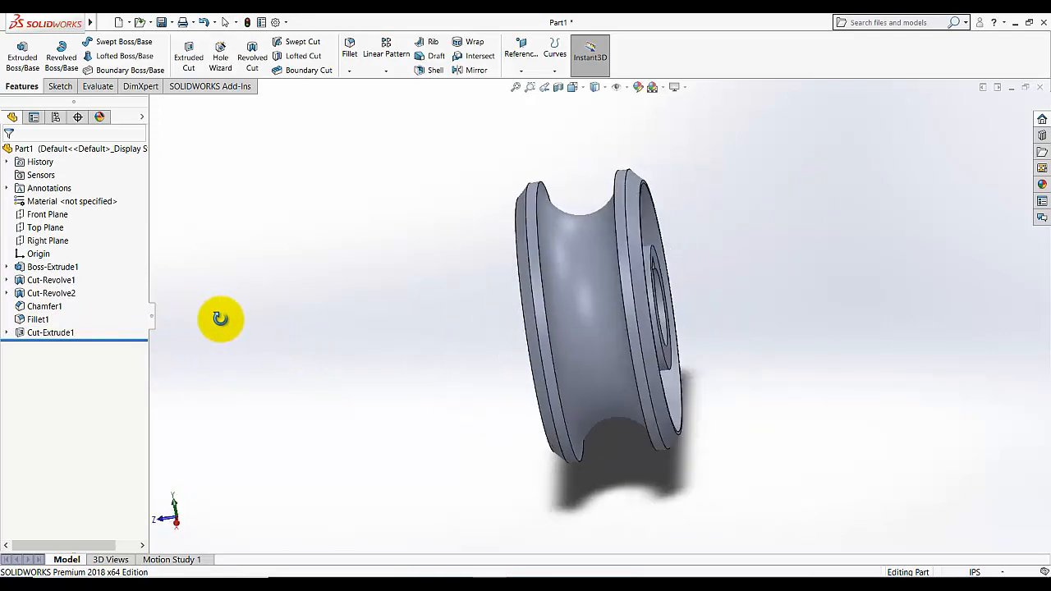
Edit Cut-Extrude1 to add Direction 2 Through All so the keyway slots the whole bore
left_click(51, 332)
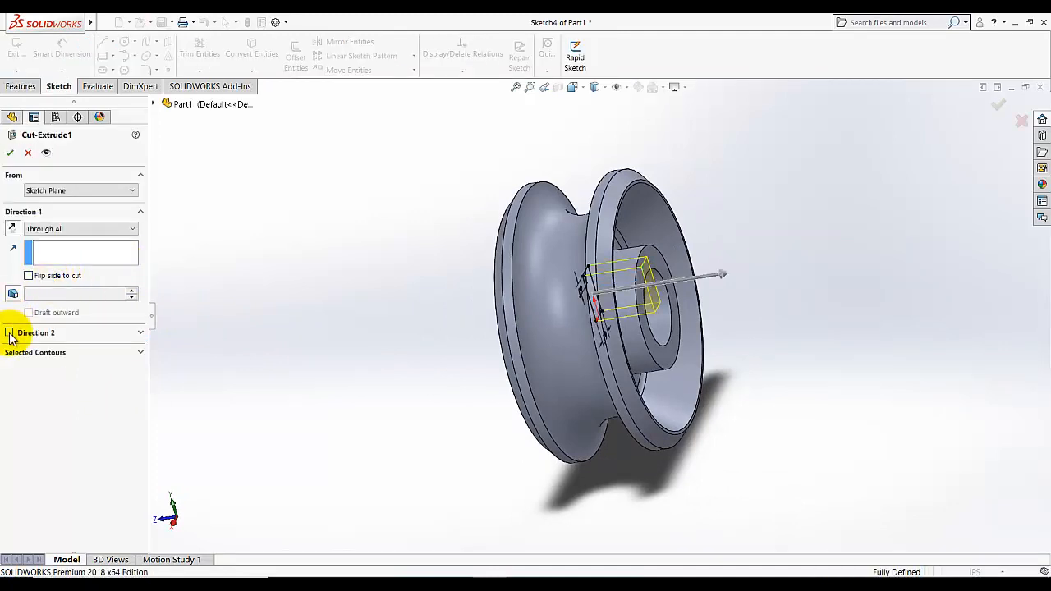
left_click(10, 331)
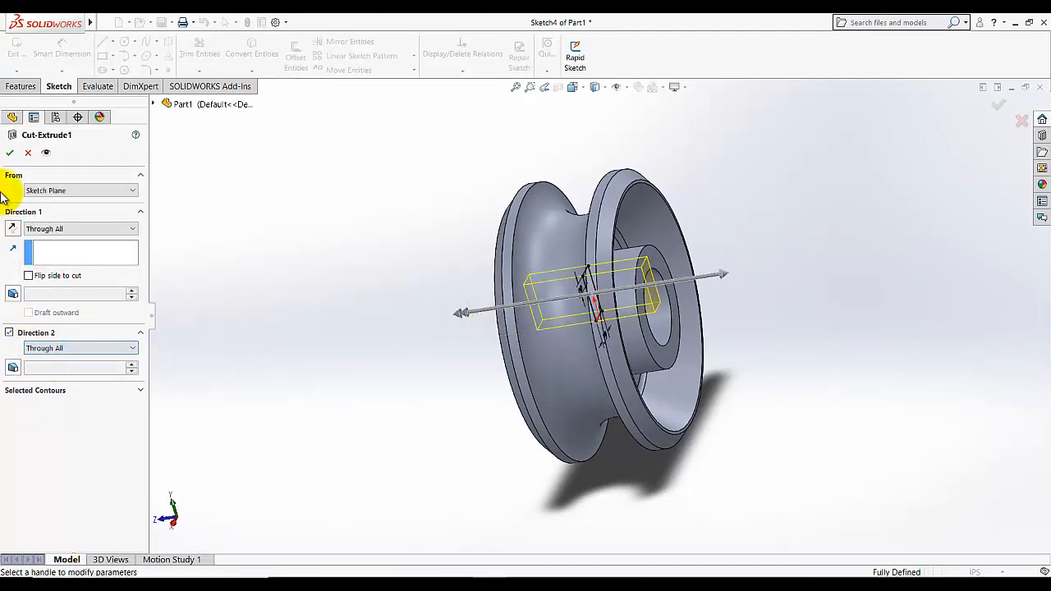
mouse_move(296, 243)
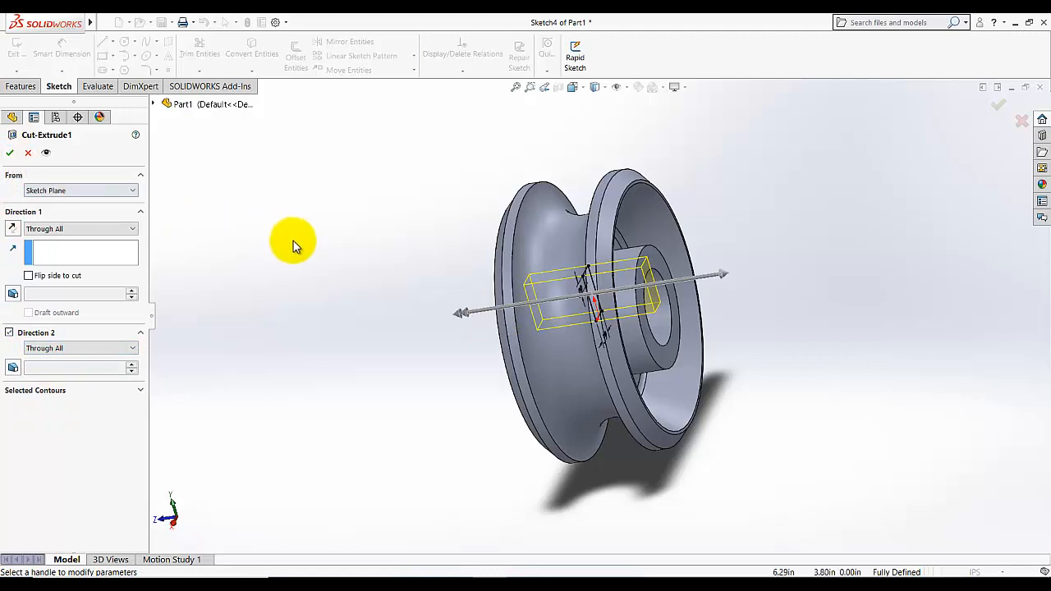
mouse_move(620, 246)
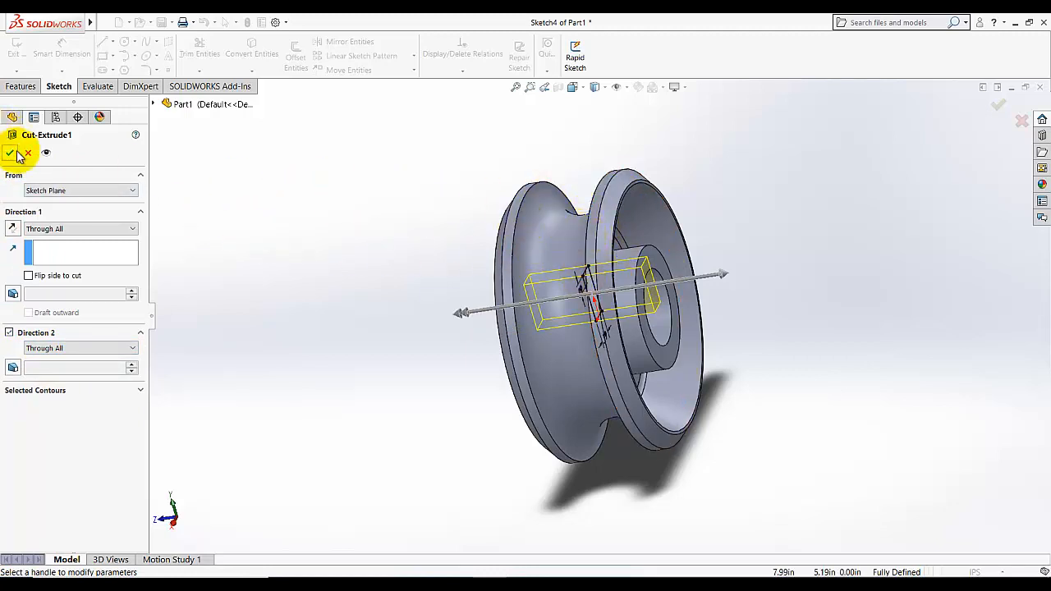
left_click(12, 154)
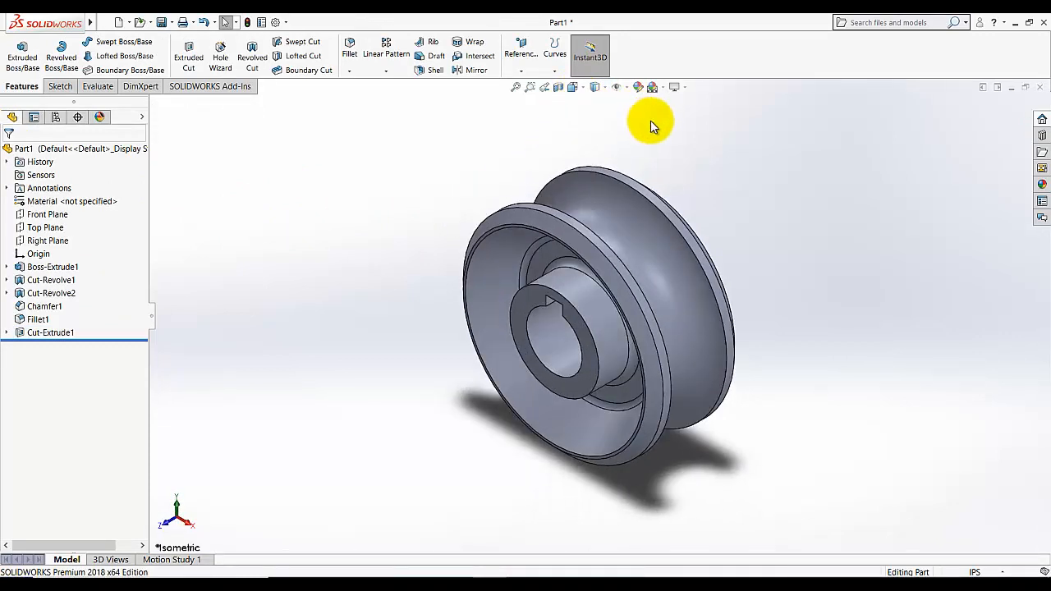
Assign AISI 1020 steel from the material library to the pulley part
right_click(72, 201)
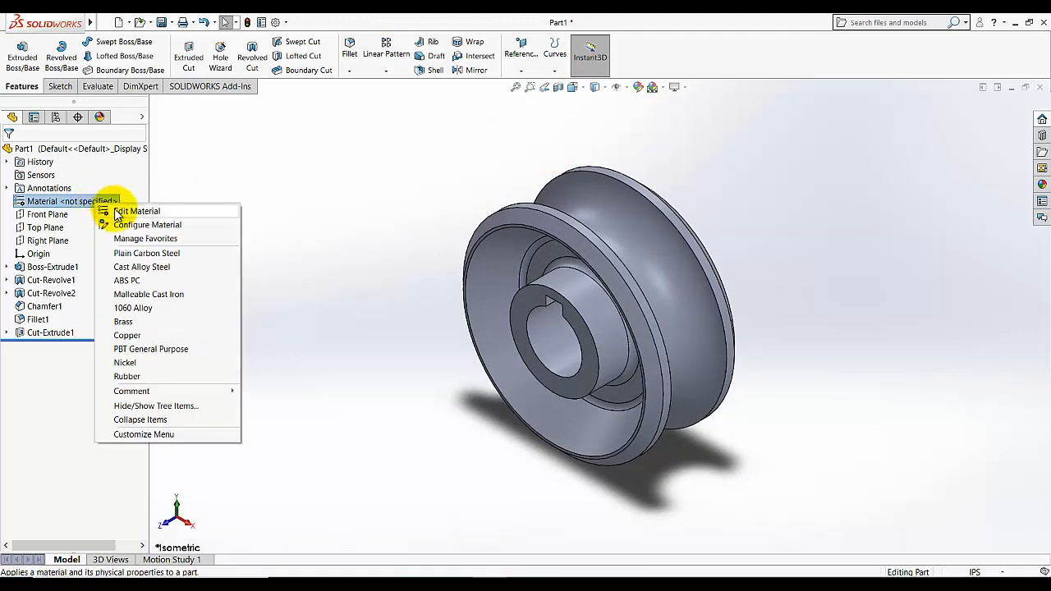
left_click(136, 210)
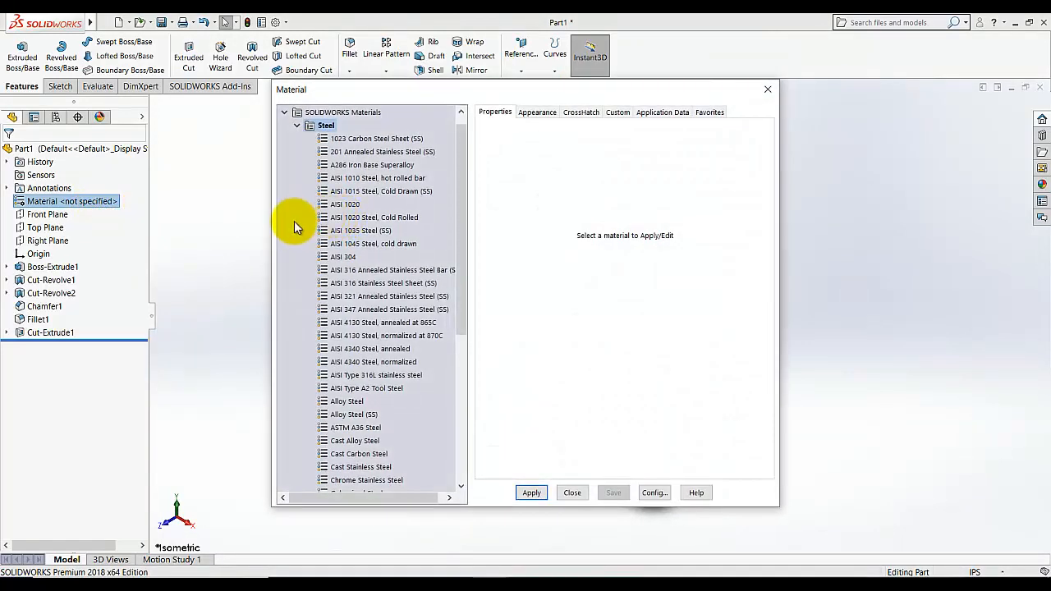
left_click(345, 203)
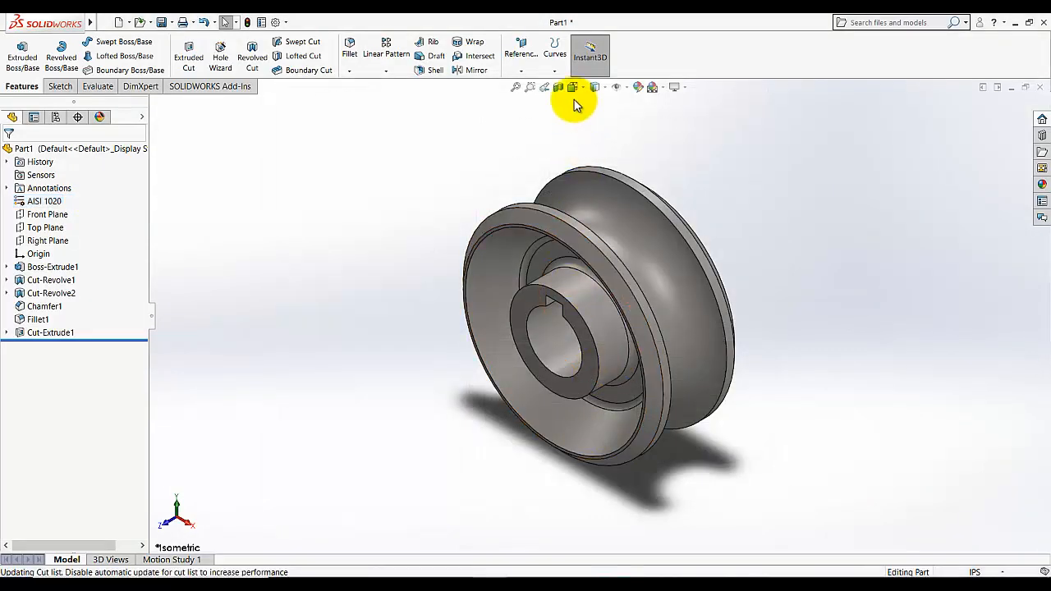
mouse_move(688, 133)
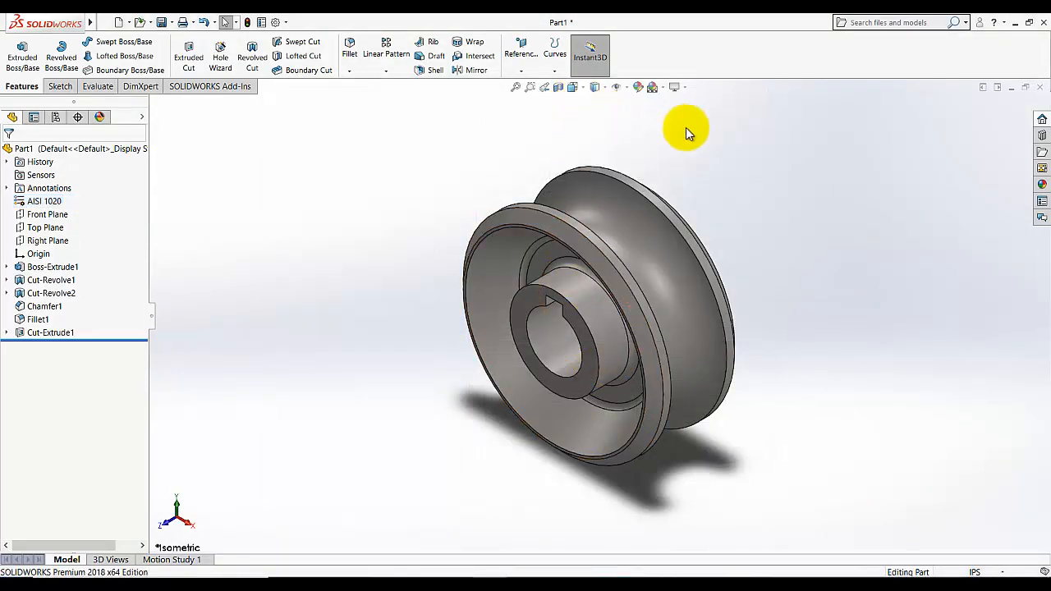